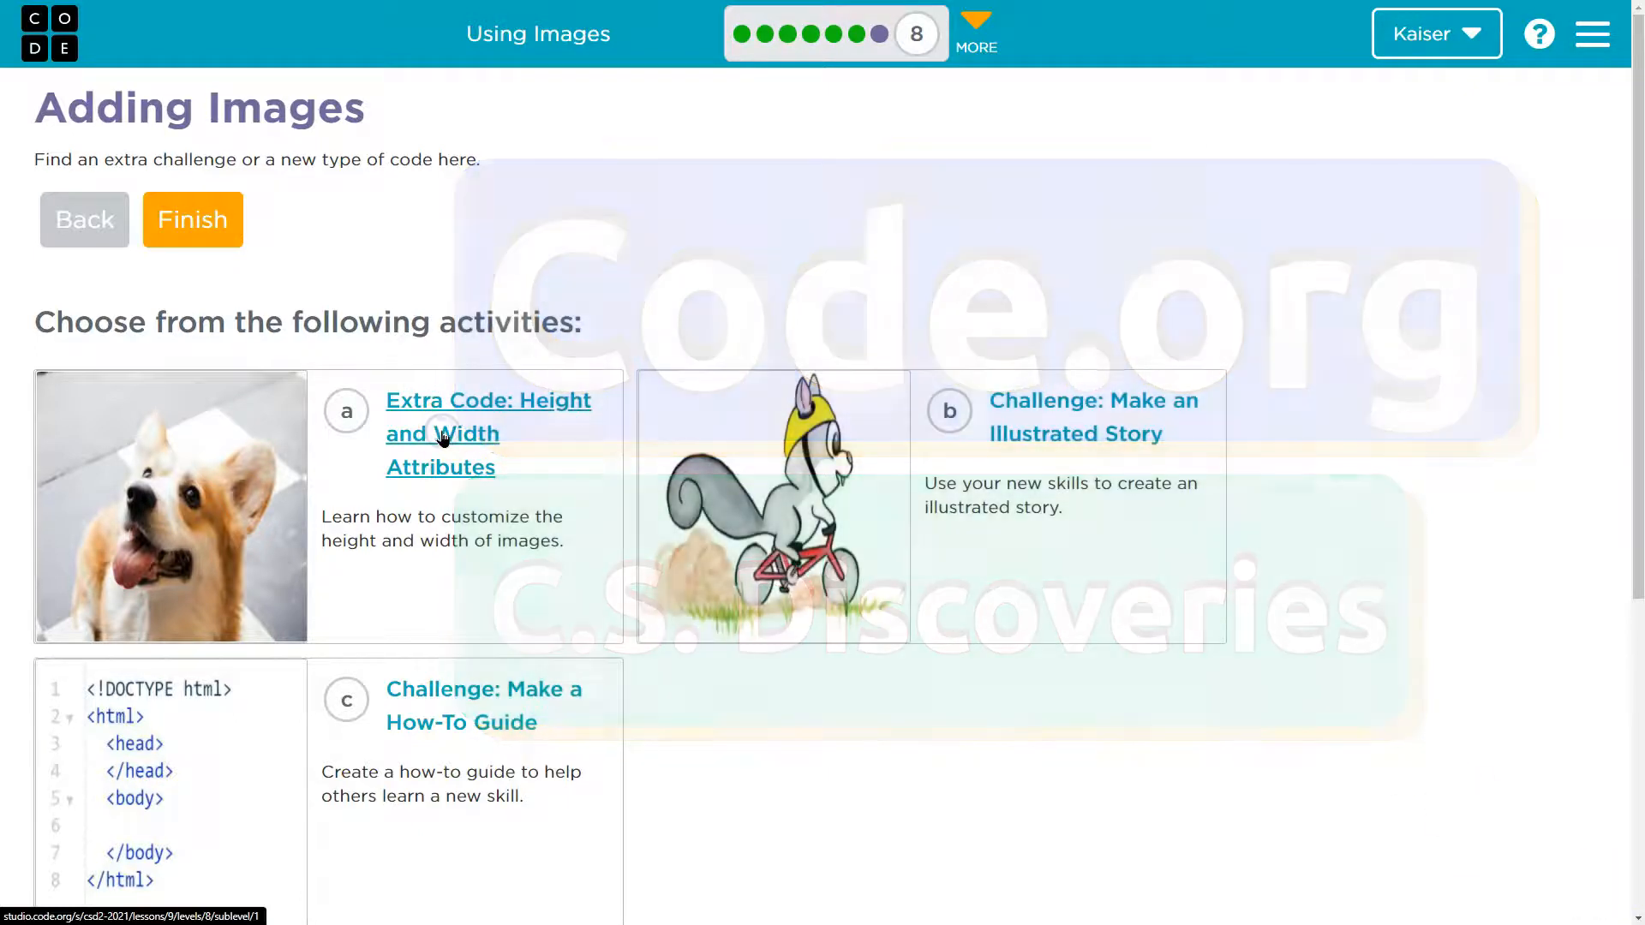
# Open the Height and Width Attributes extra activity and collapse its Instructions panel
pyautogui.click(488, 434)
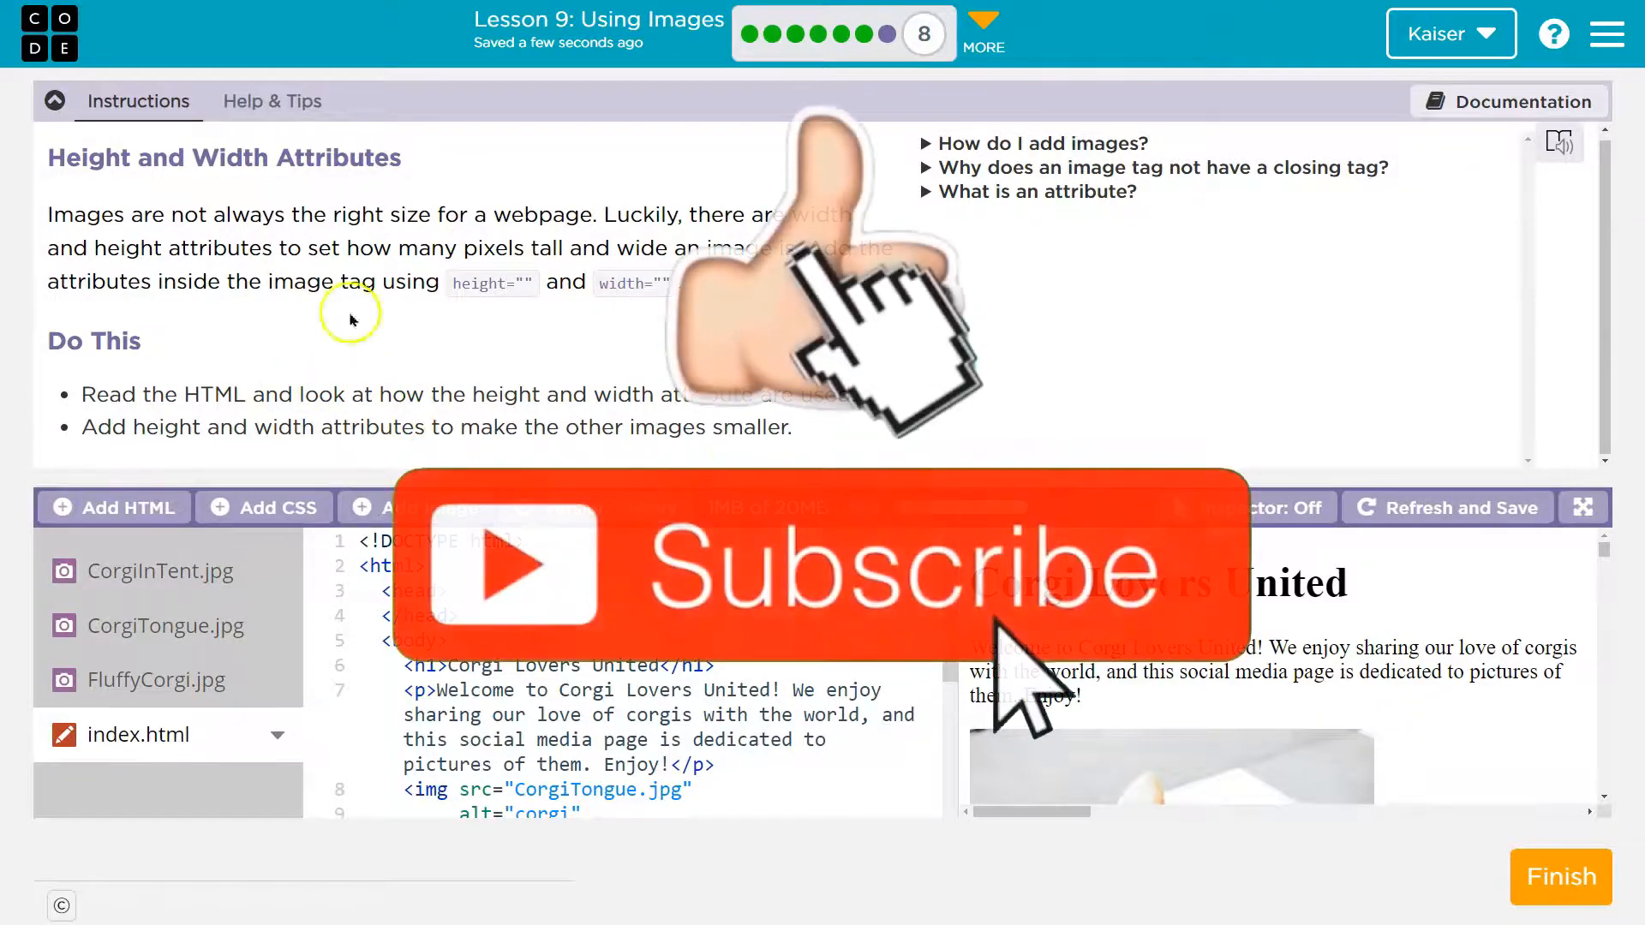
pyautogui.moveTo(376, 426); pyautogui.dragTo(745, 426)
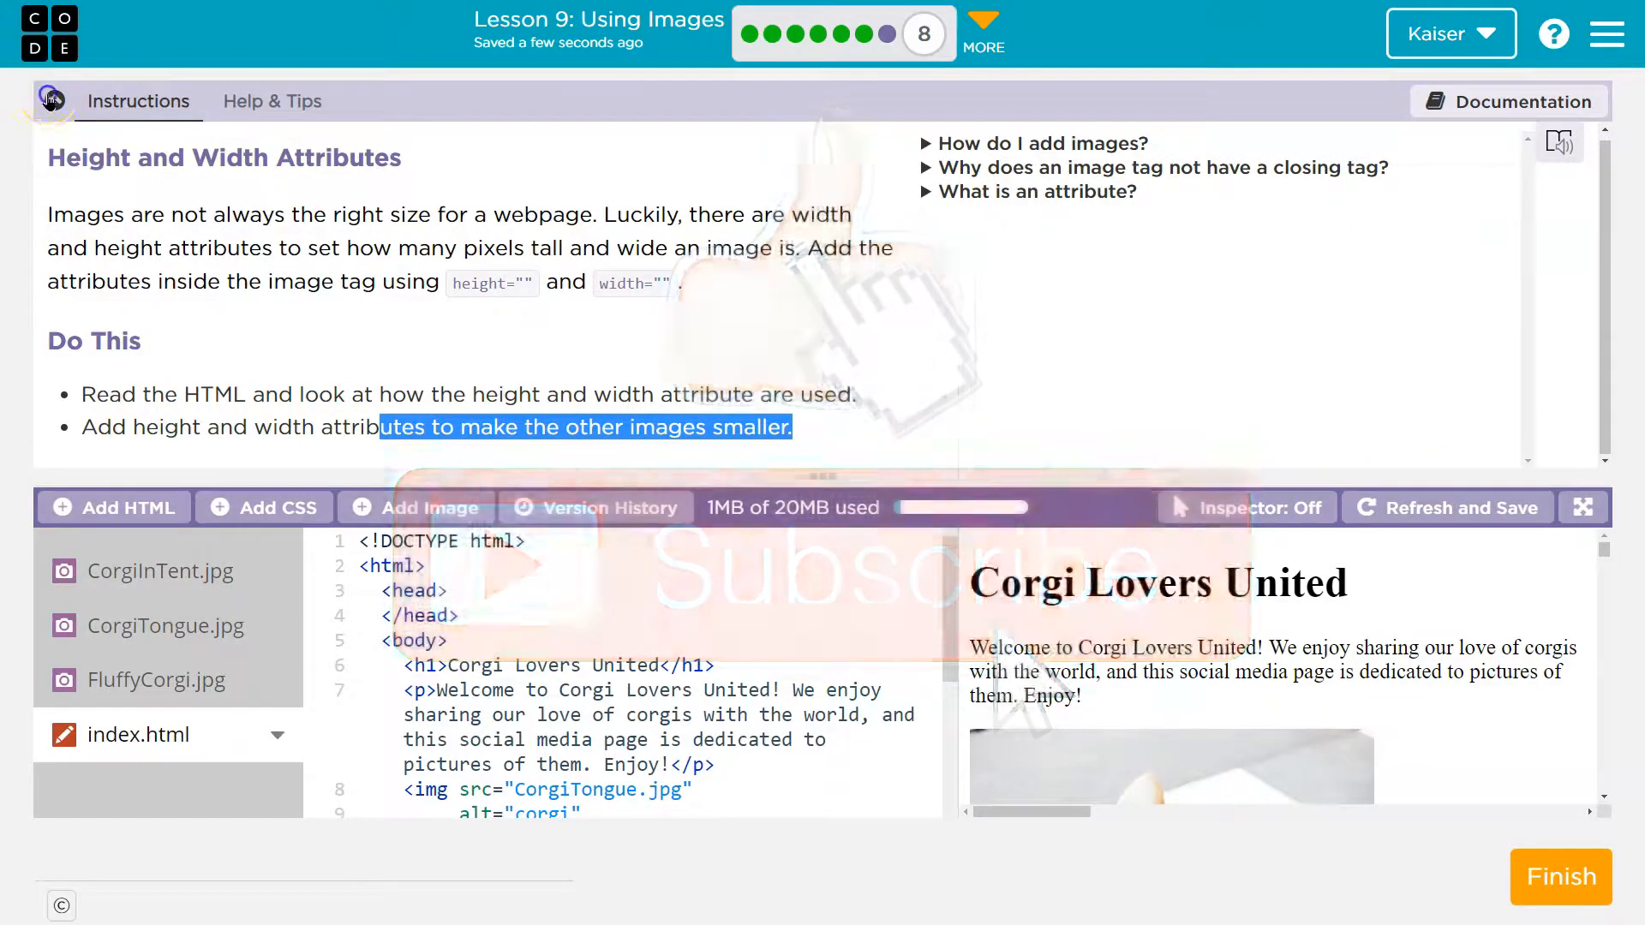
pyautogui.click(53, 101)
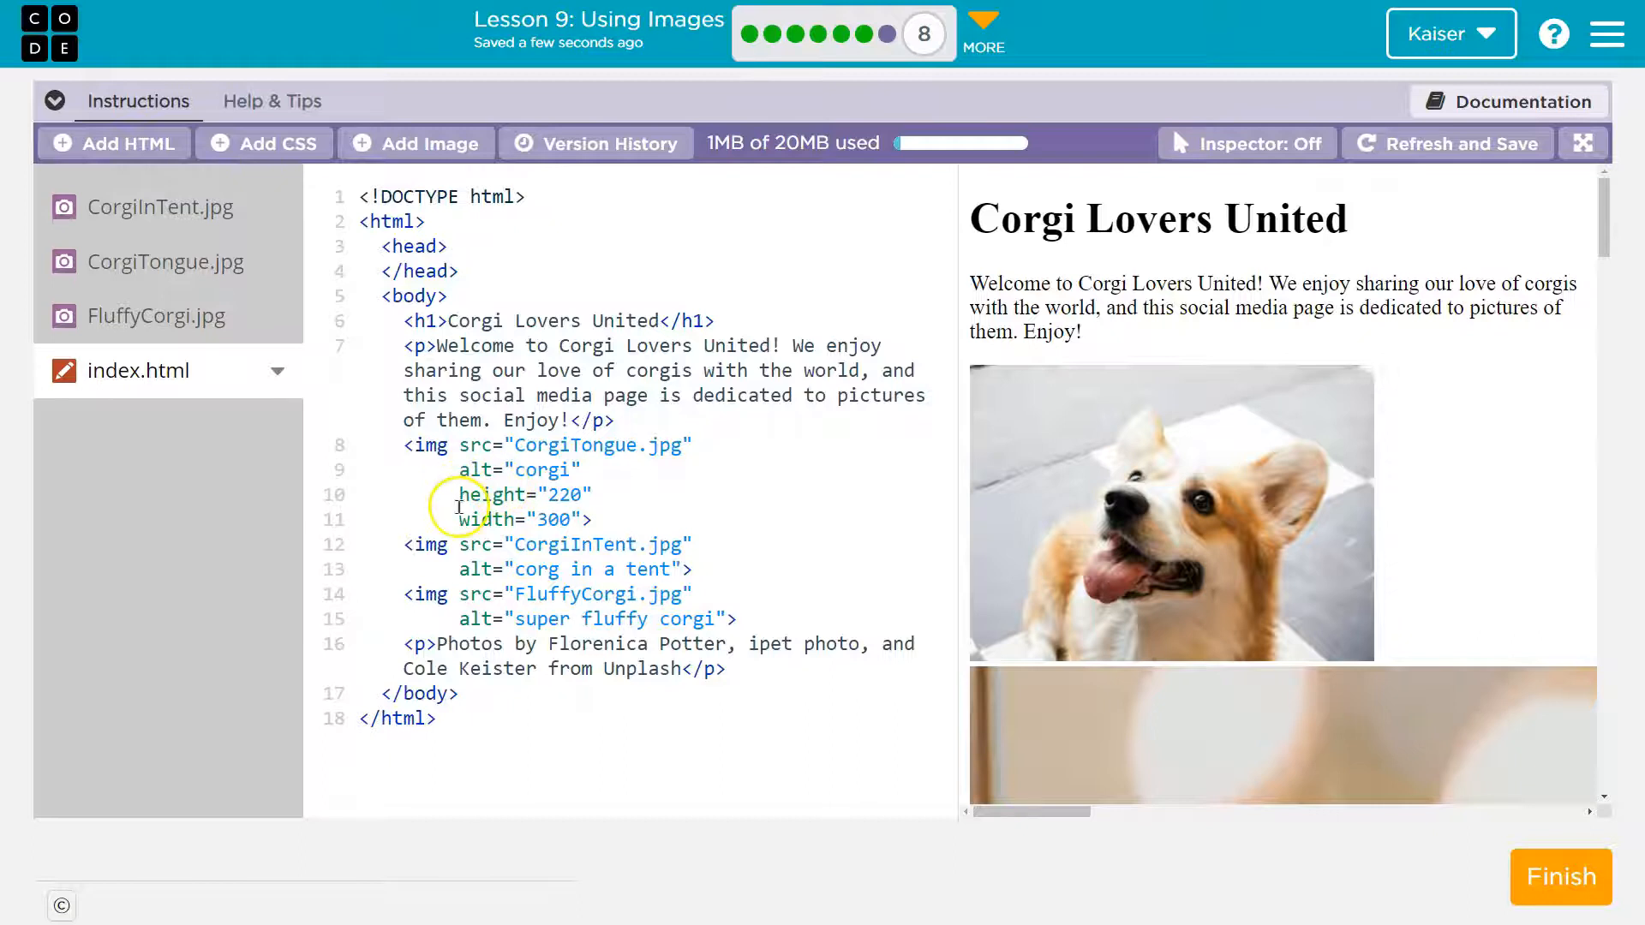
# Add height="220" and width="300" to the CorgiInTent.jpg img tag
pyautogui.moveTo(459, 495); pyautogui.dragTo(593, 519)
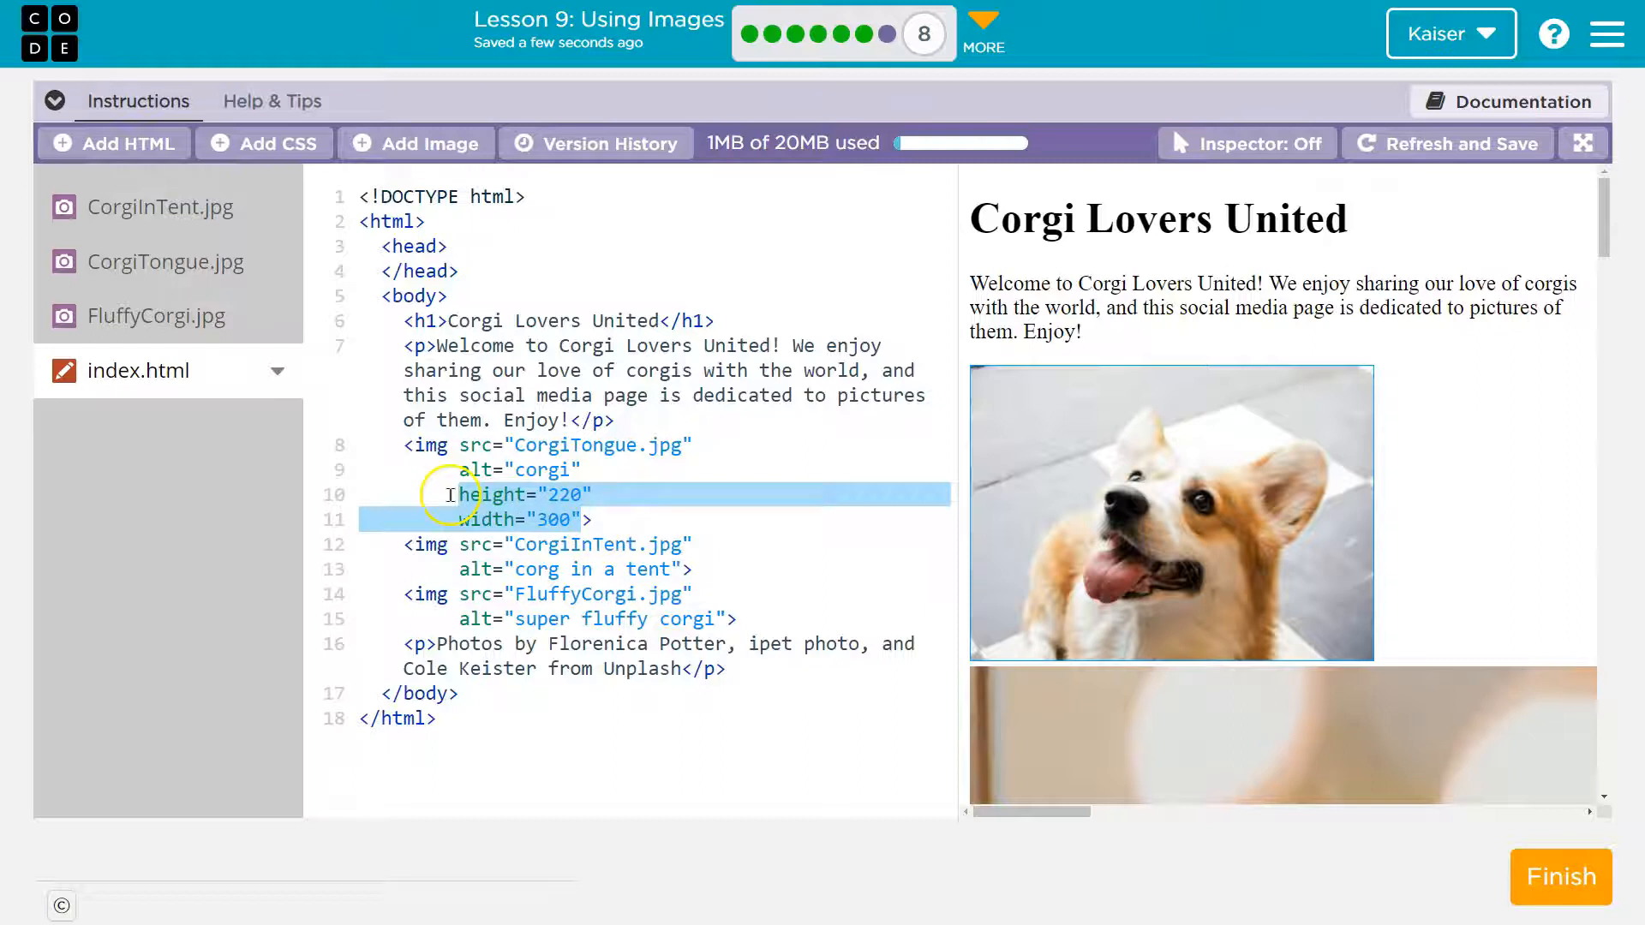
pyautogui.moveTo(694, 557)
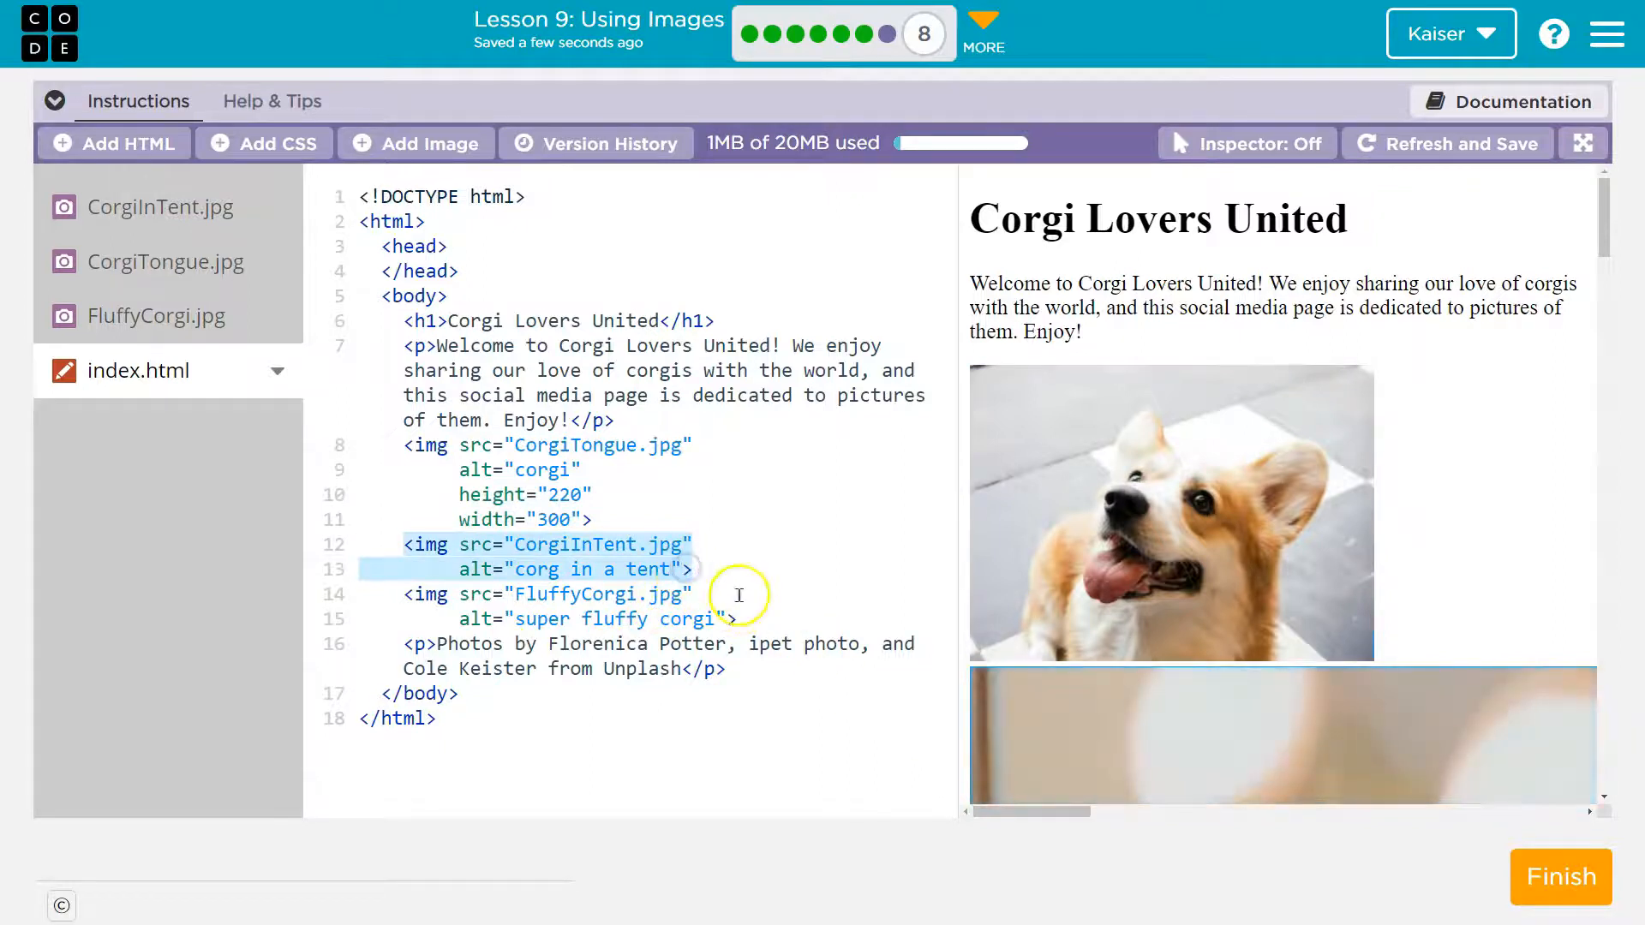
pyautogui.press('Enter')
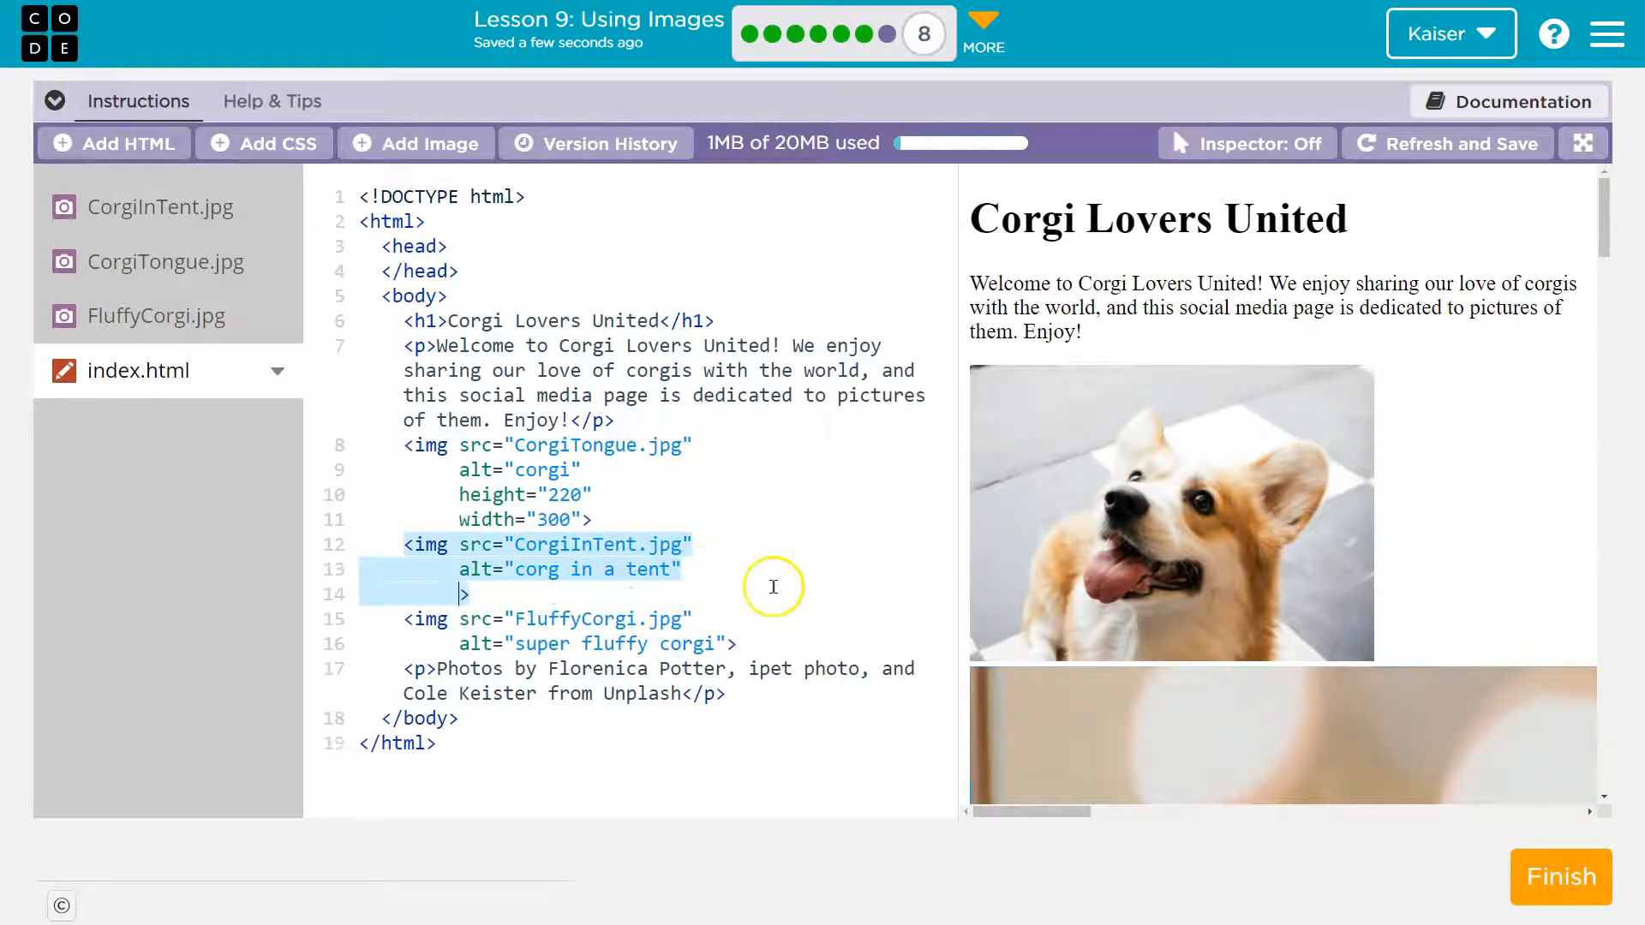
pyautogui.write('height')
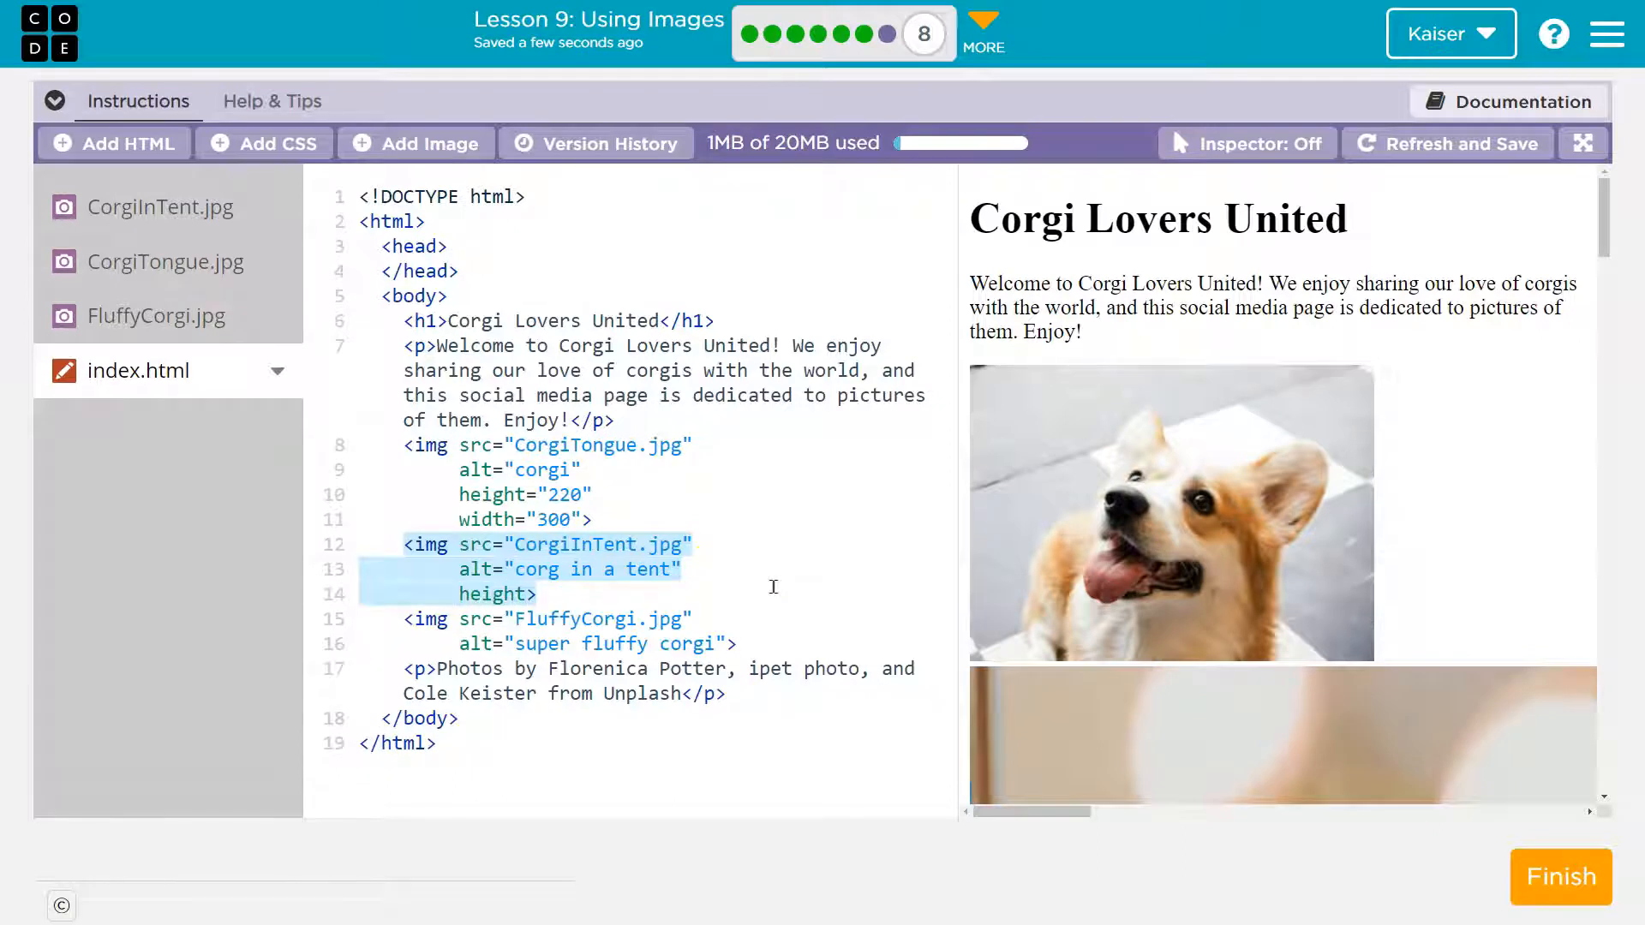
pyautogui.write('=""')
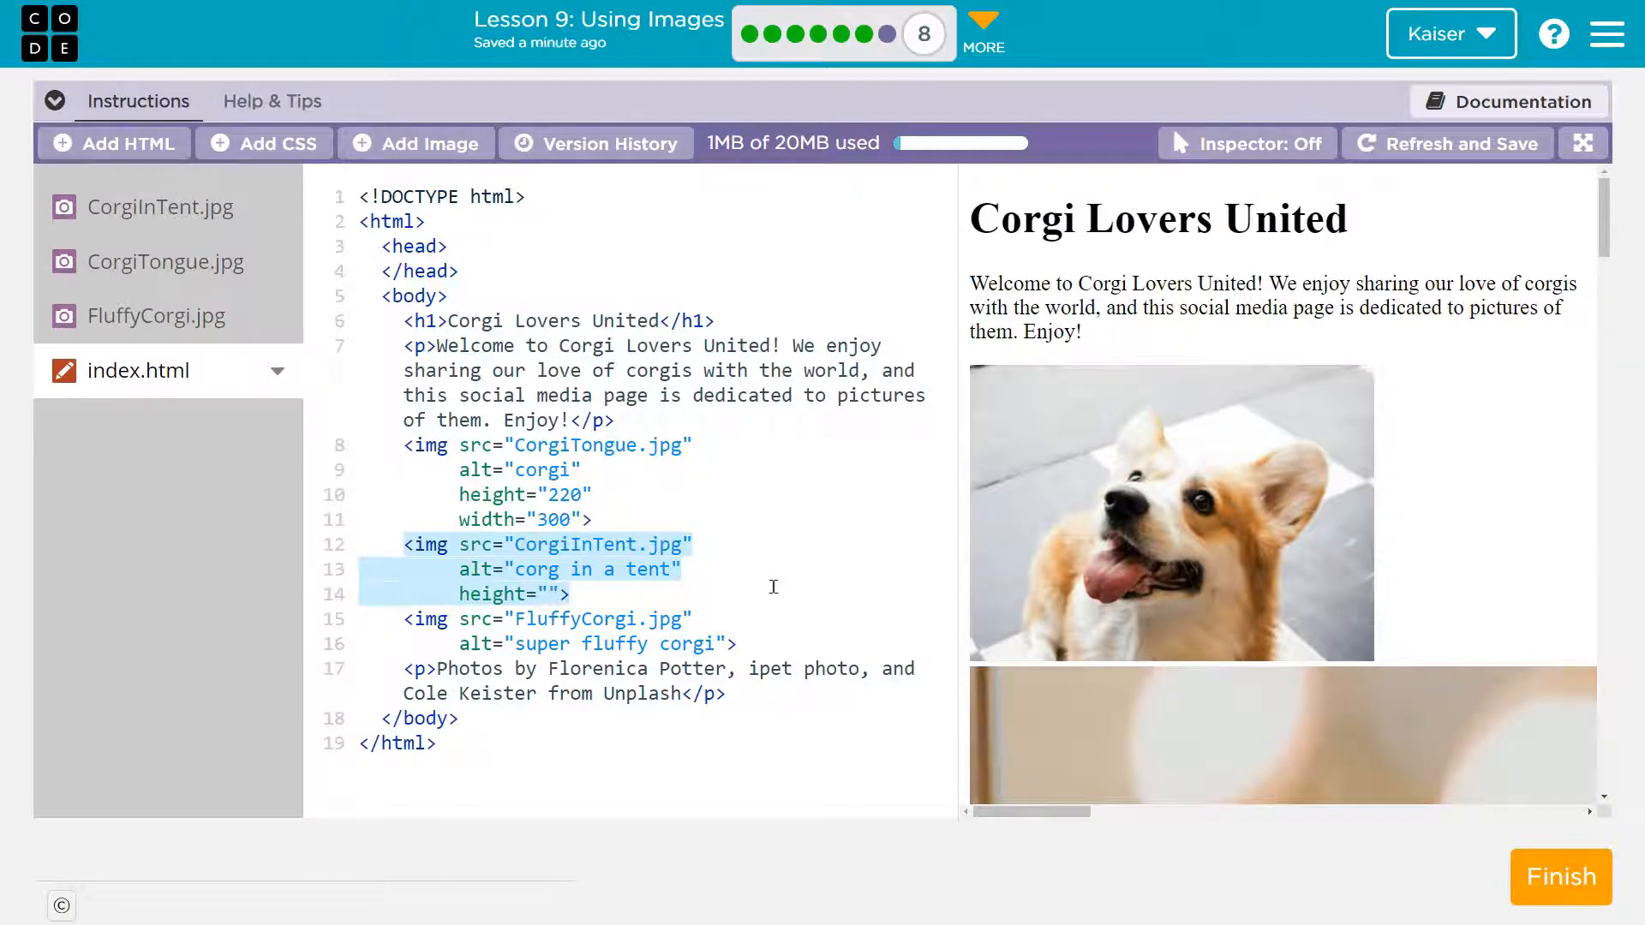
pyautogui.write('220')
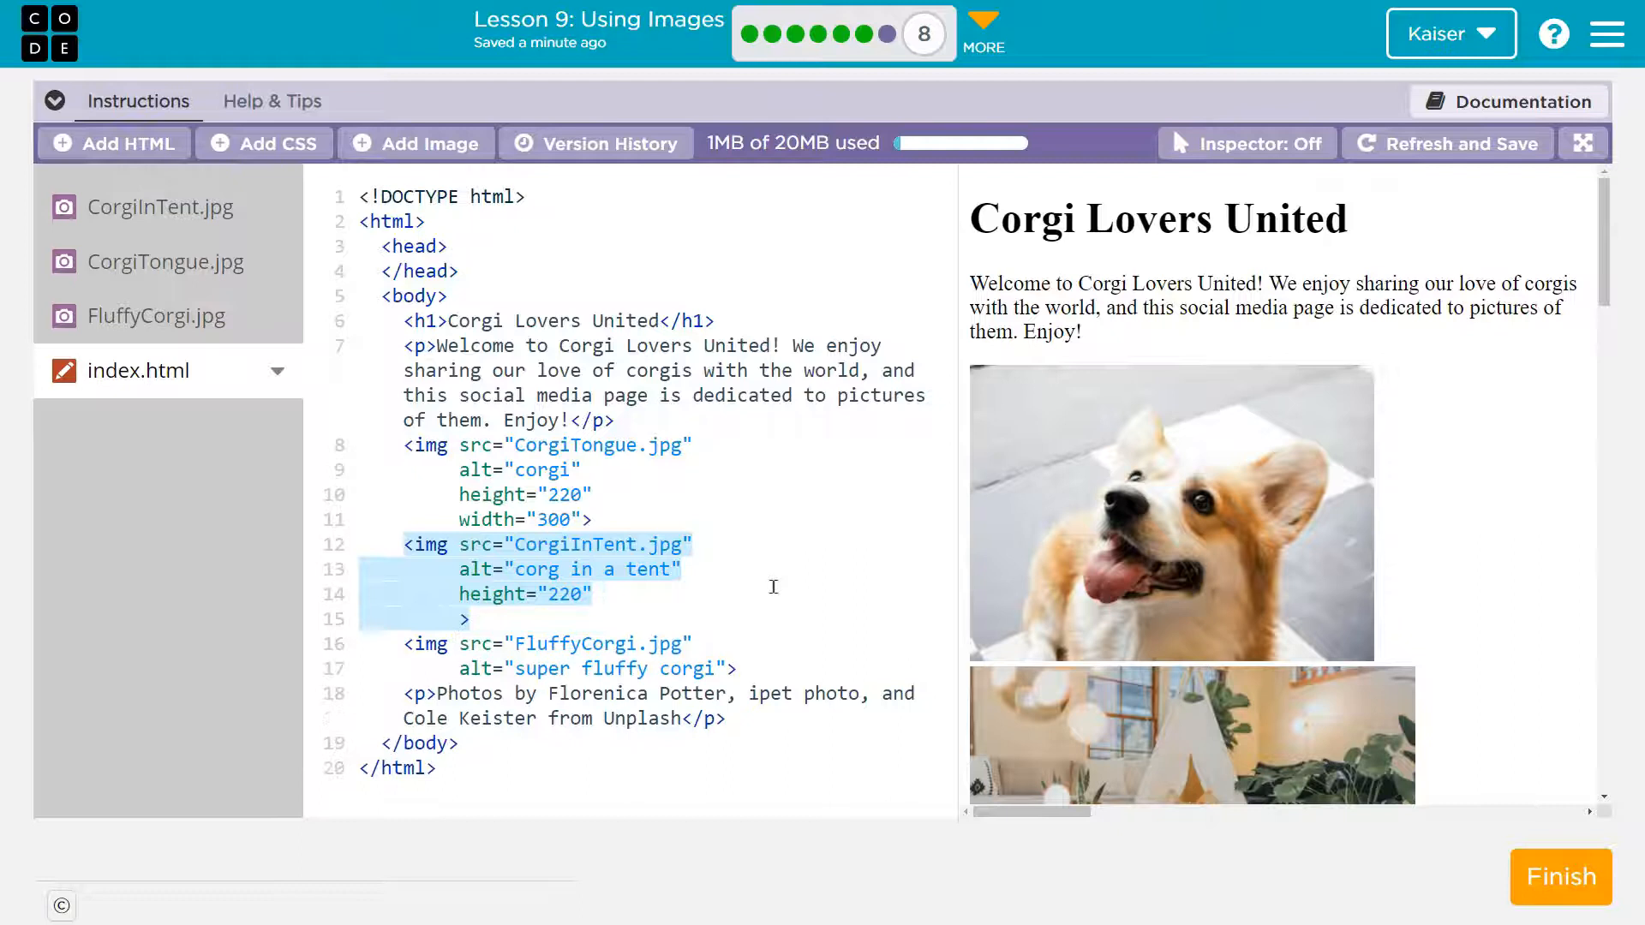
pyautogui.write('width="3')
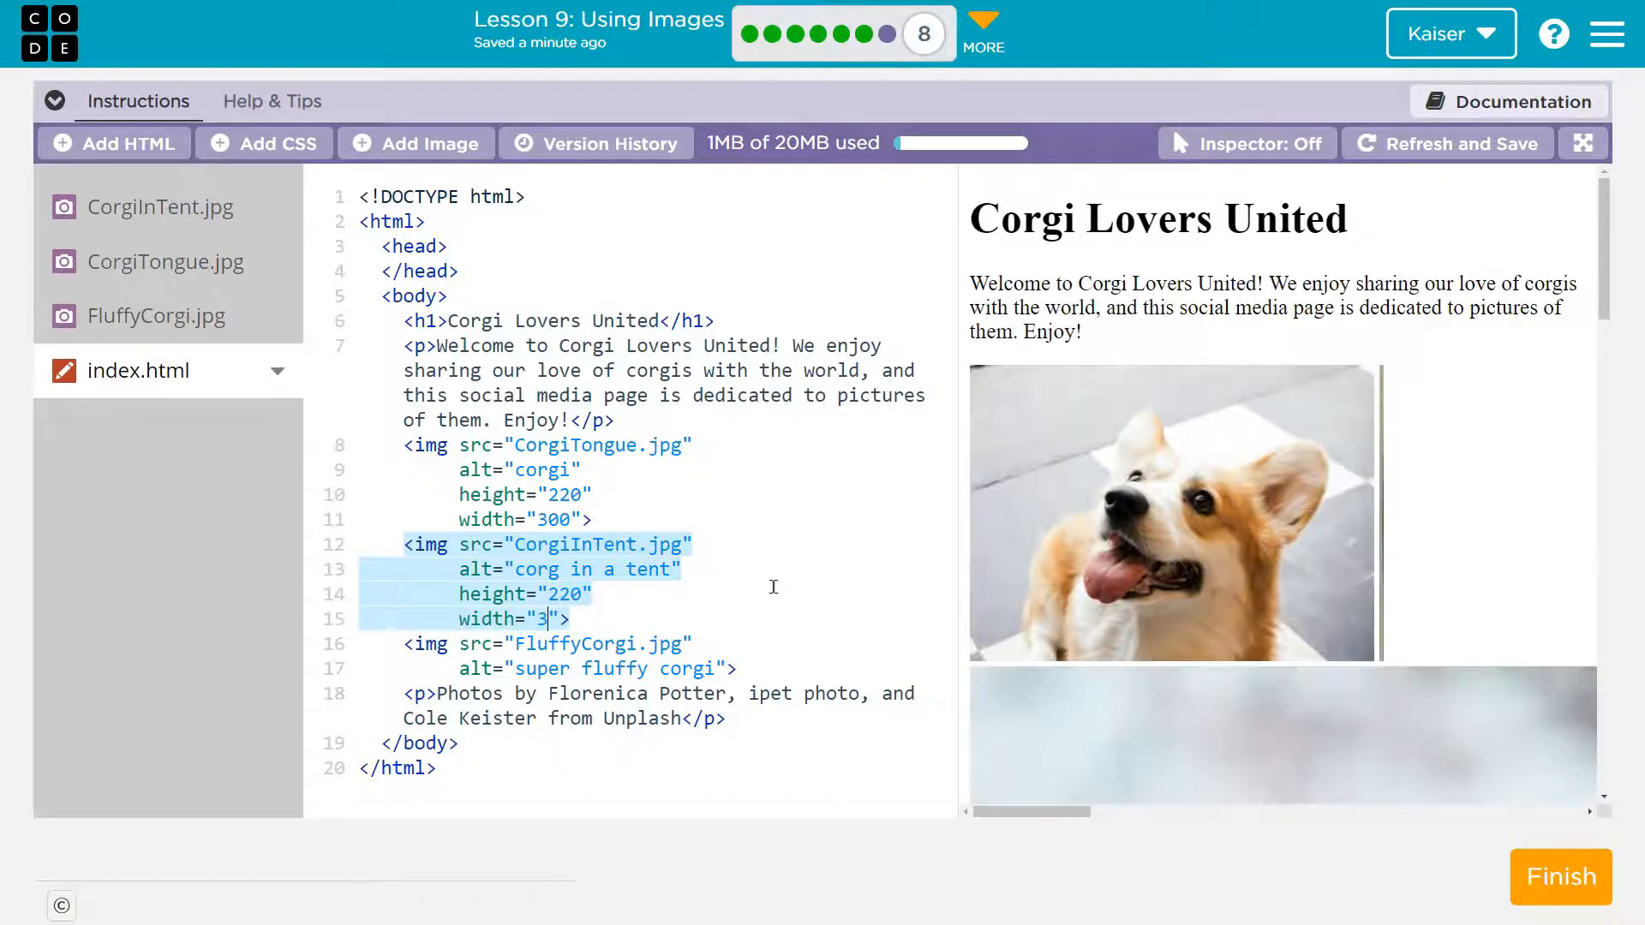
pyautogui.write('00')
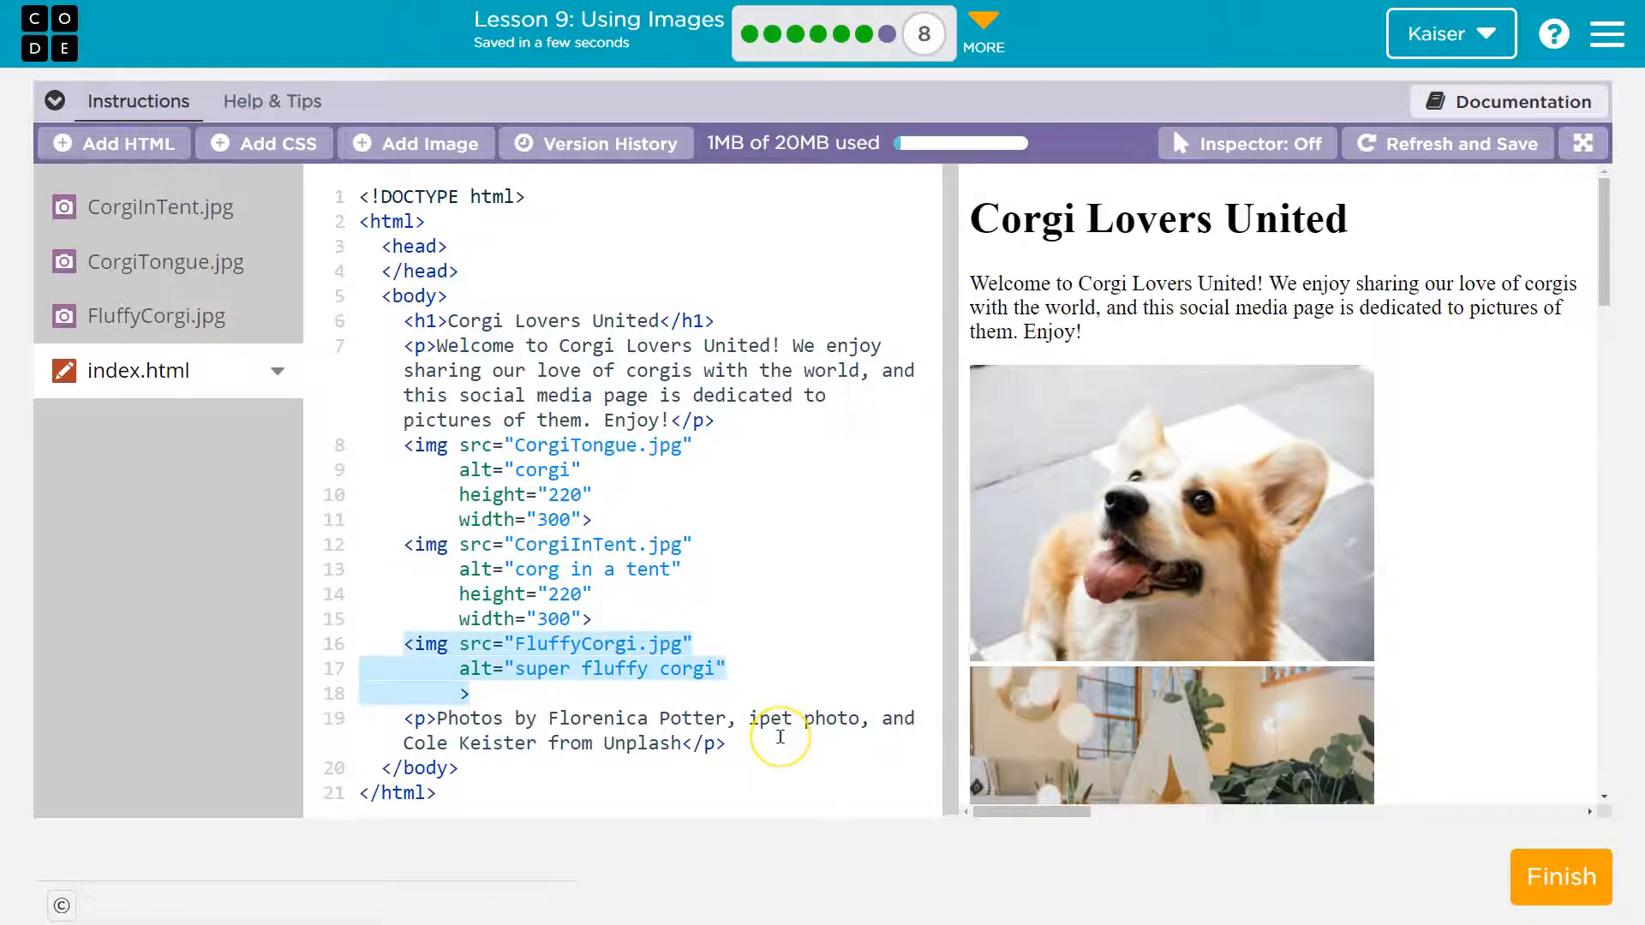
# Give the FluffyCorgi.jpg image width 400 and height 250, then finish the level
pyautogui.write('width="')
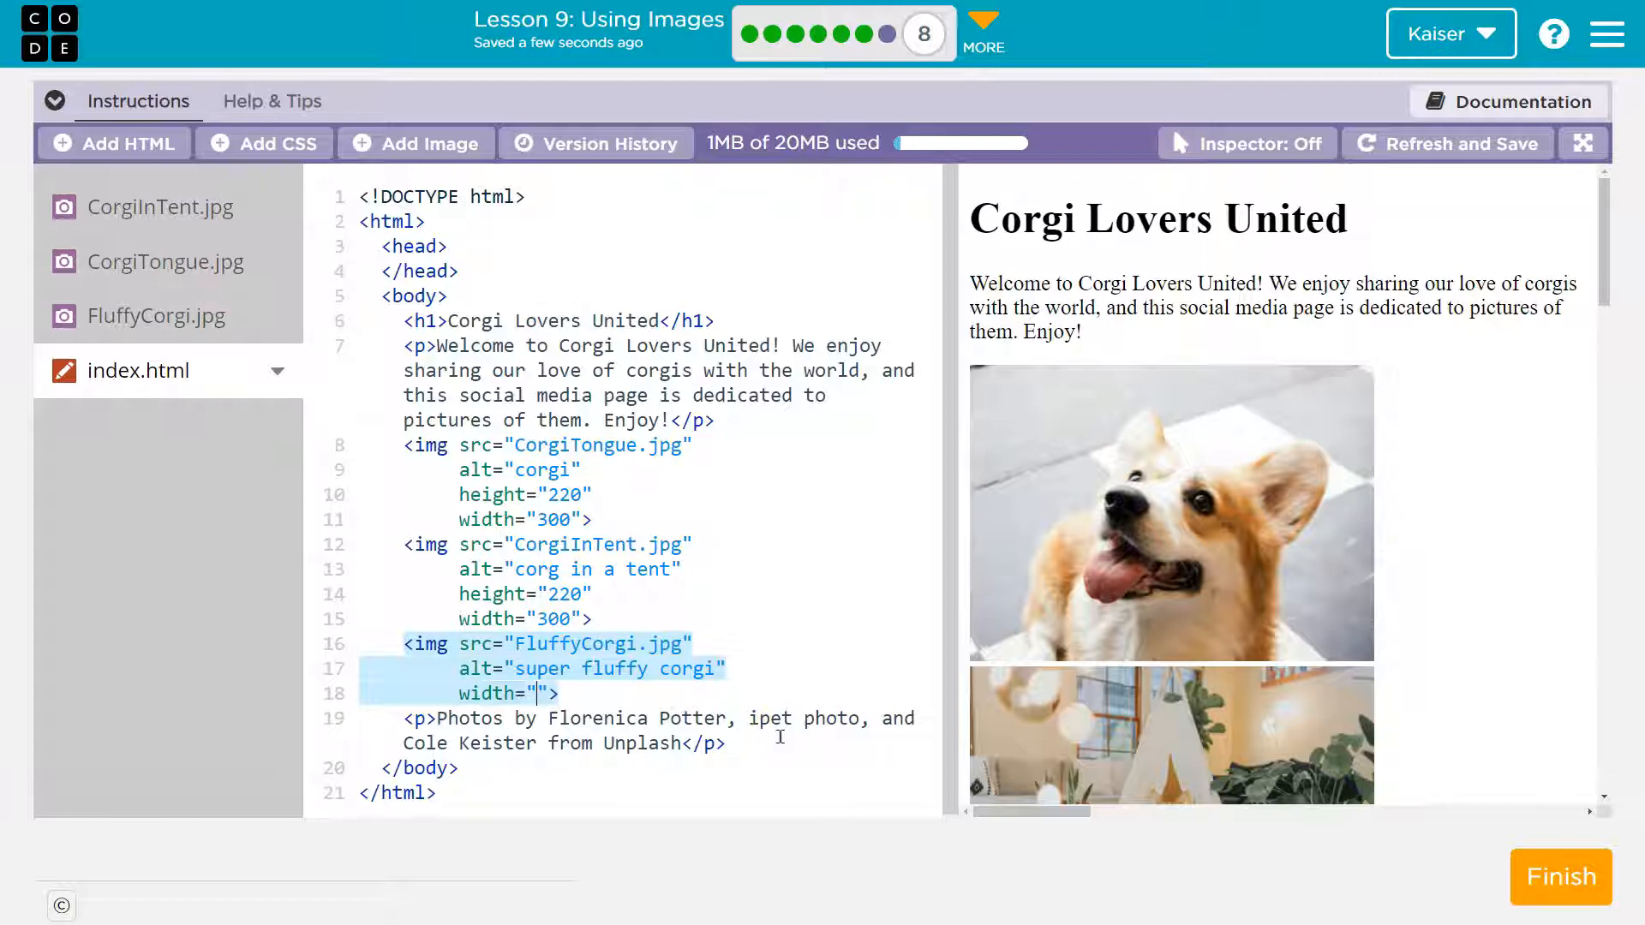
pyautogui.write('400')
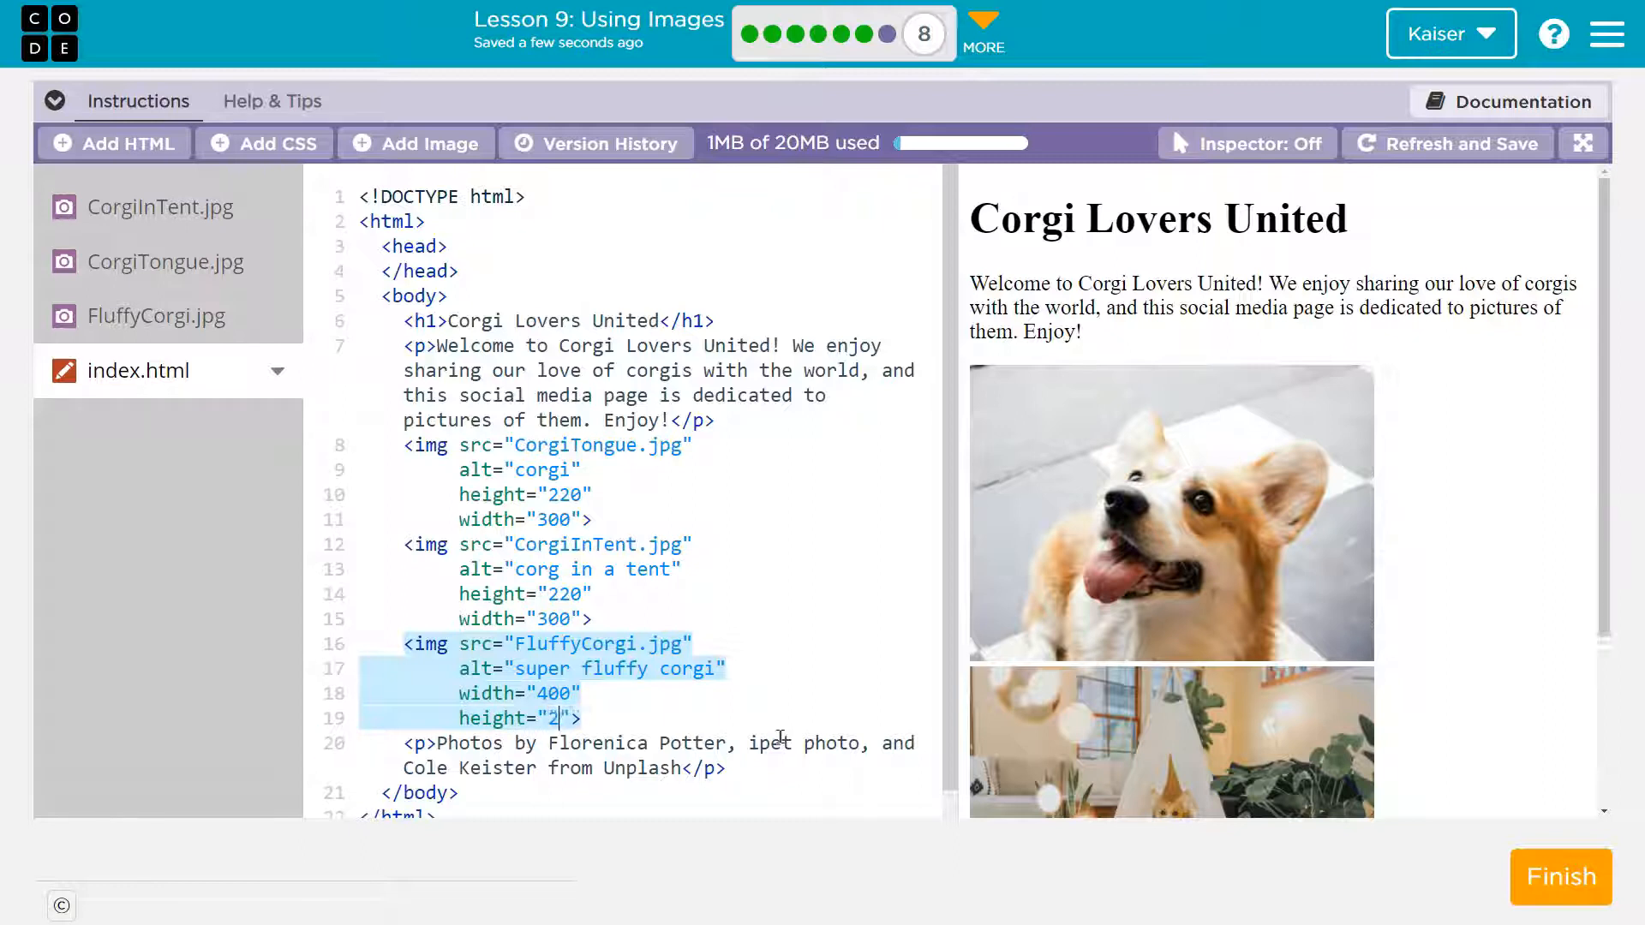
pyautogui.write('50">')
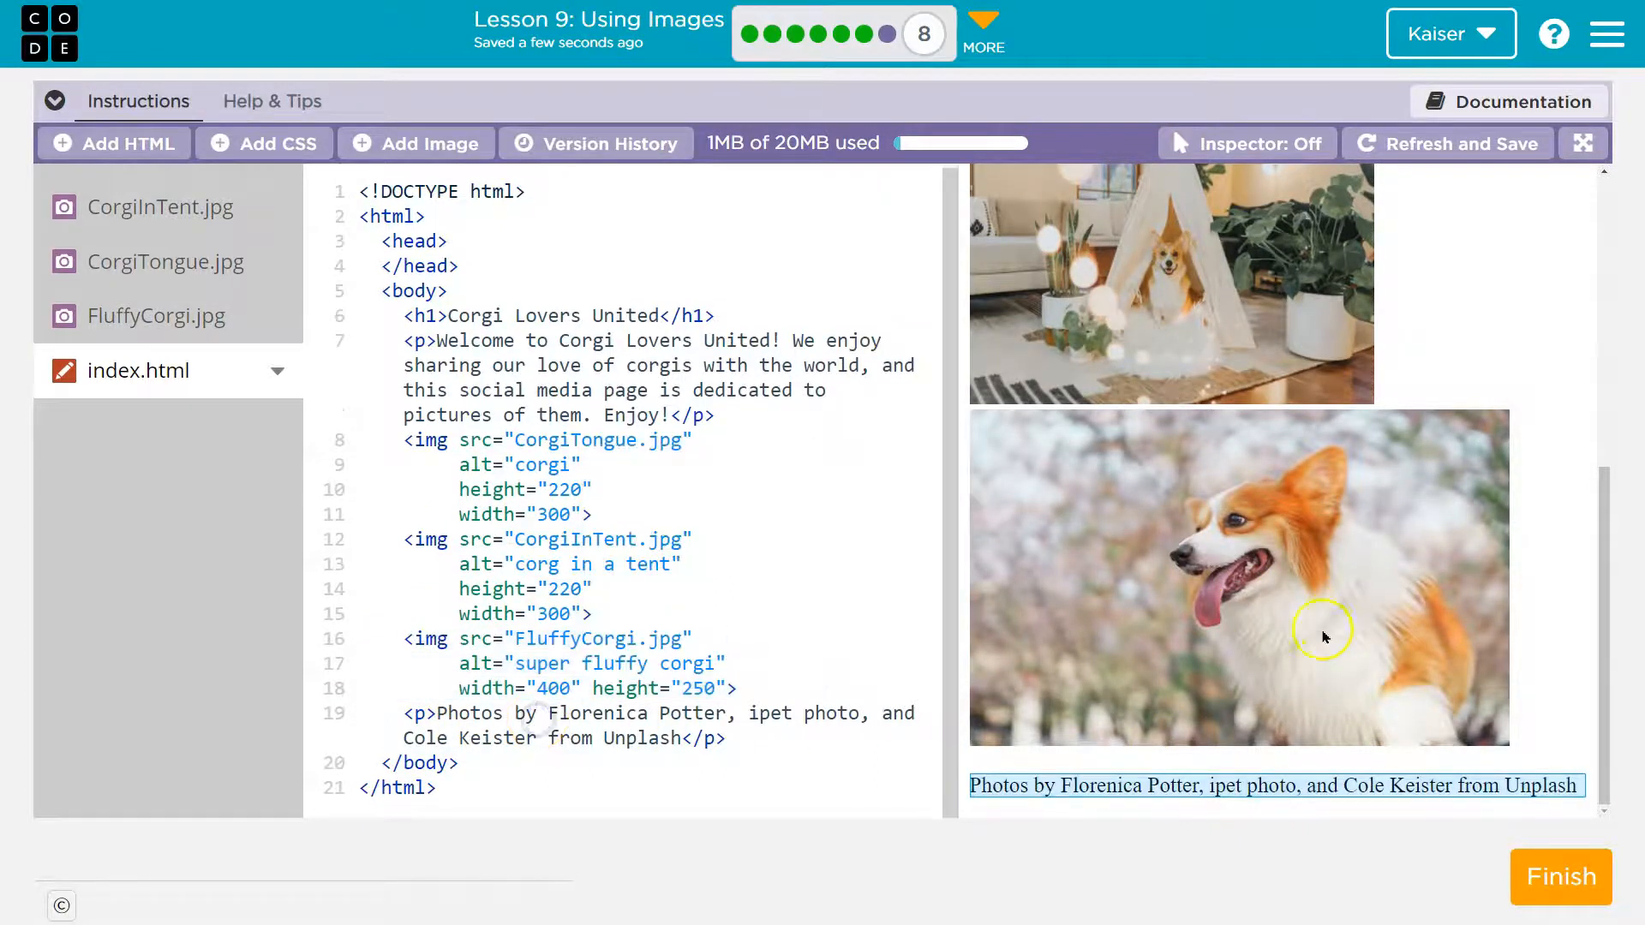
pyautogui.click(1561, 877)
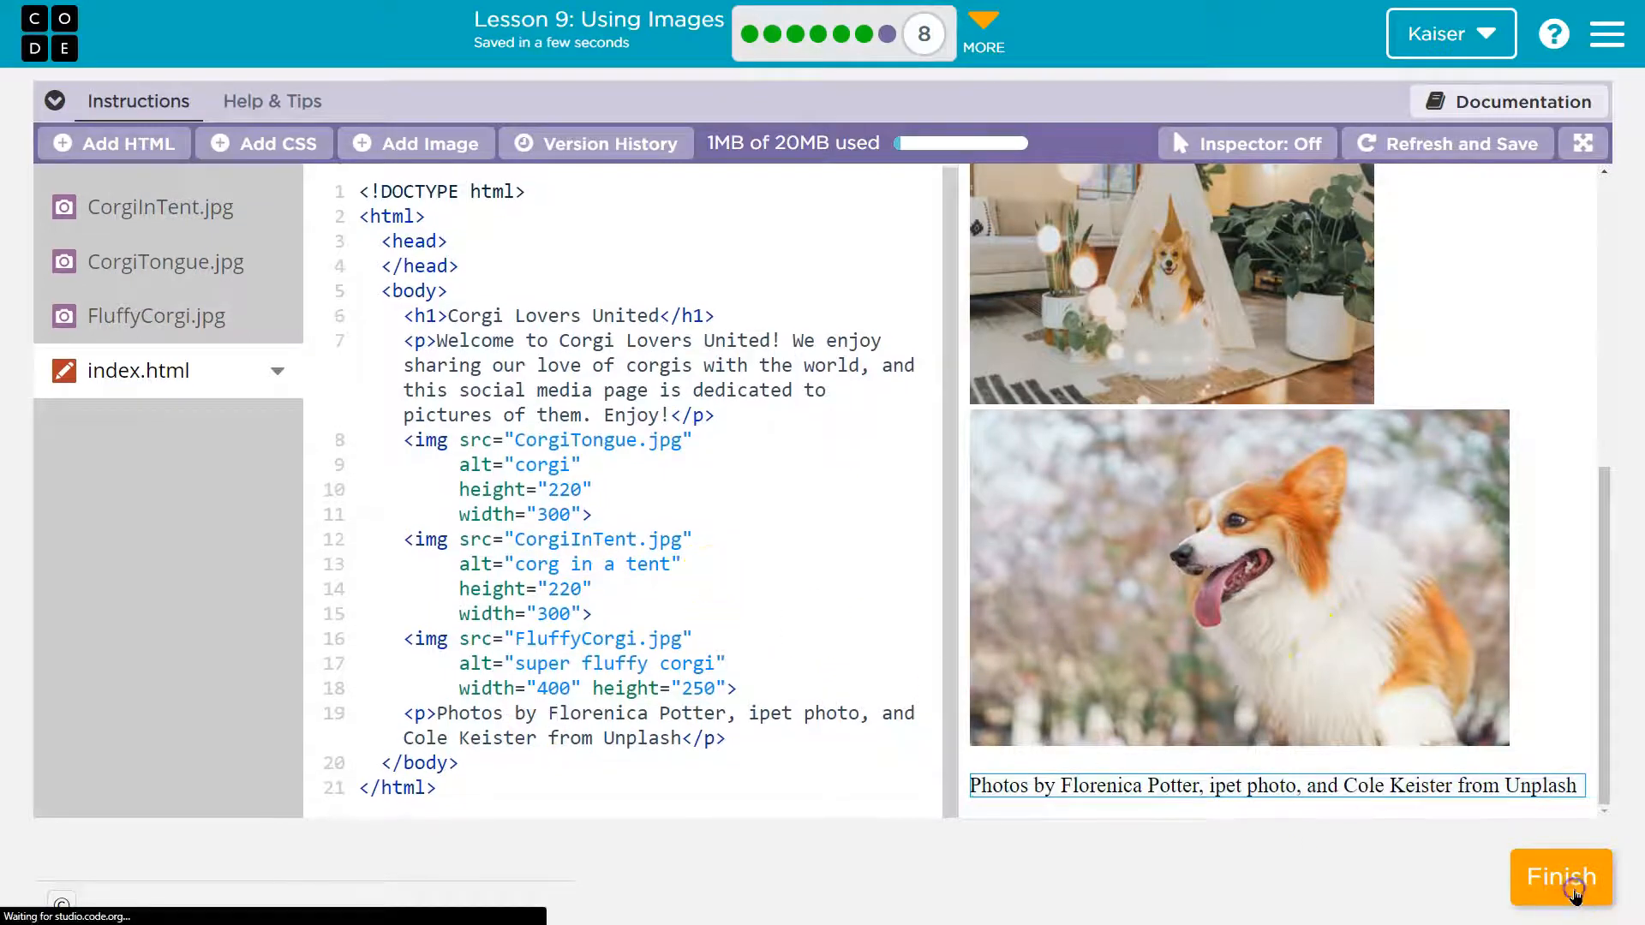
# Start the Illustrated Story challenge and add an h1 reading 'My Story and Stuff'
pyautogui.click(1561, 878)
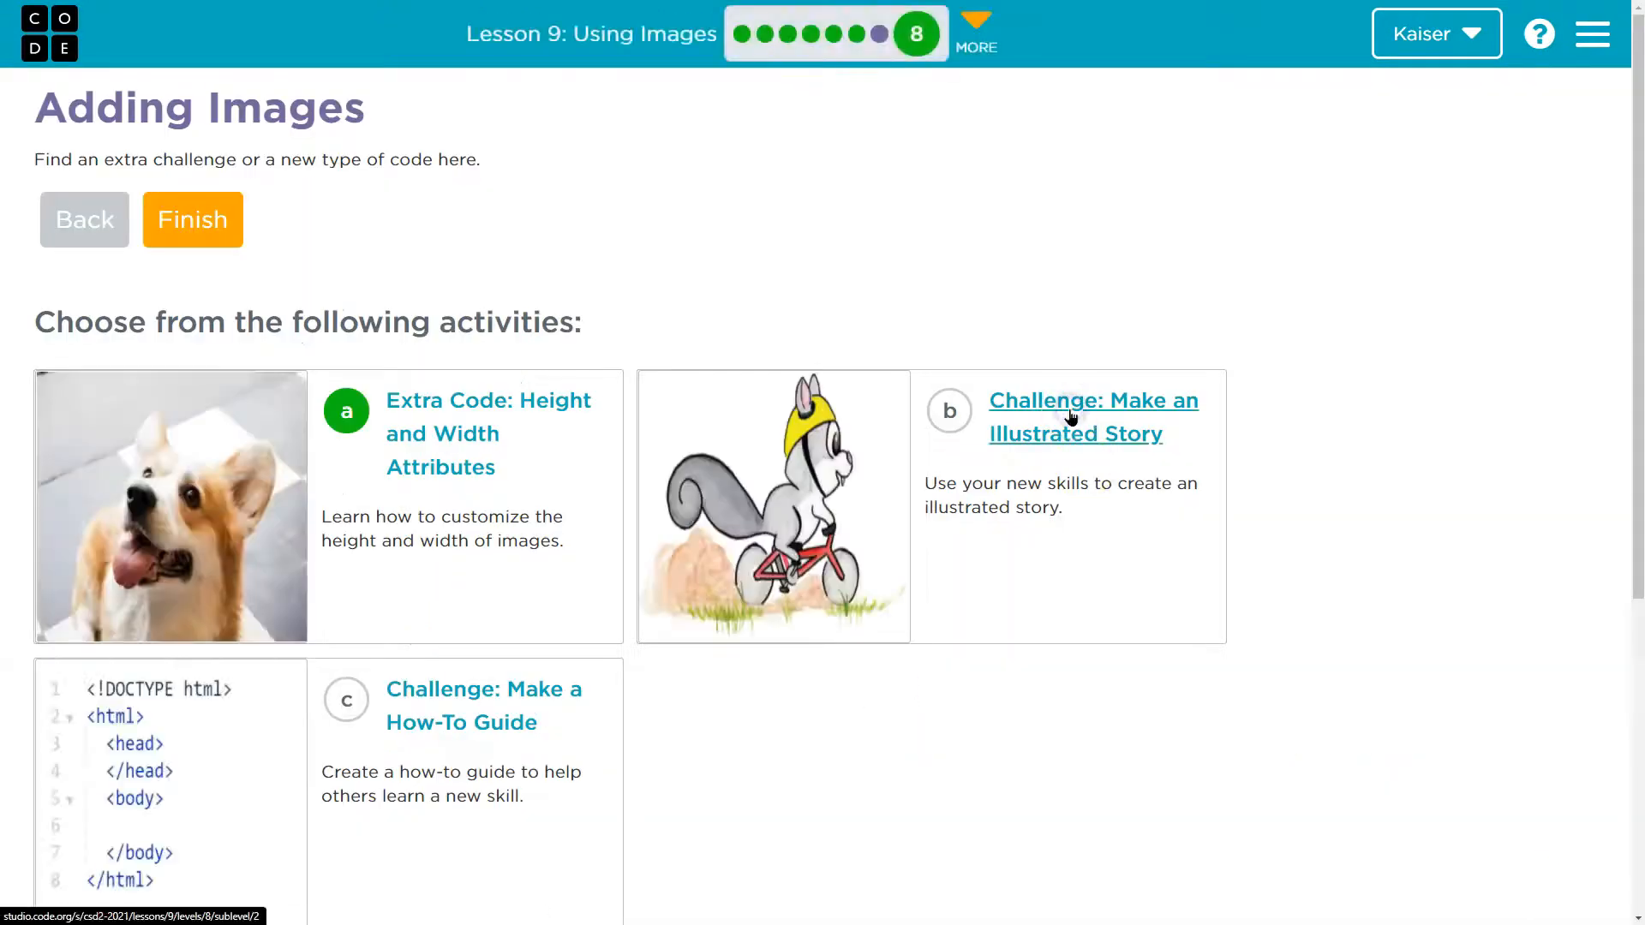
pyautogui.click(1093, 417)
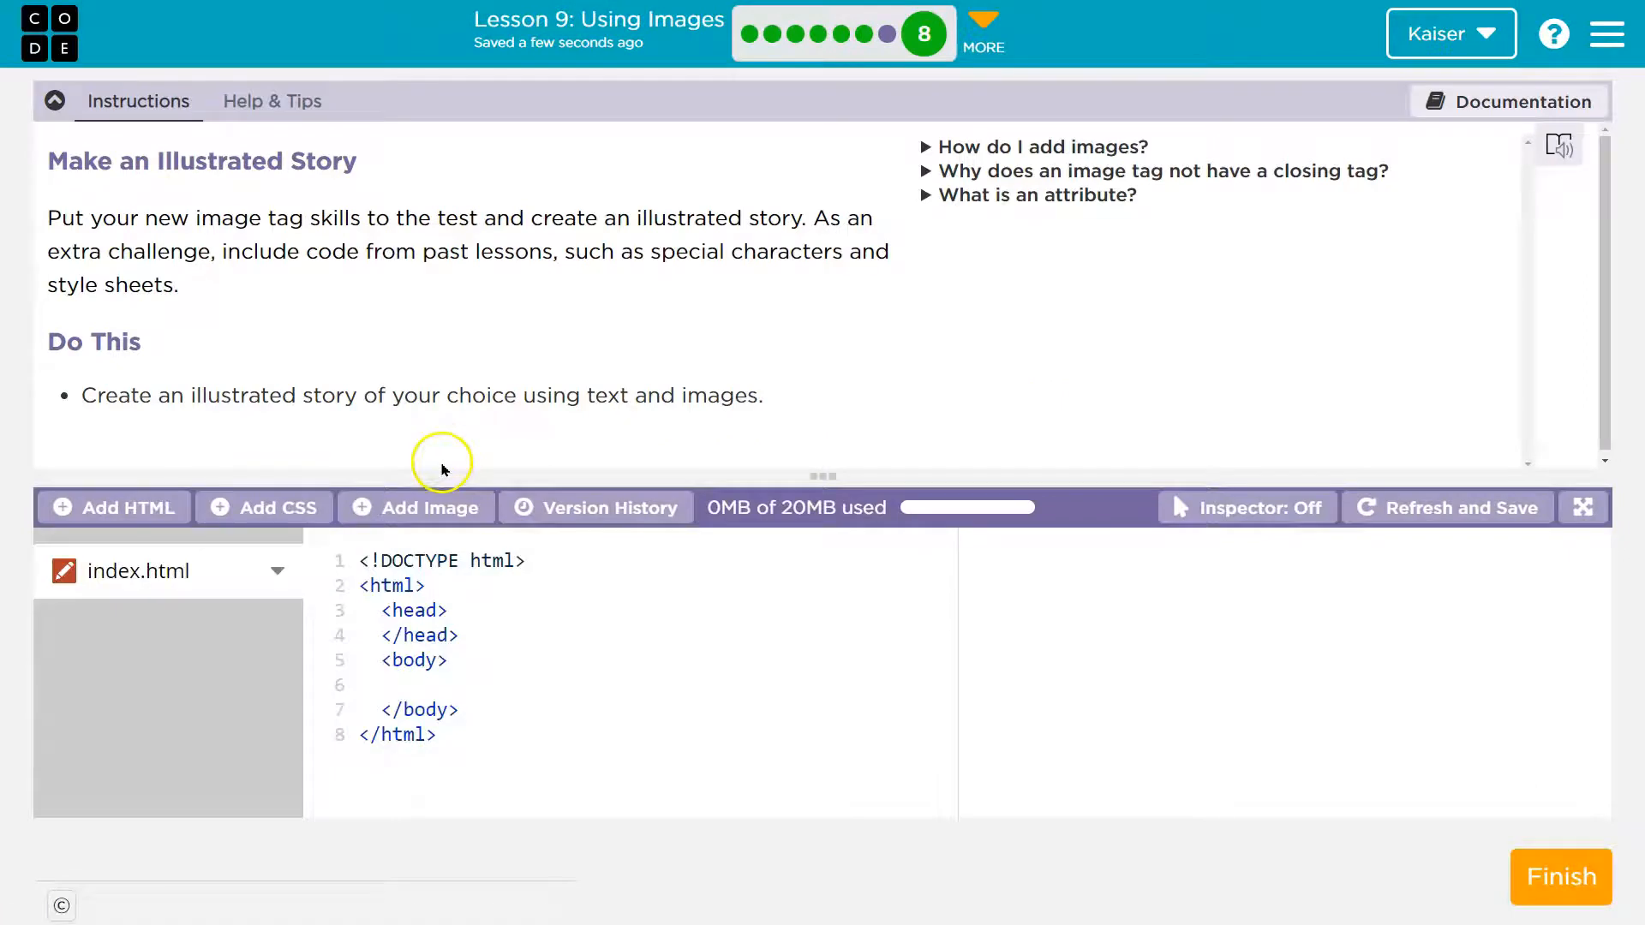
pyautogui.moveTo(247, 346)
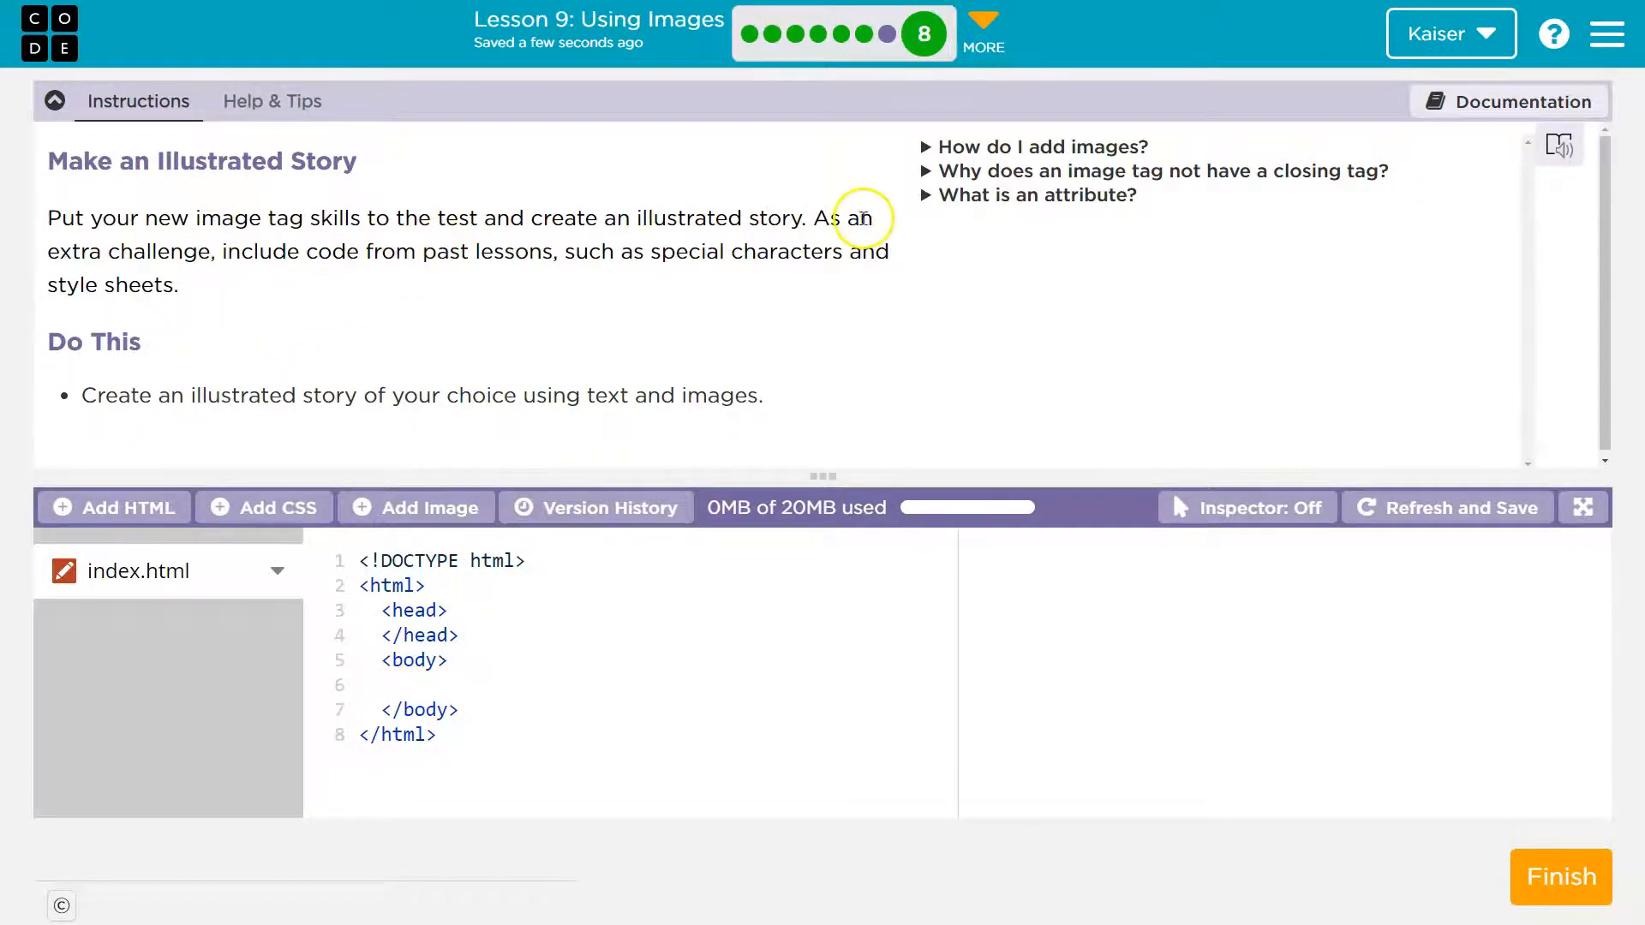
pyautogui.moveTo(564, 276)
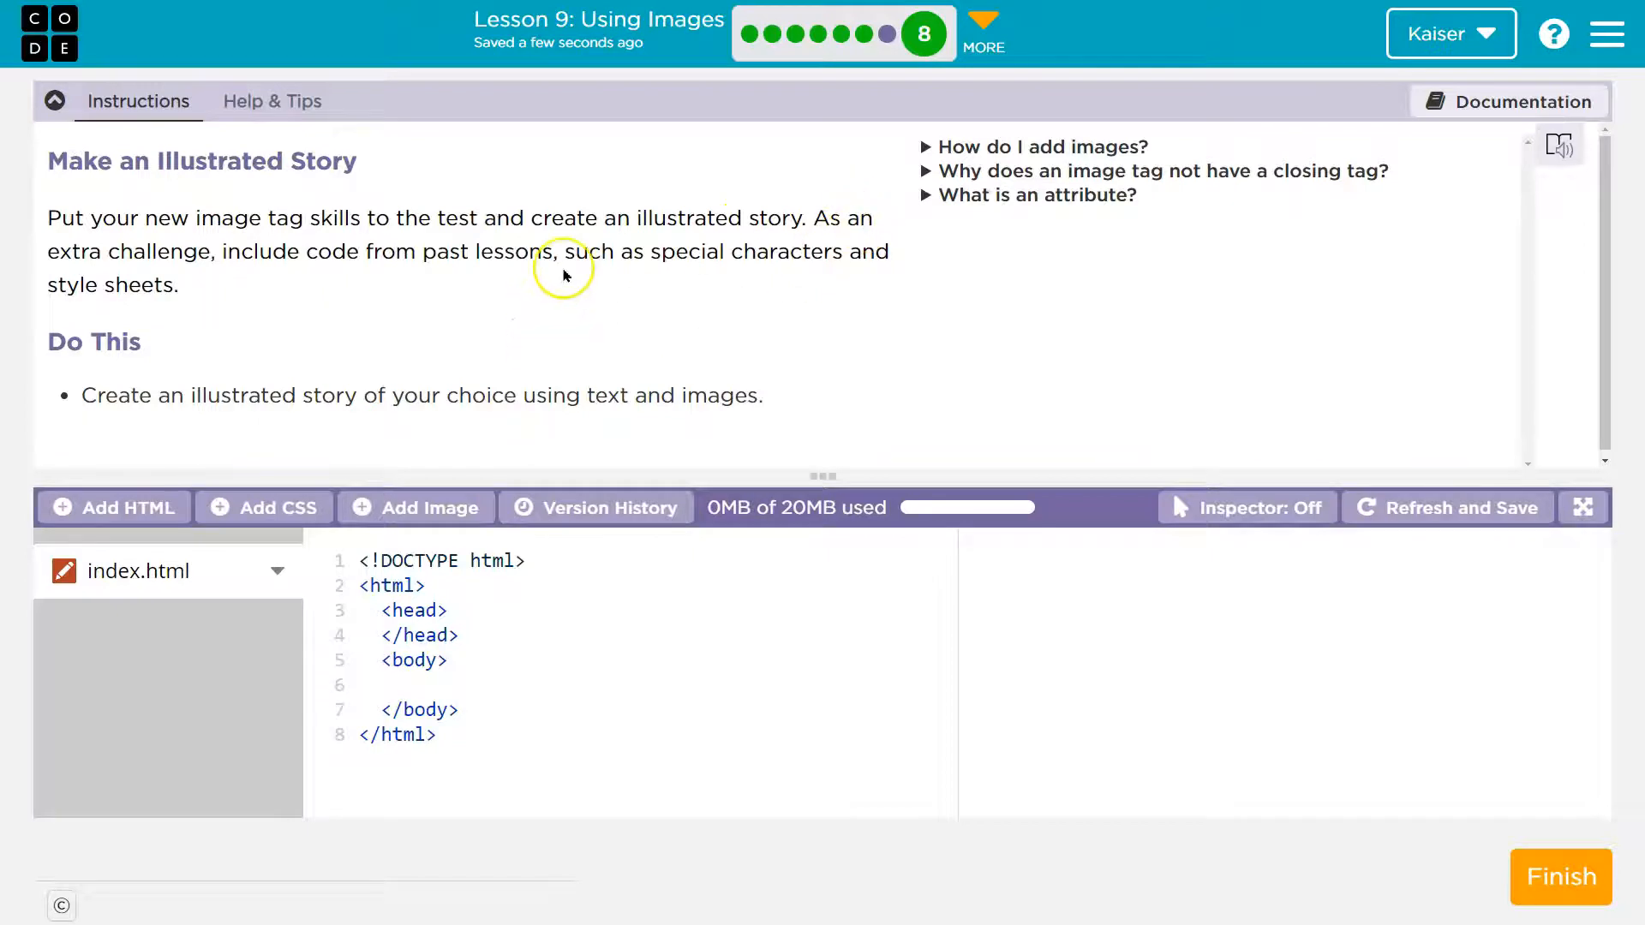
pyautogui.moveTo(564, 276)
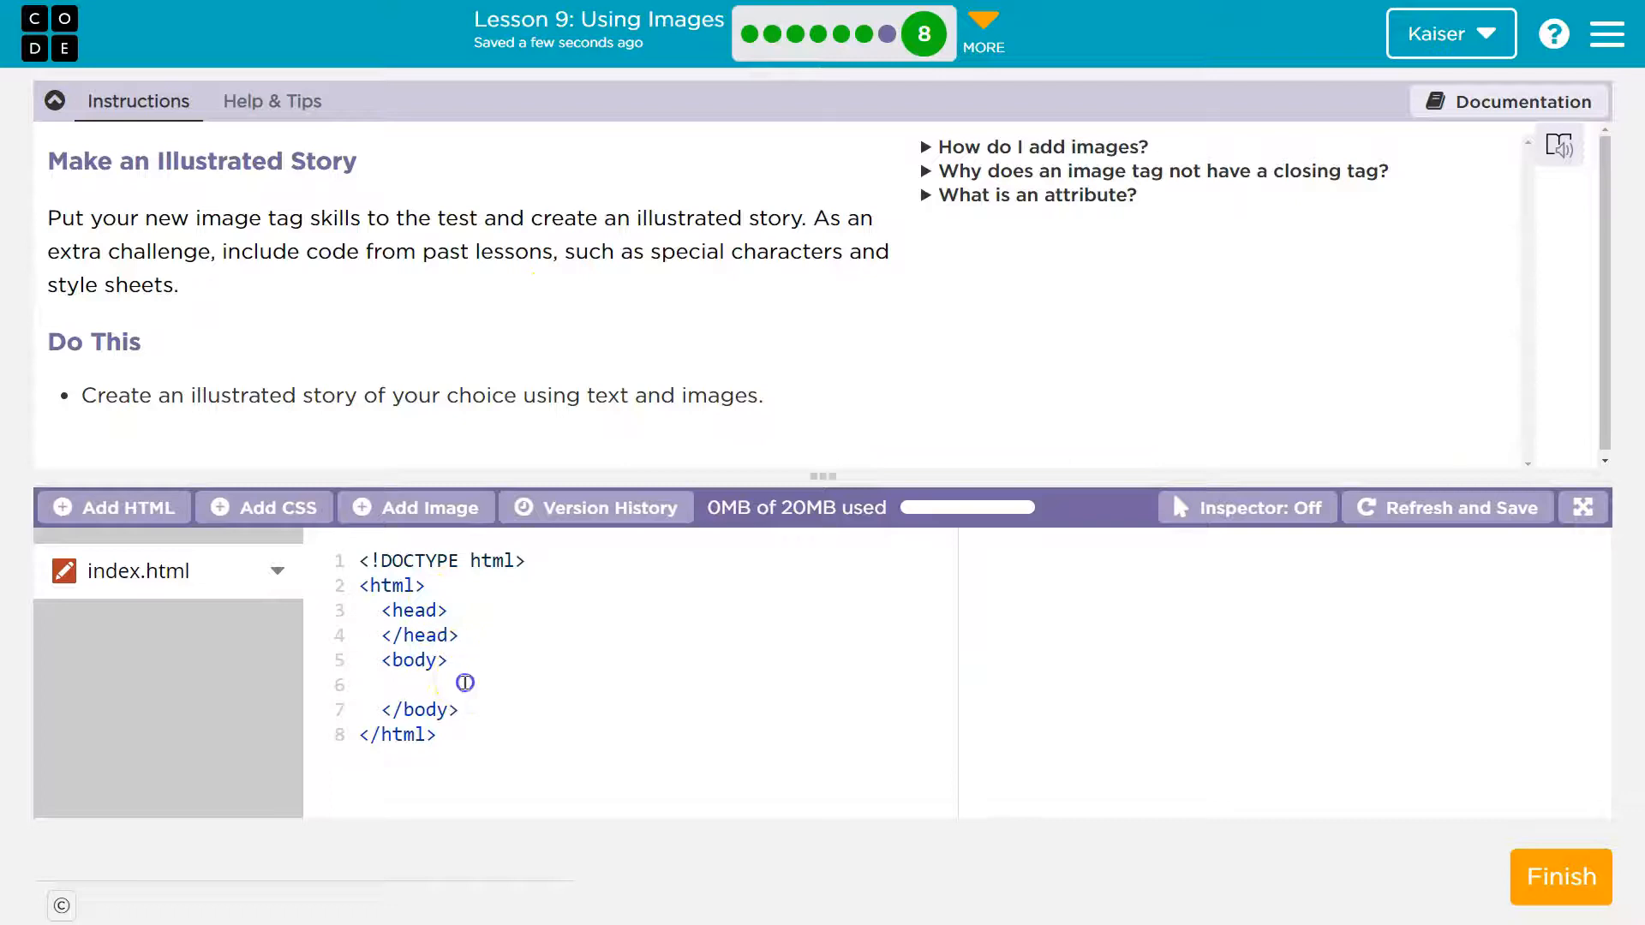
pyautogui.write('<h')
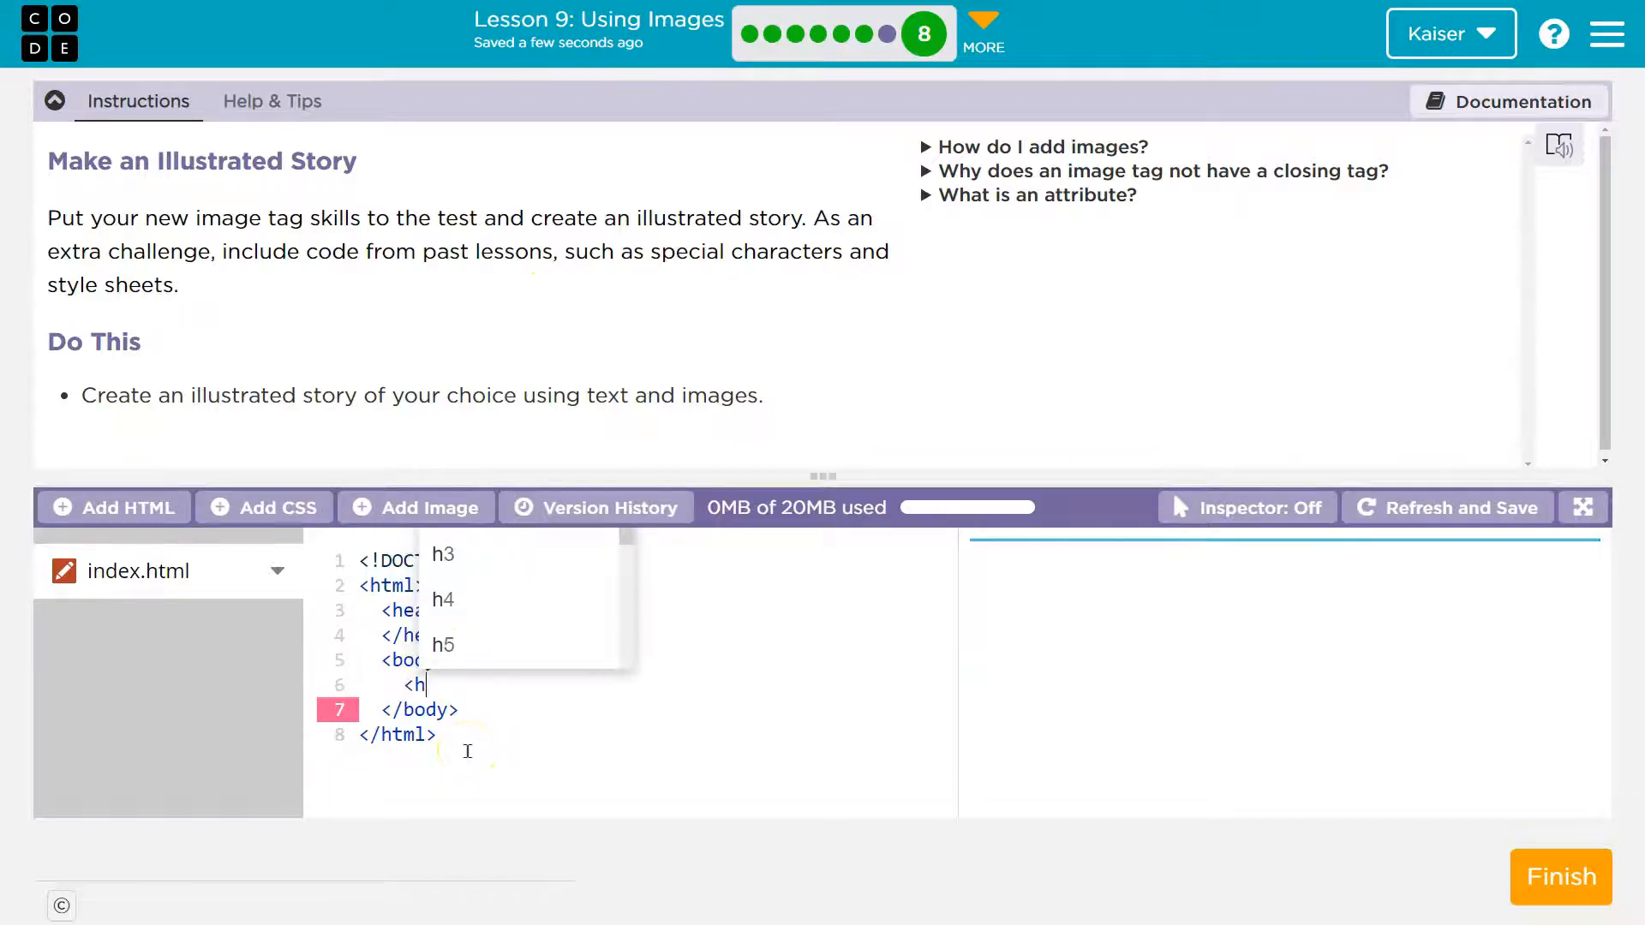
pyautogui.write('1> My S')
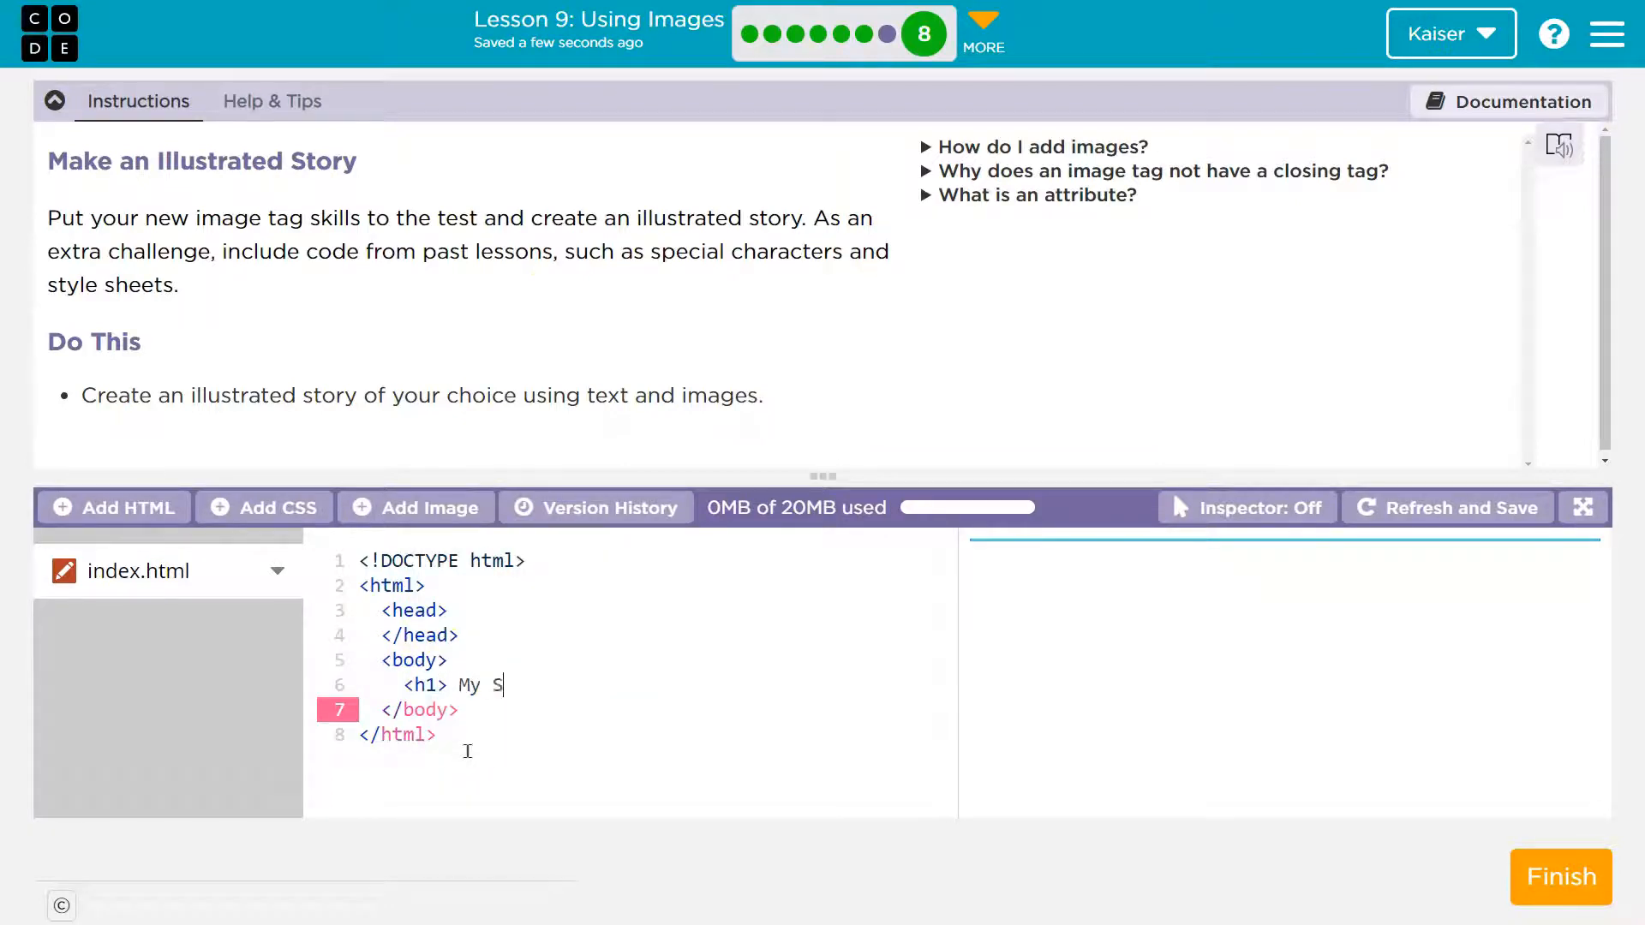
pyautogui.write('tory and Stu')
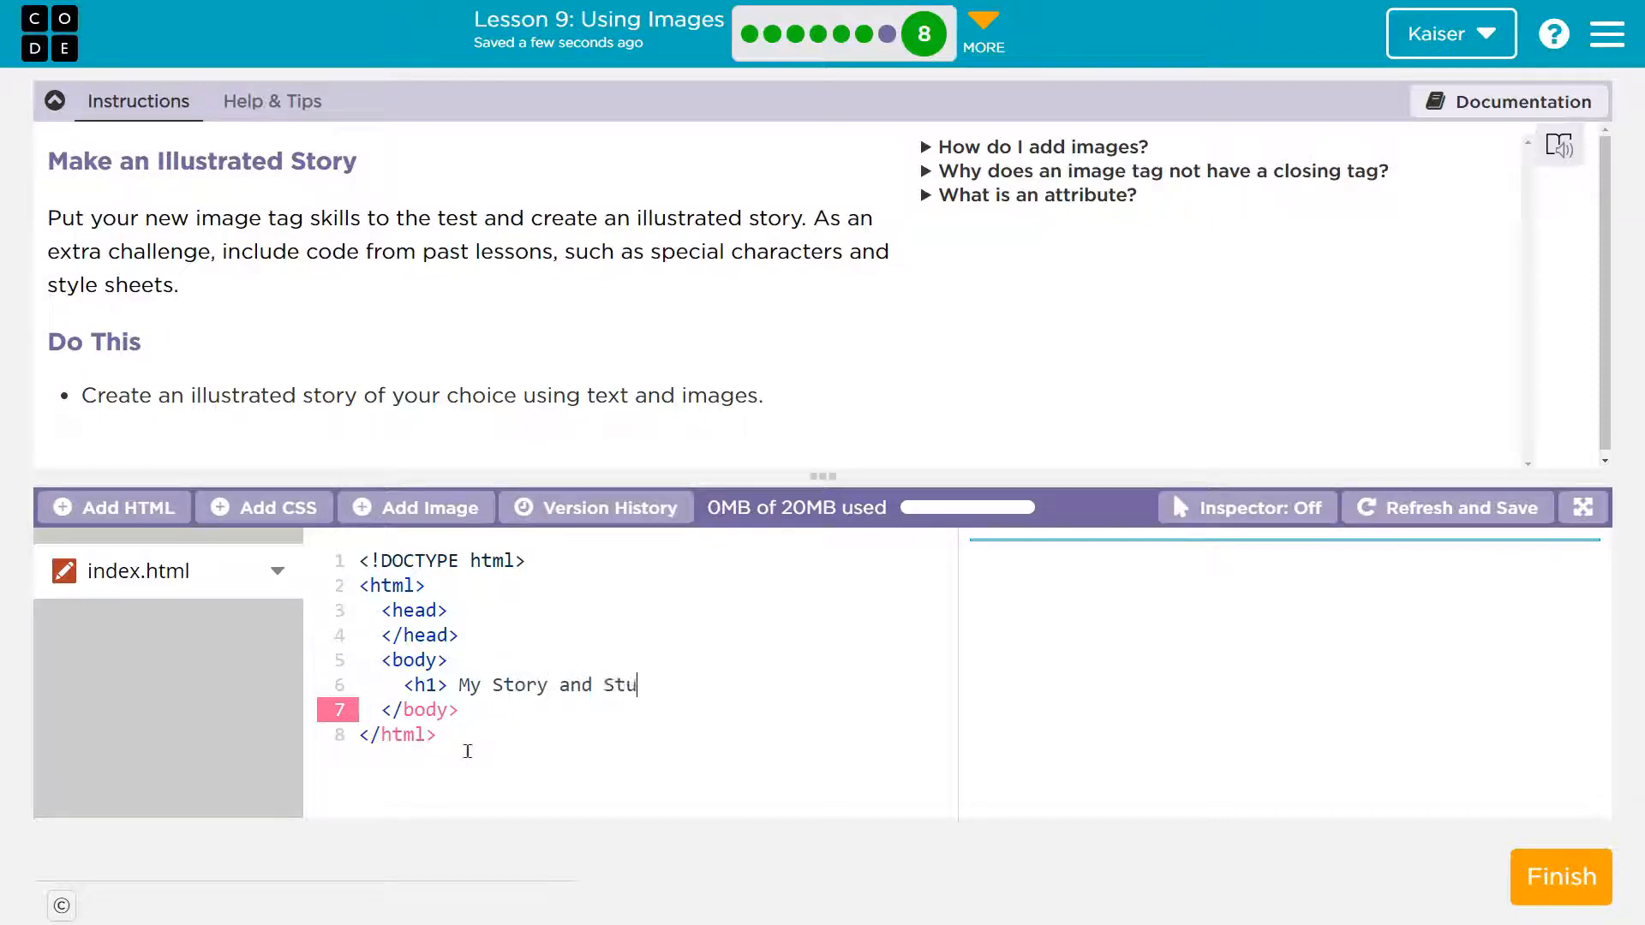
pyautogui.write('ff</h1>')
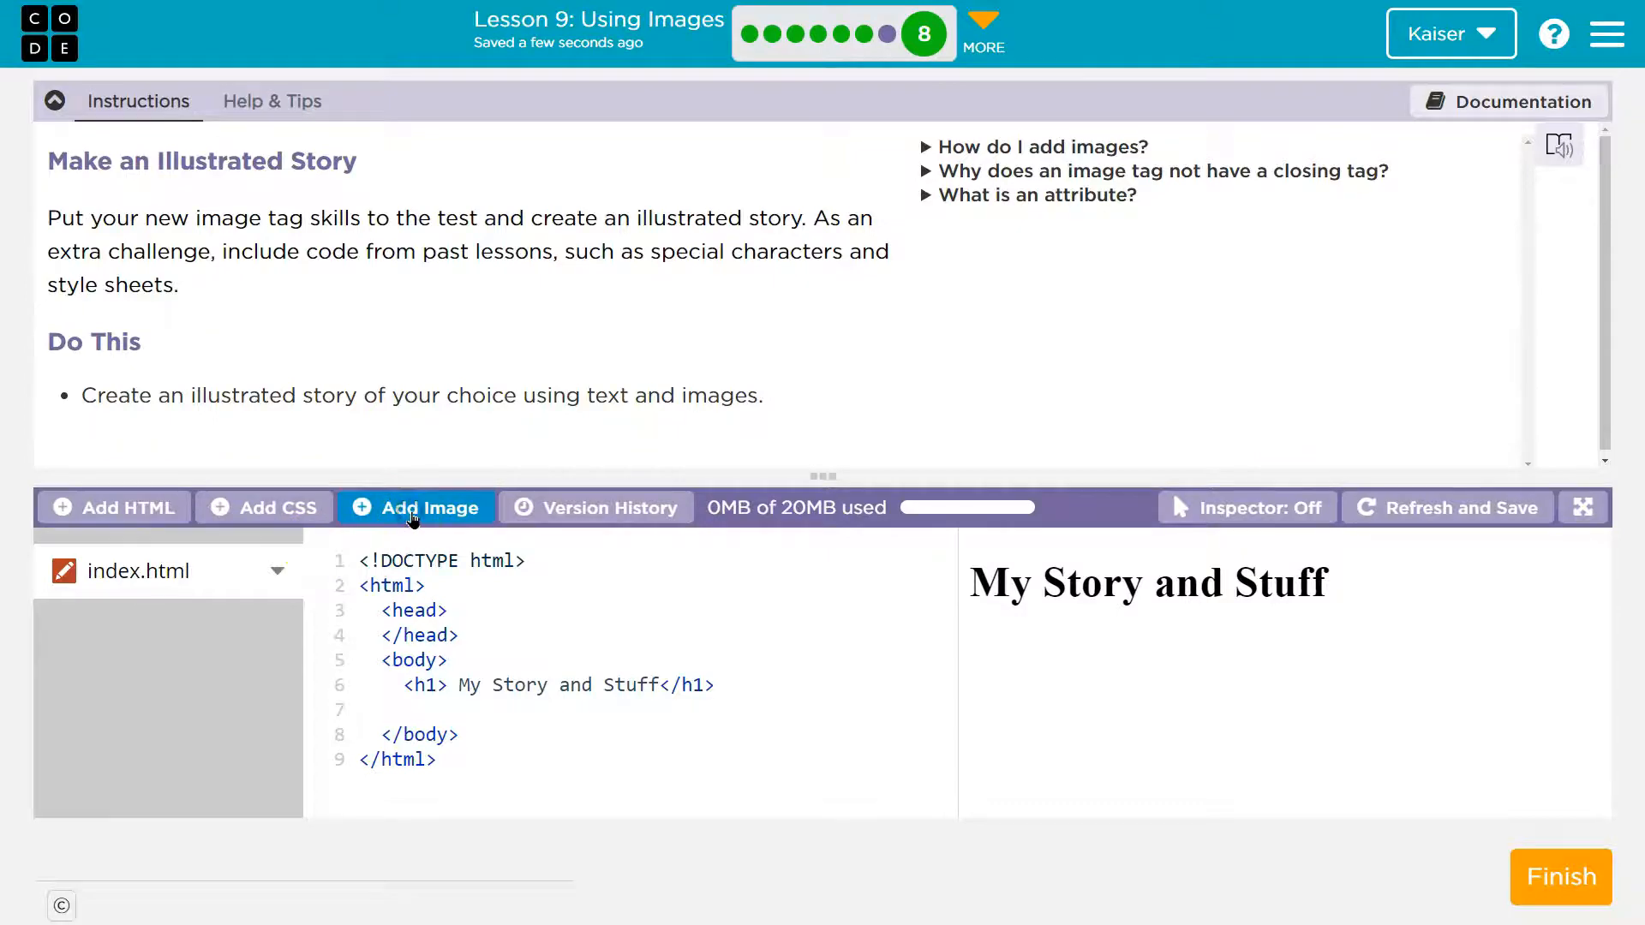
# Upload the cupcake photo in Manage Assets and rename it cake.jpg
pyautogui.click(416, 508)
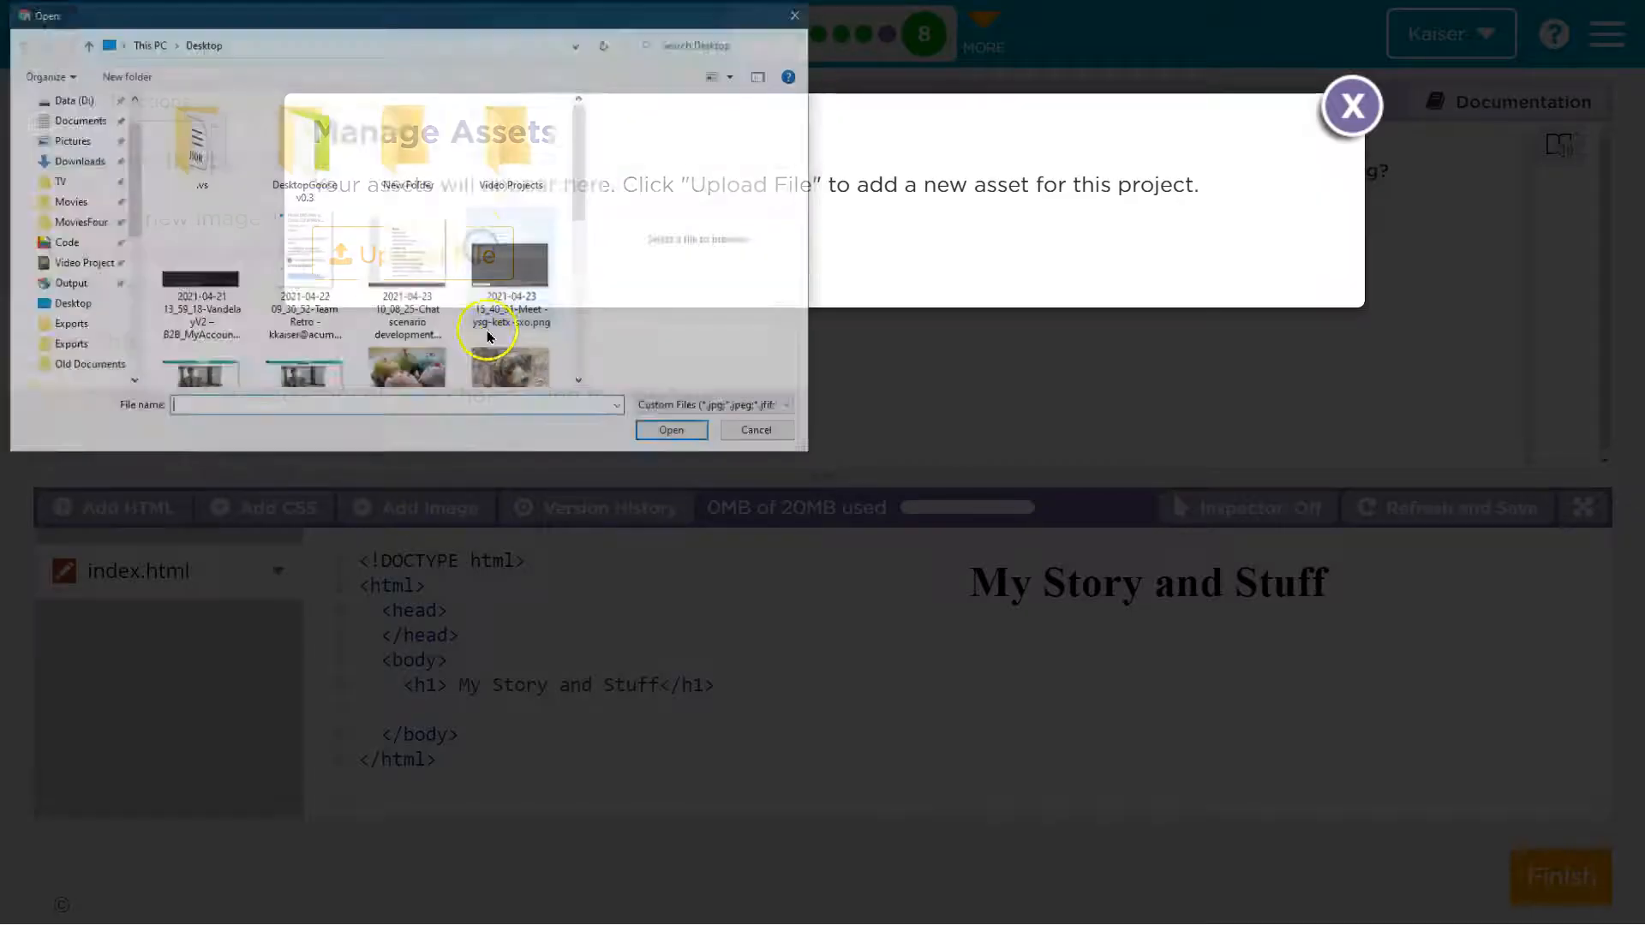
pyautogui.click(410, 308)
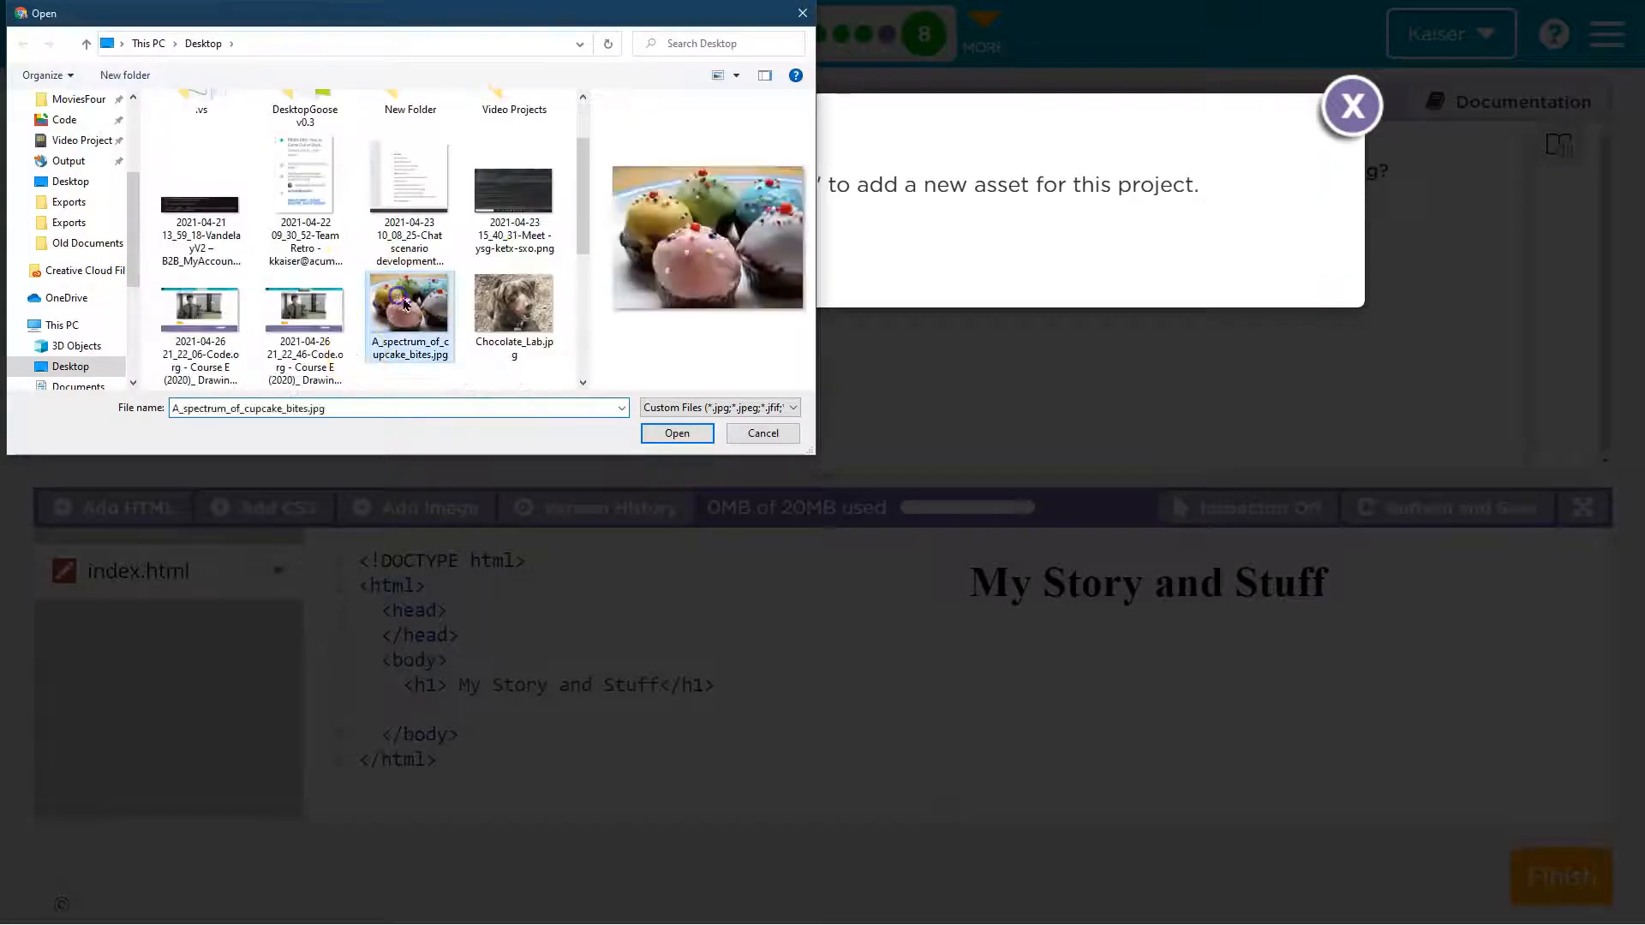
pyautogui.click(677, 434)
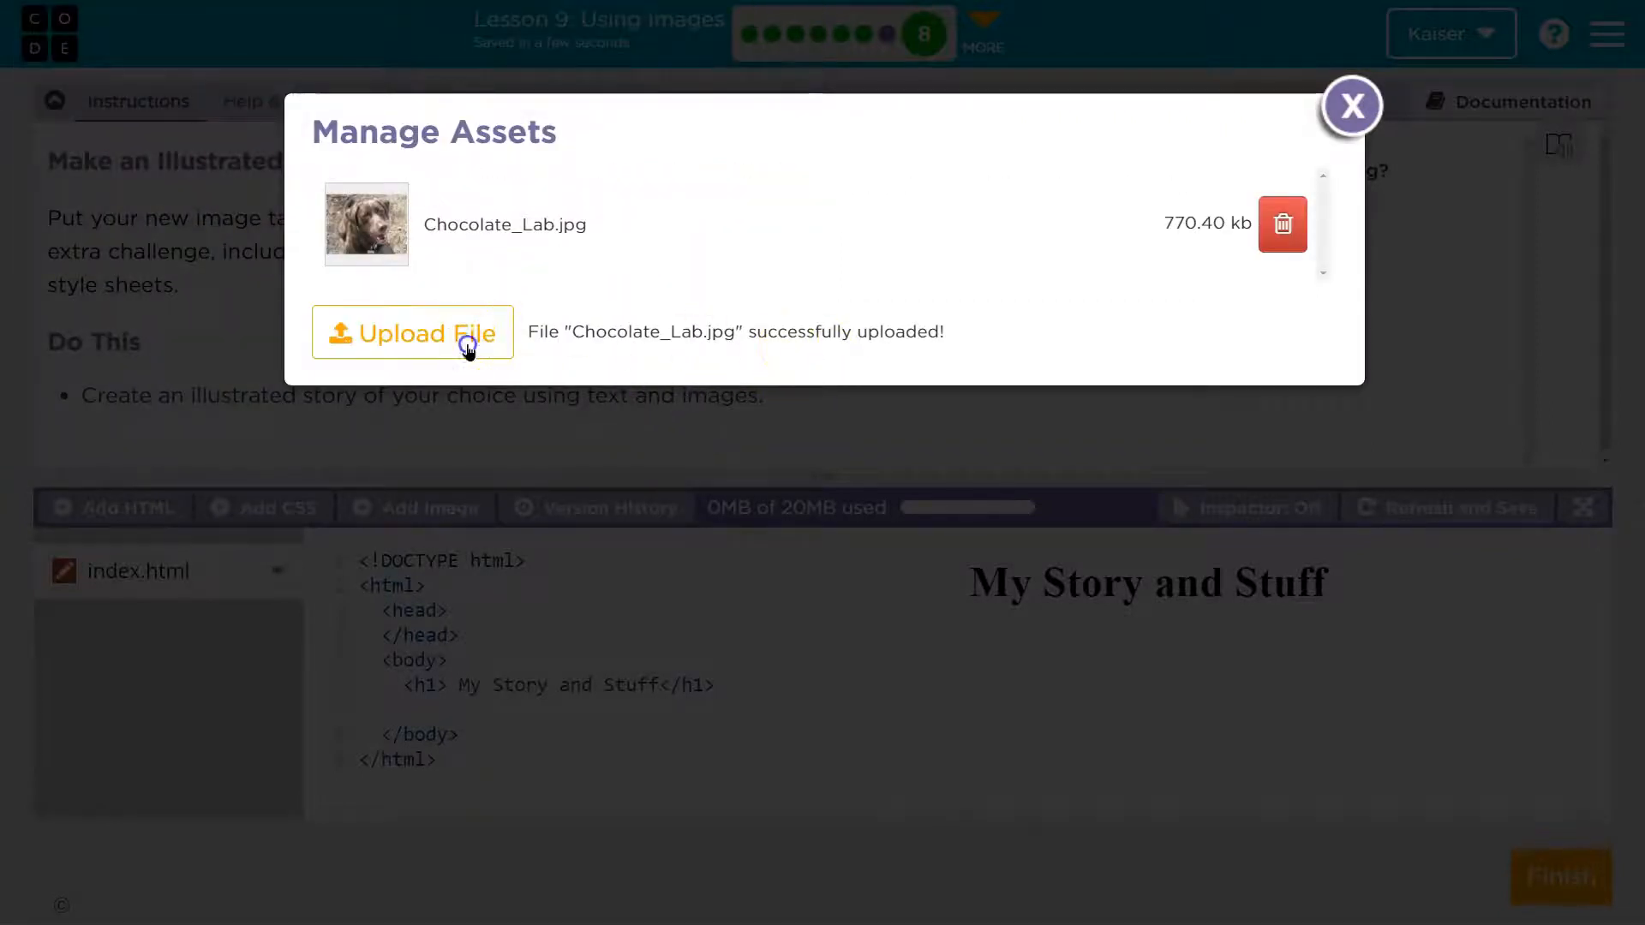
pyautogui.click(411, 332)
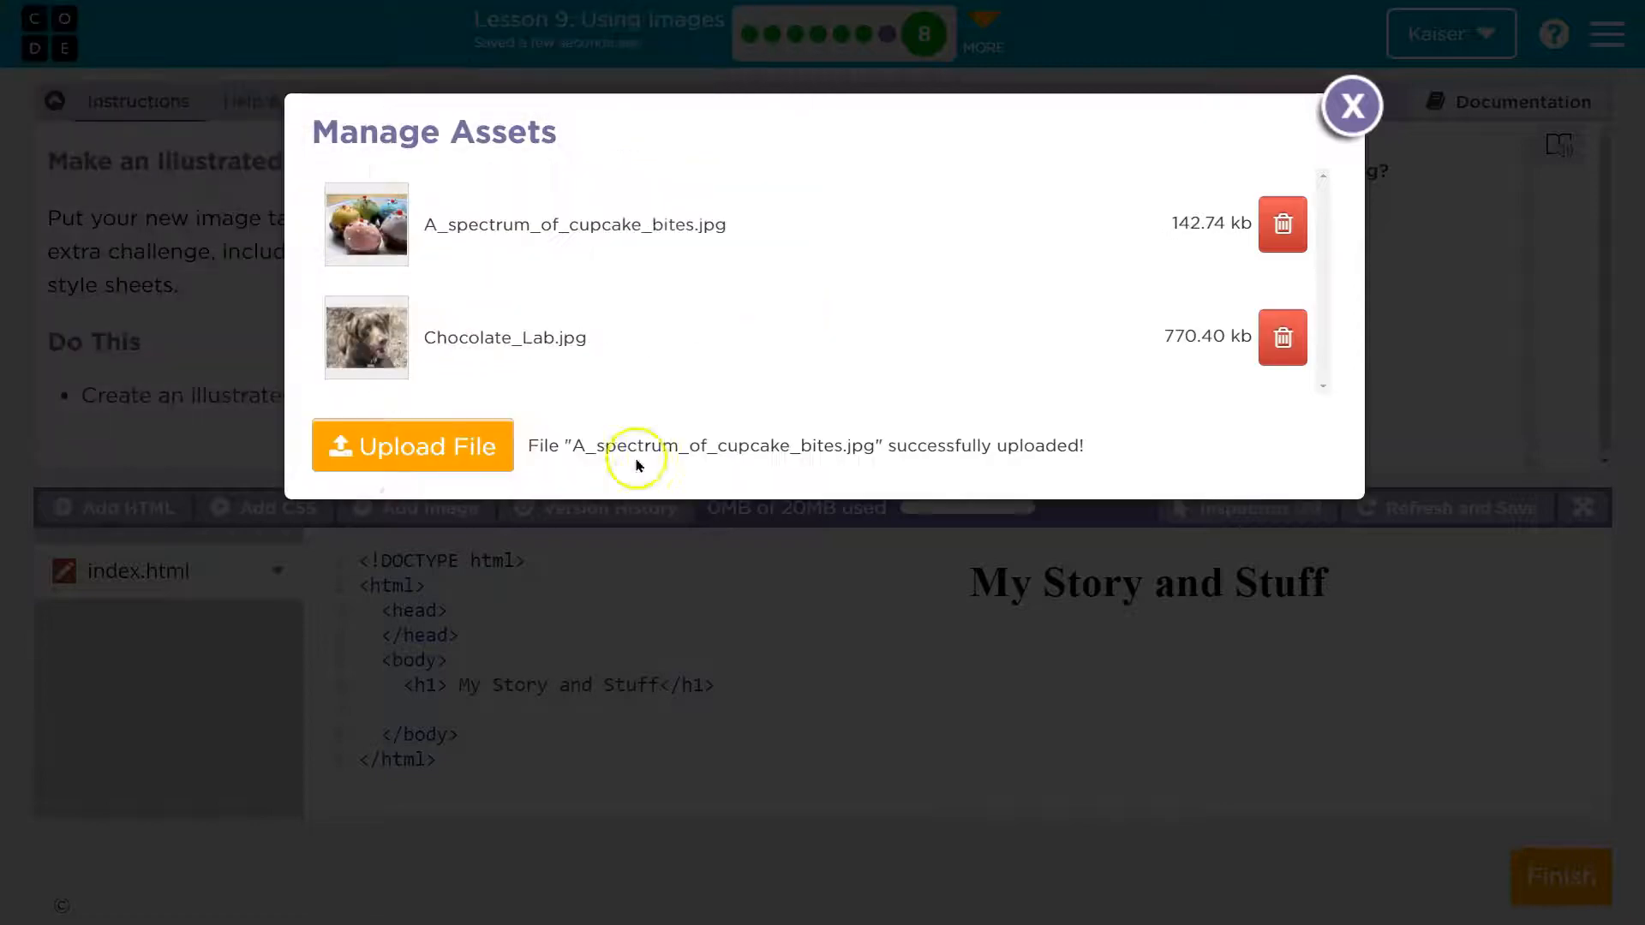
pyautogui.click(1352, 106)
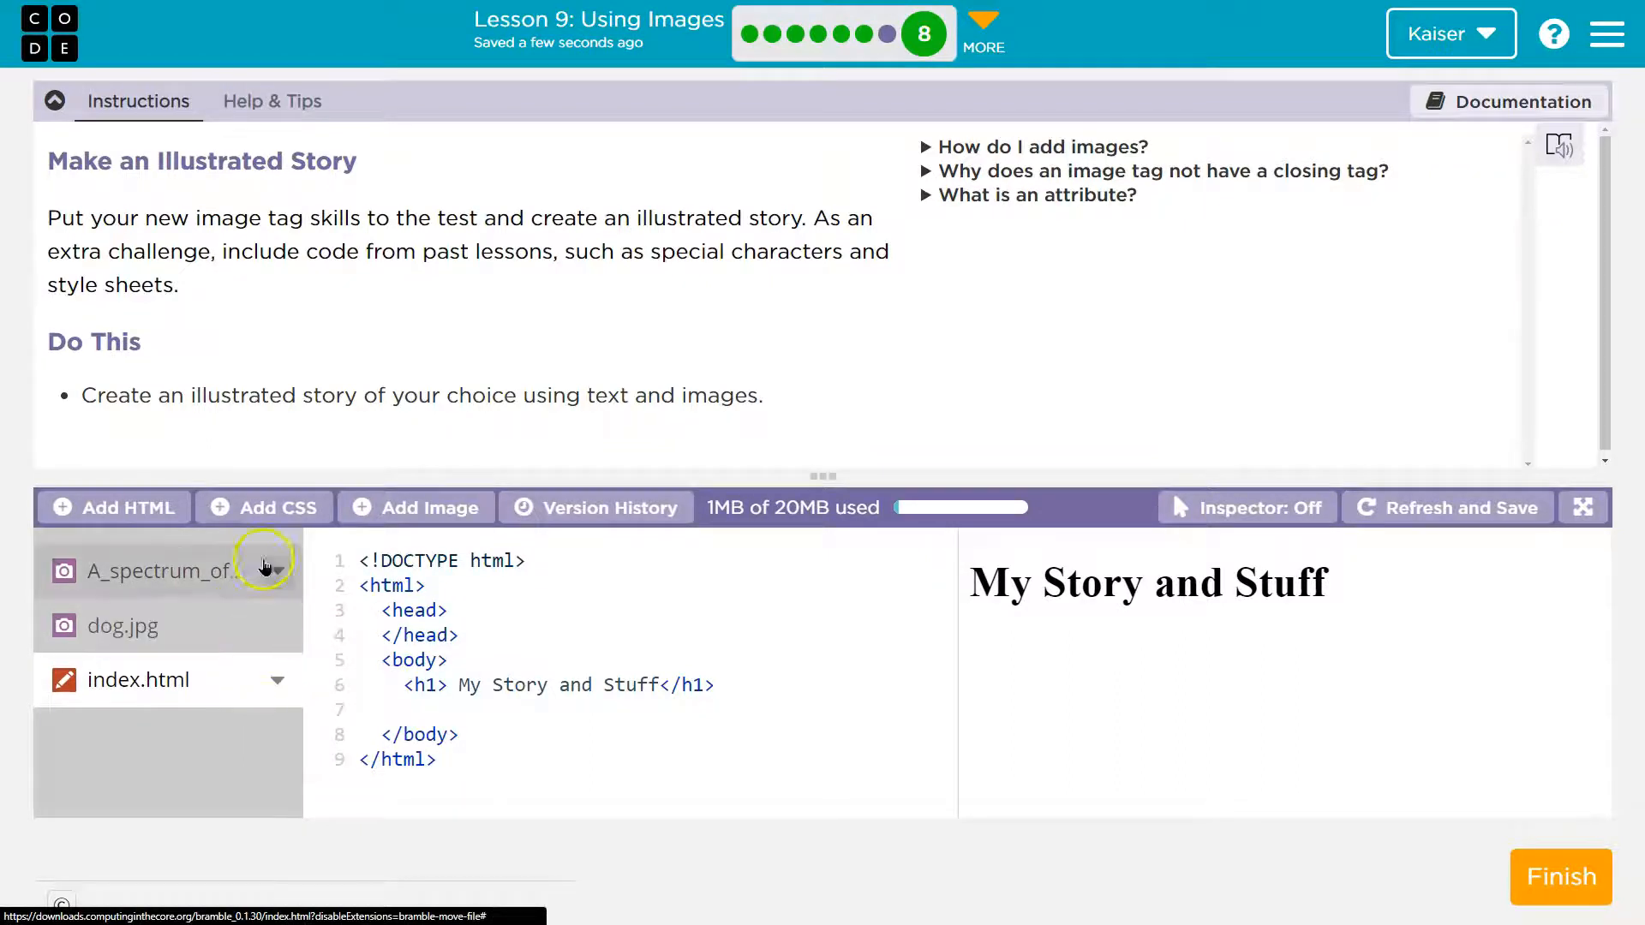
pyautogui.click(157, 571)
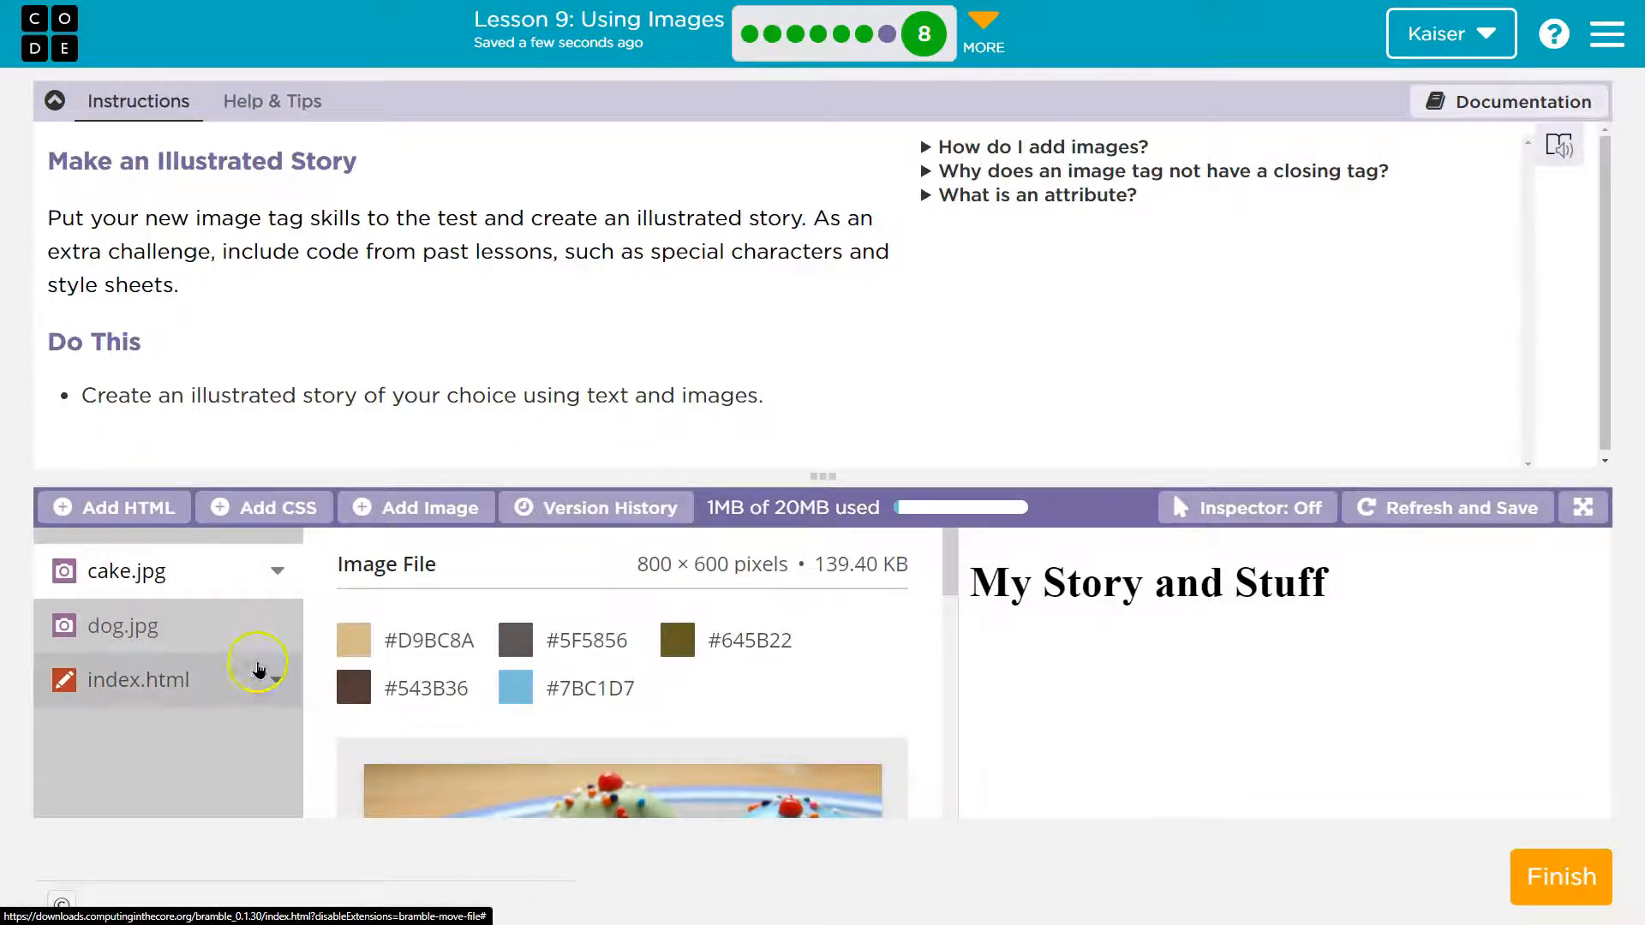
pyautogui.click(137, 680)
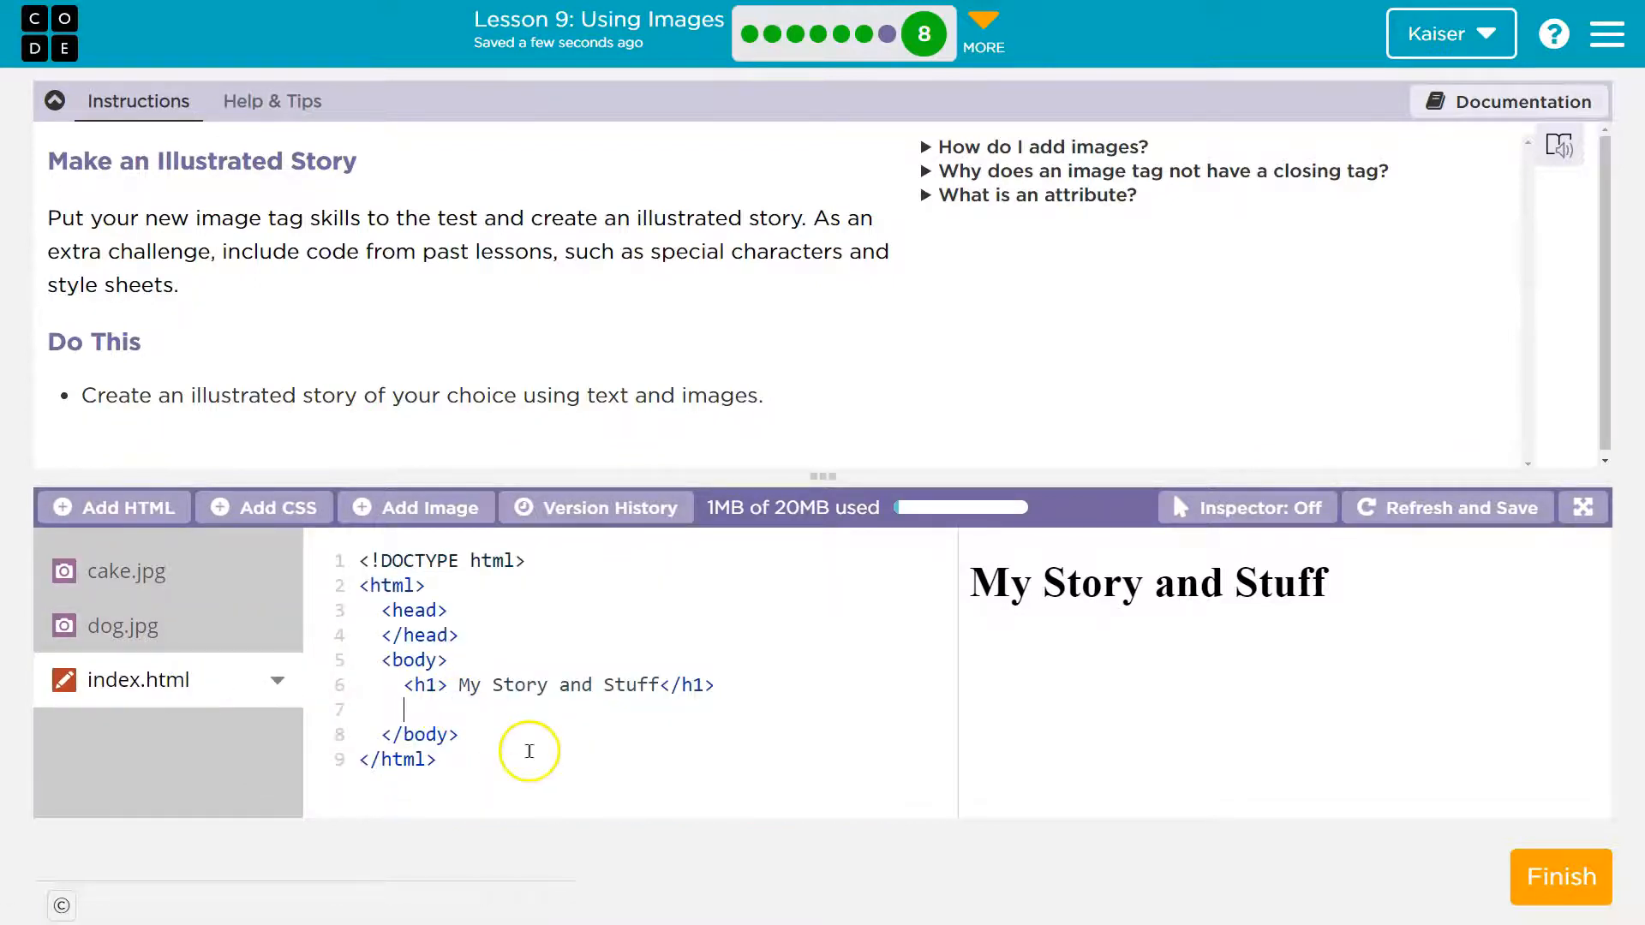
# Add a paragraph about Fred the dog's sweet tooth and a 300-wide dog.jpg image
pyautogui.write('<p')
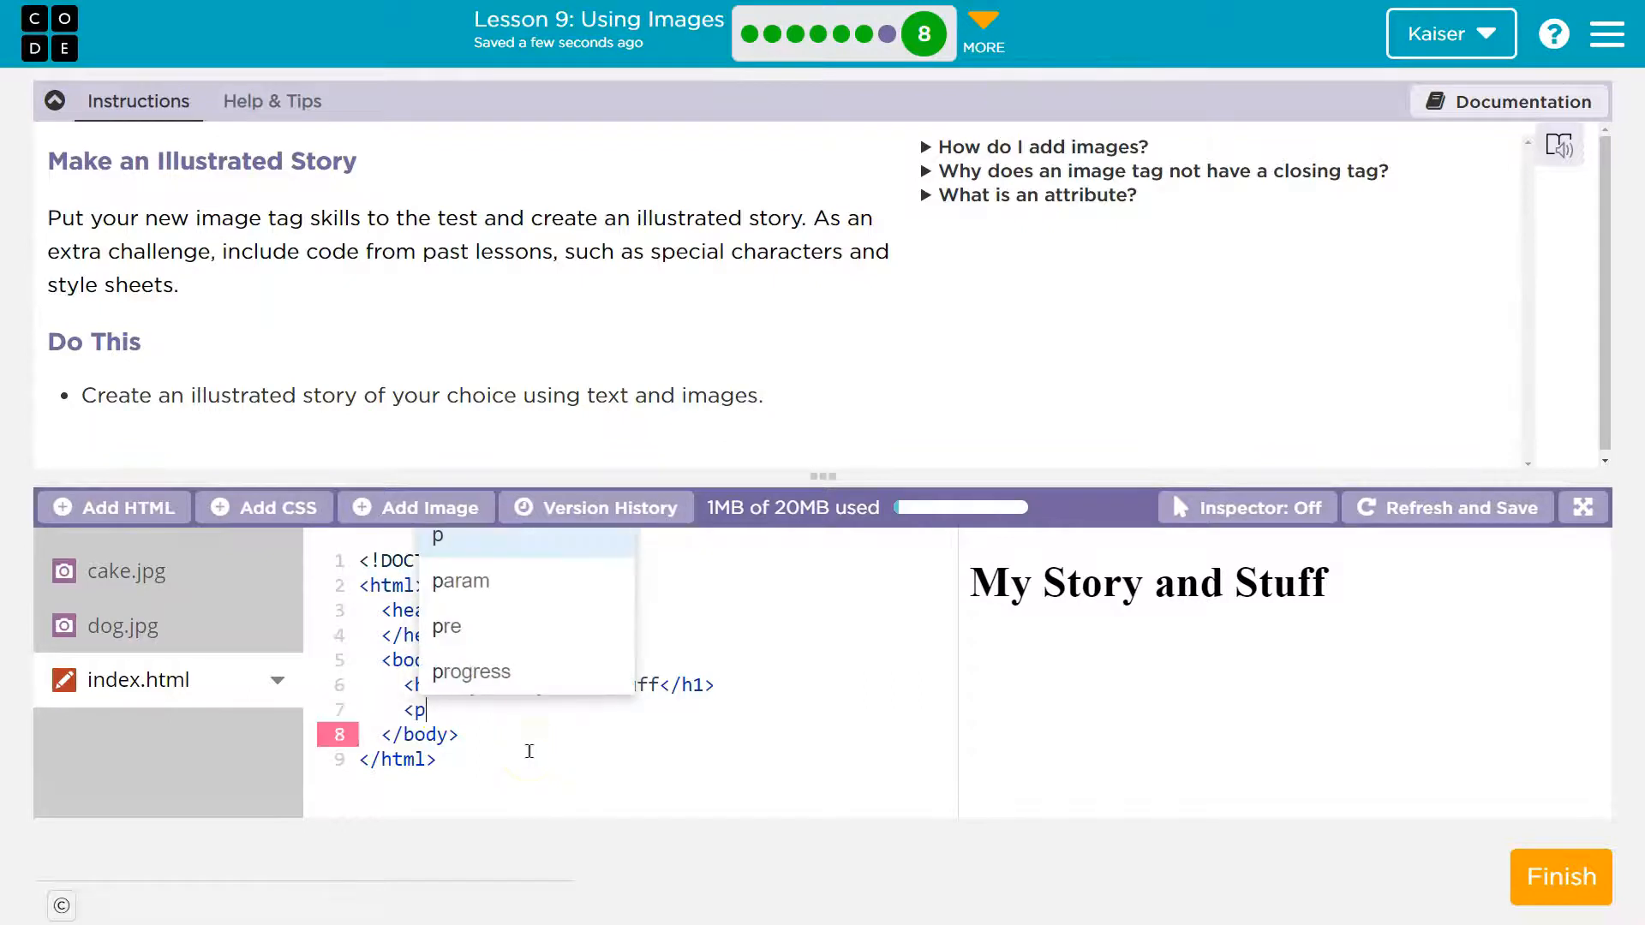
pyautogui.write('Fre')
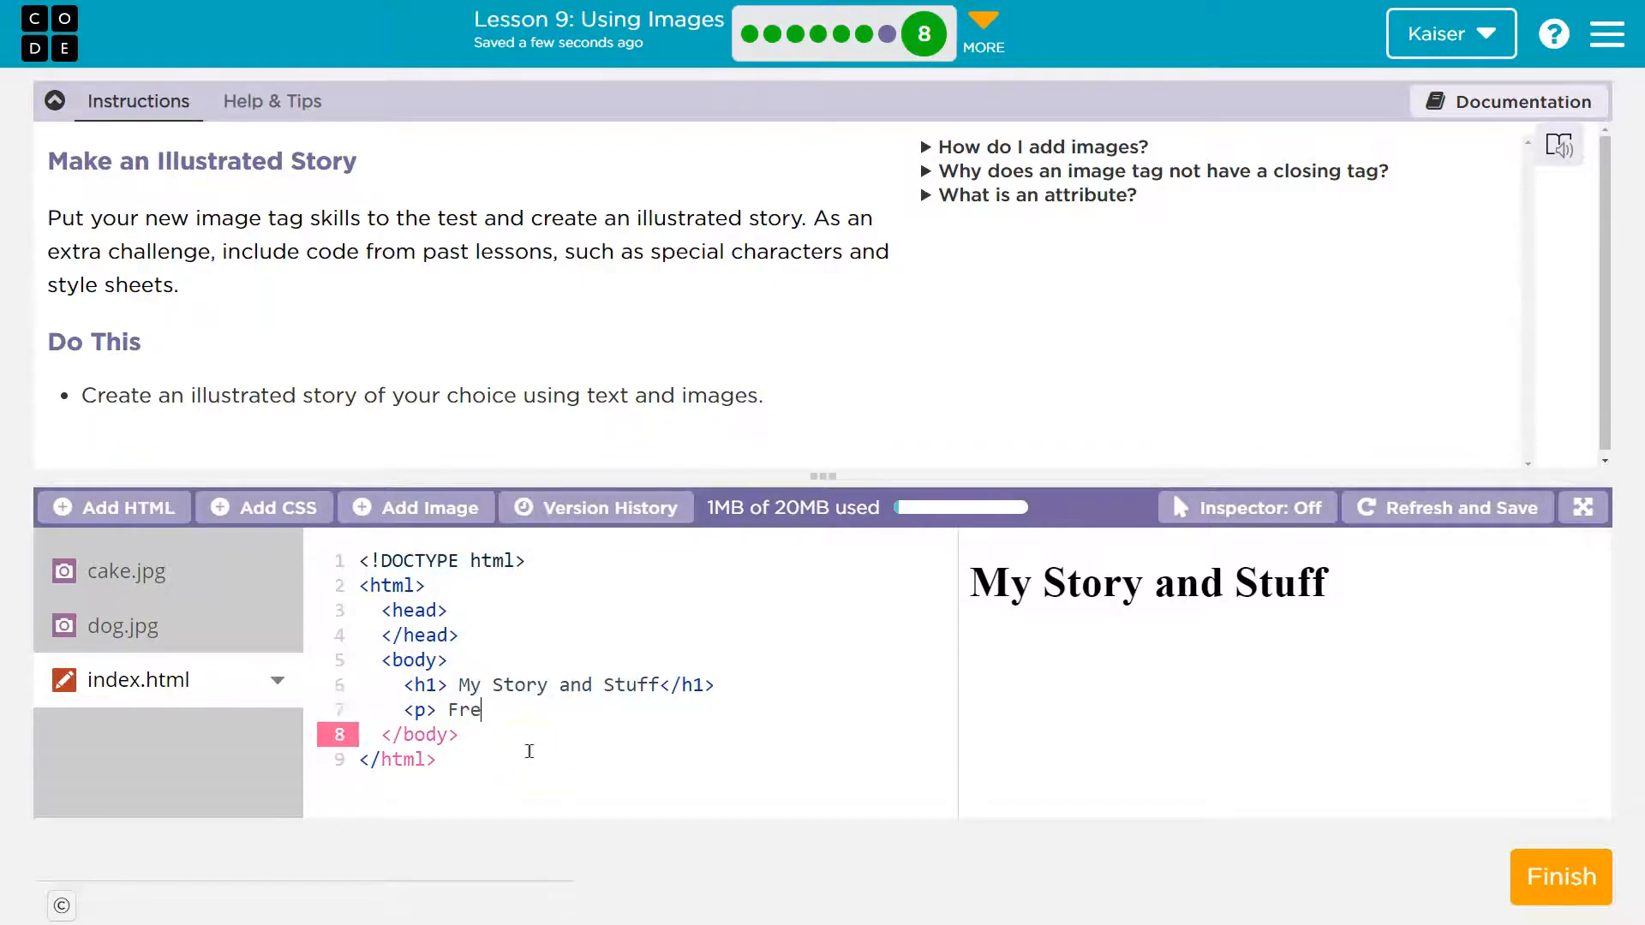
pyautogui.write('d the dog has a big s')
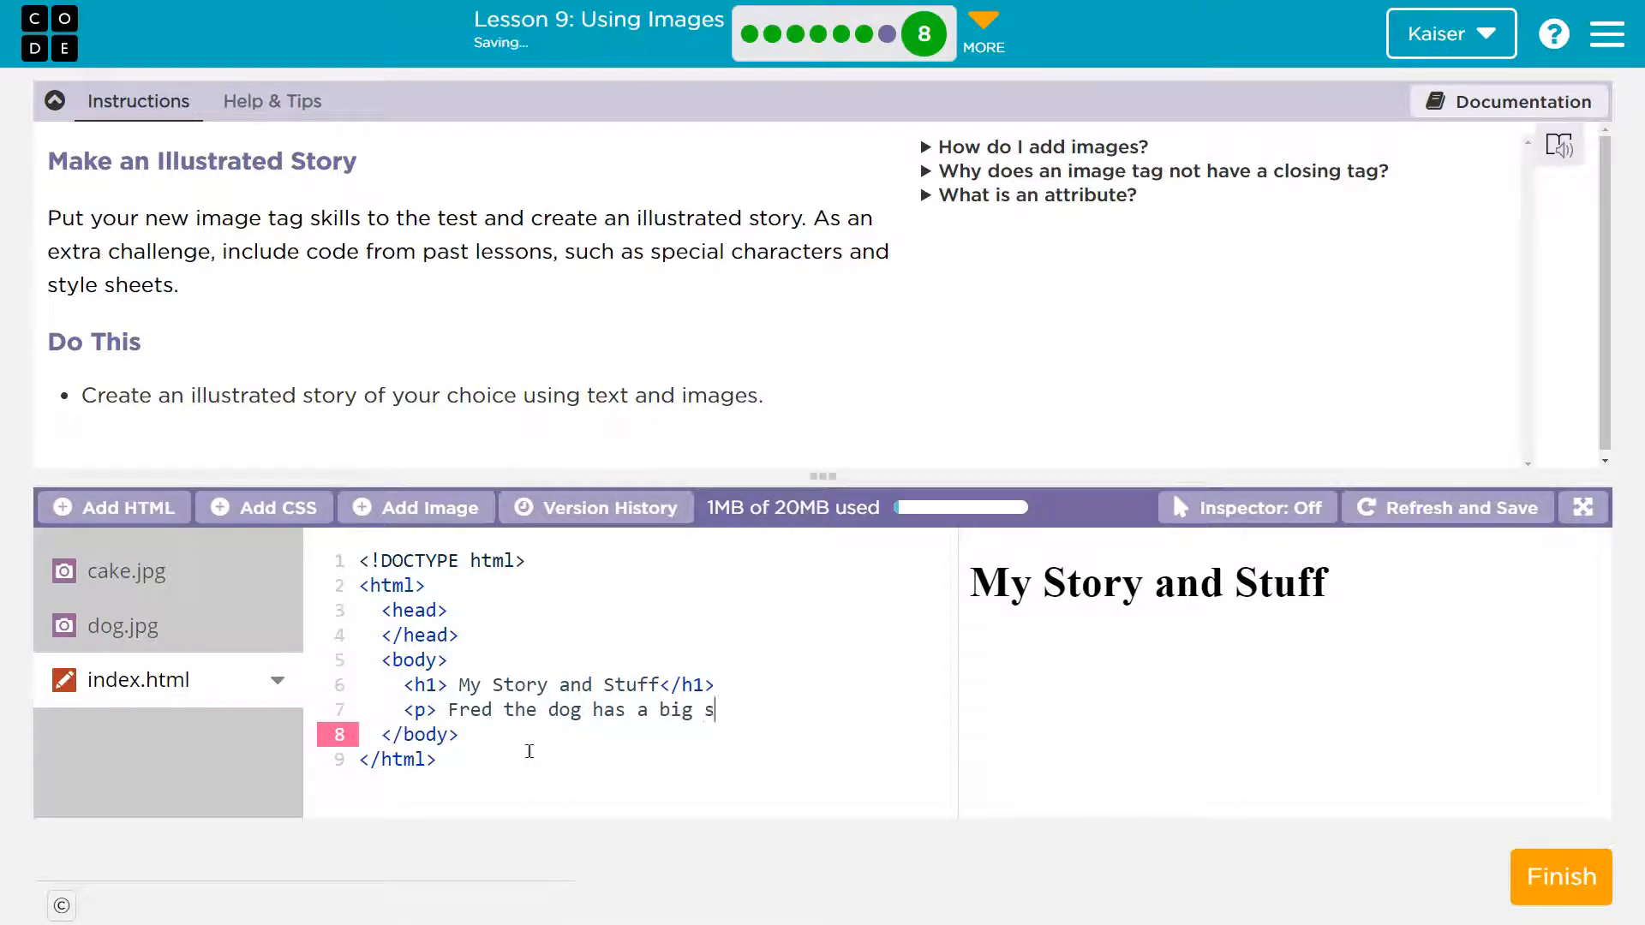
pyautogui.write('weet tooth')
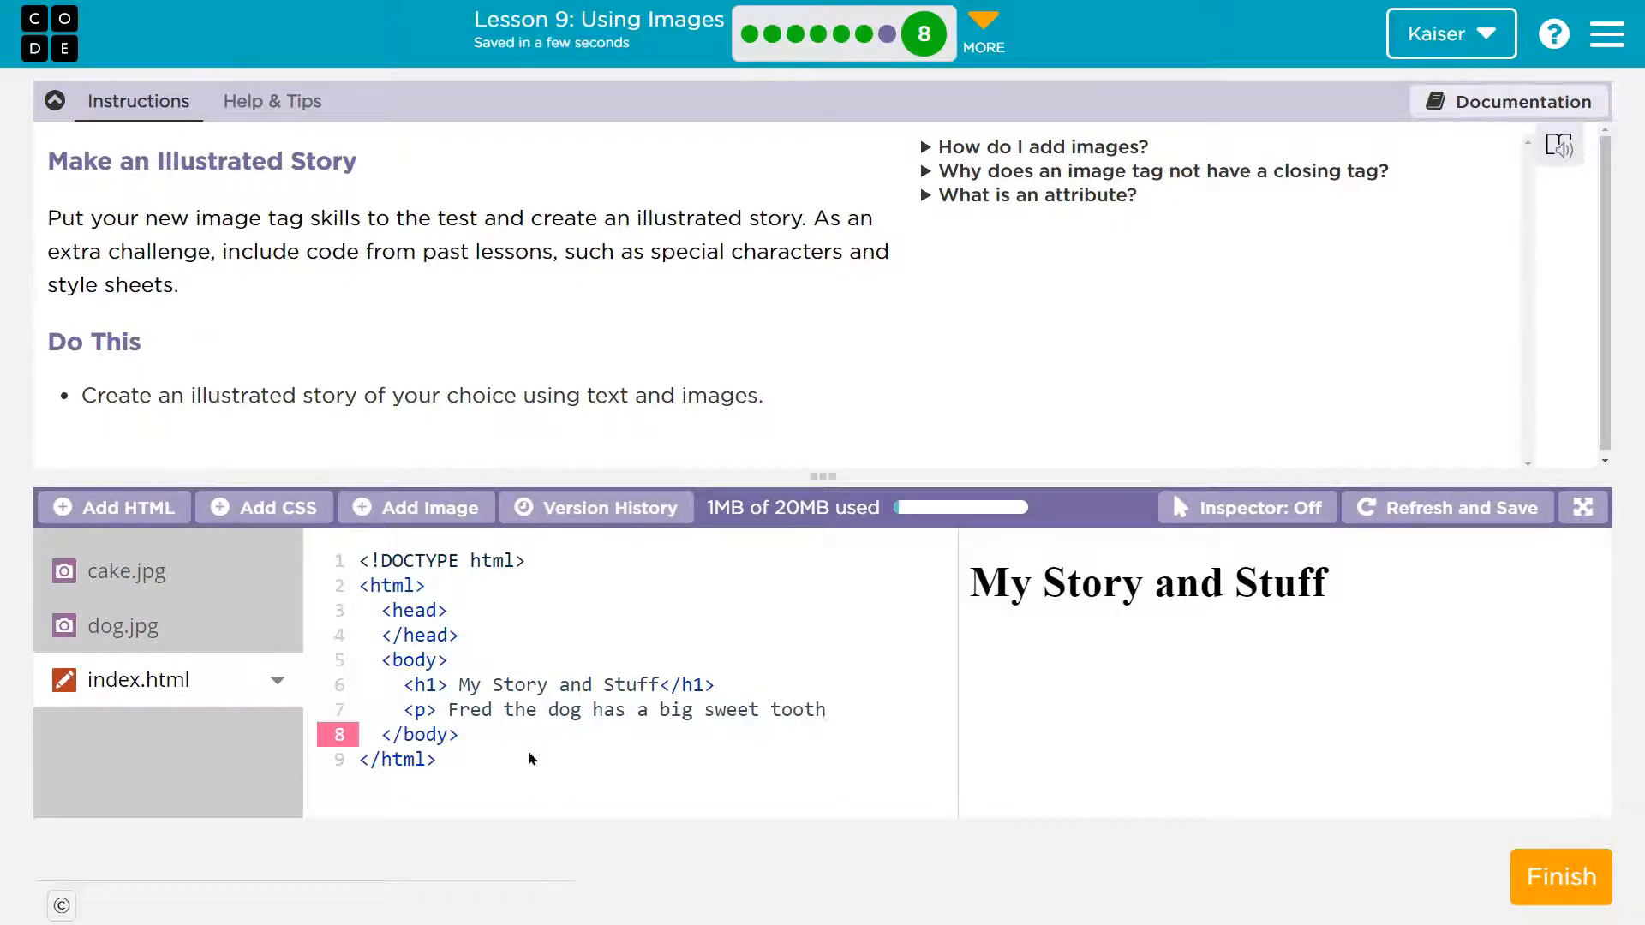
pyautogui.write('</p>')
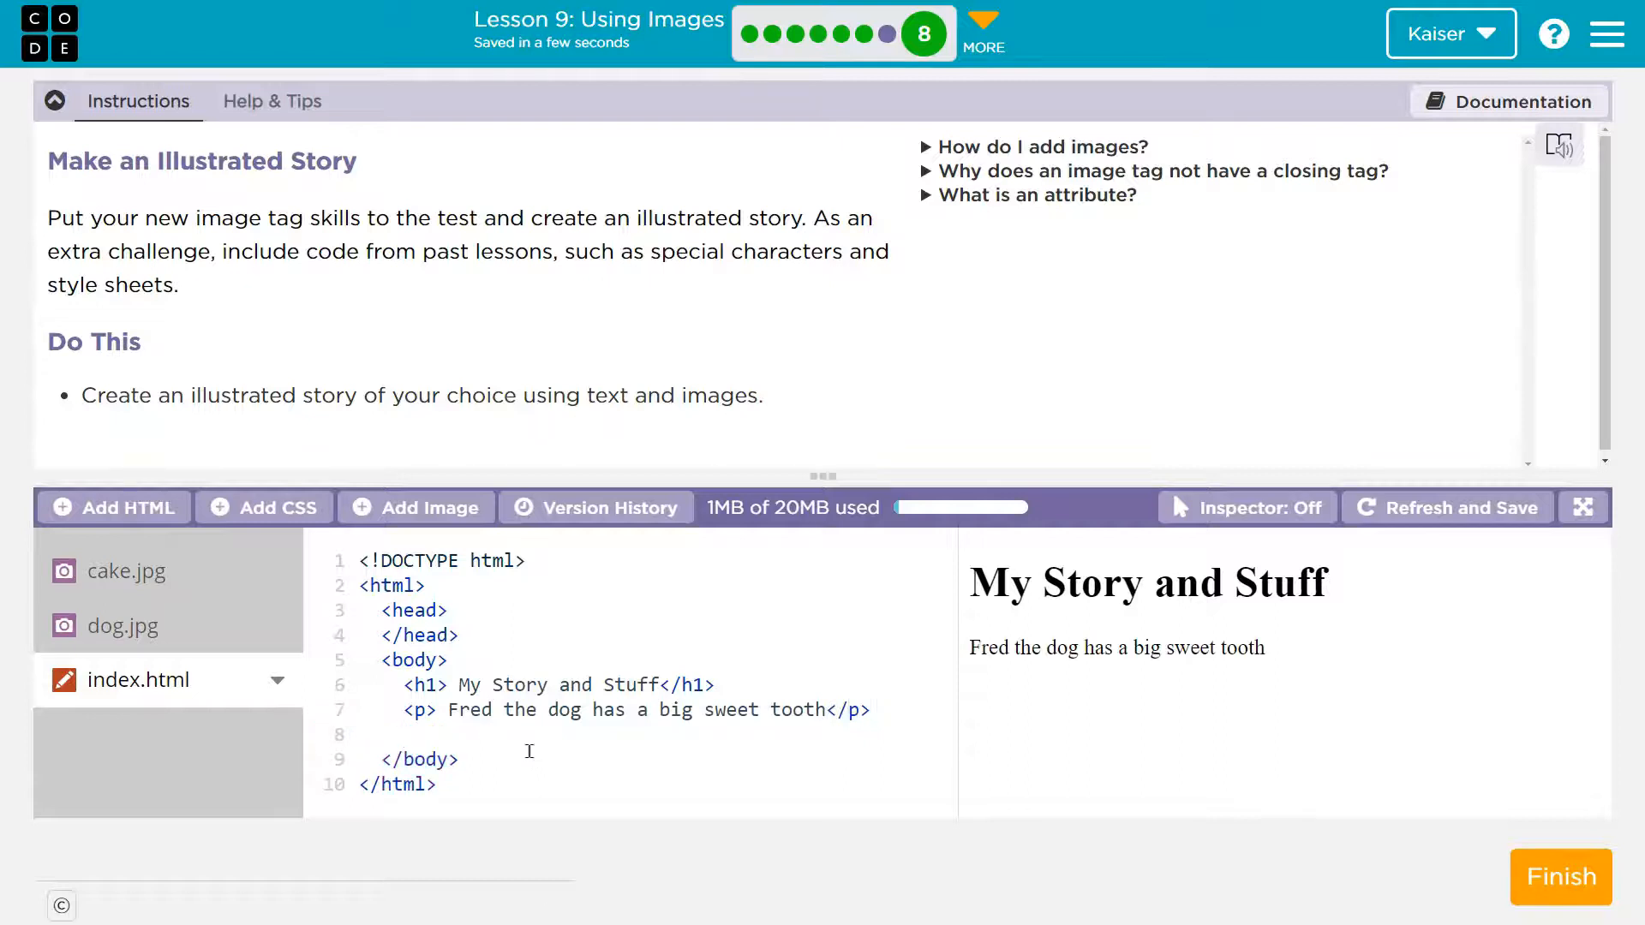
pyautogui.write('<img src')
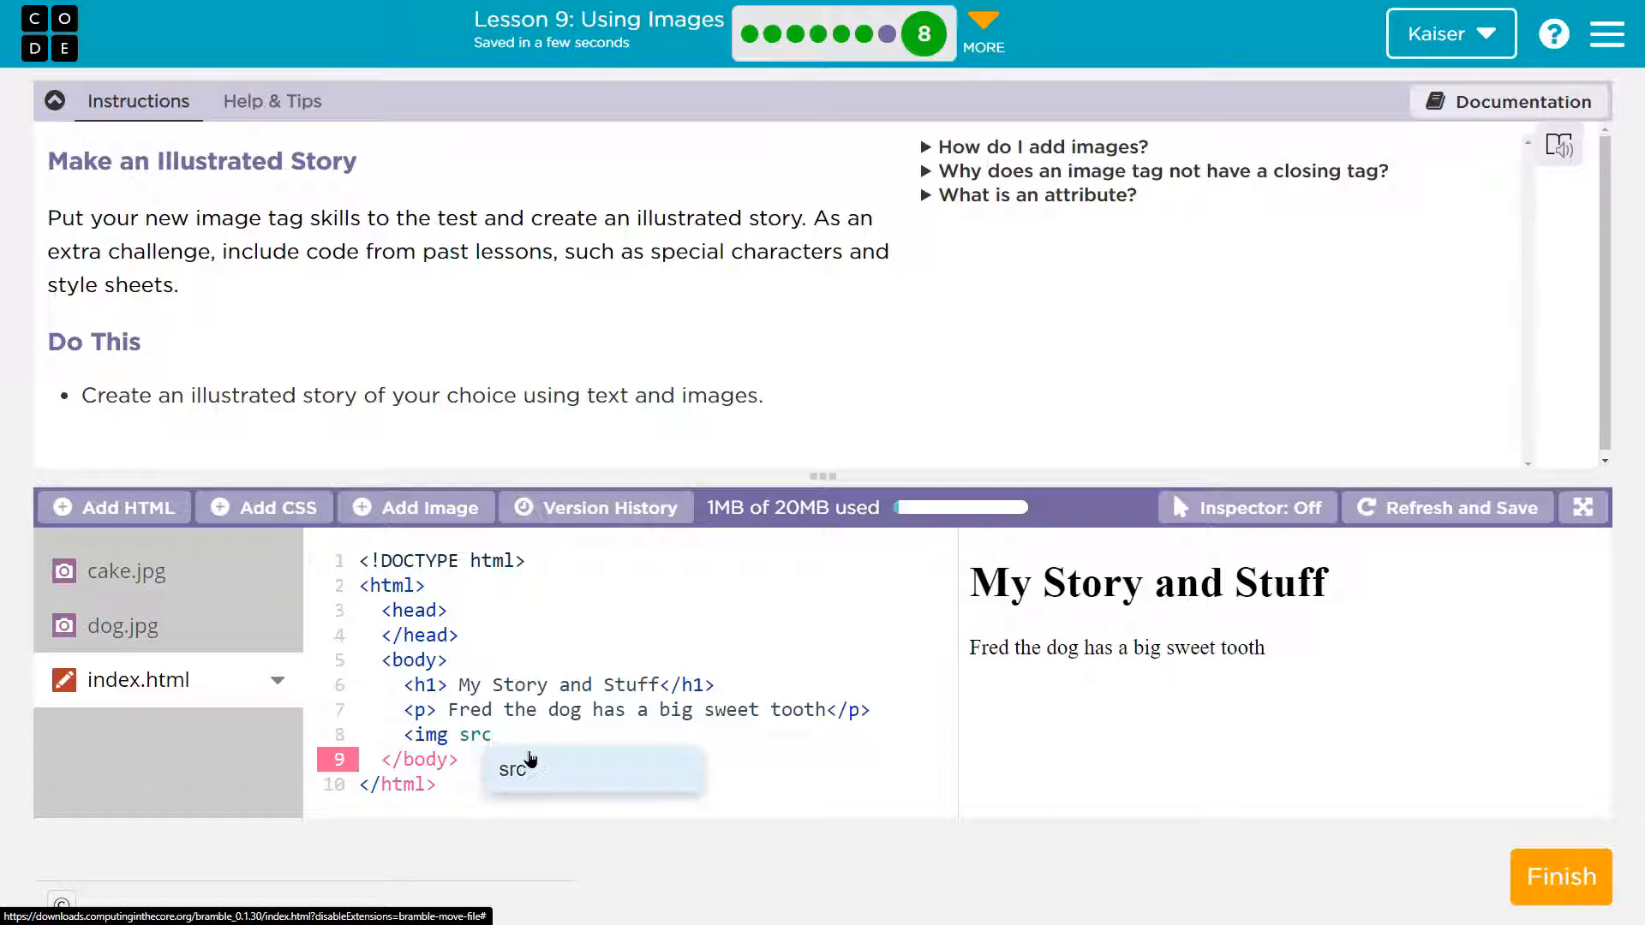
pyautogui.write('=""')
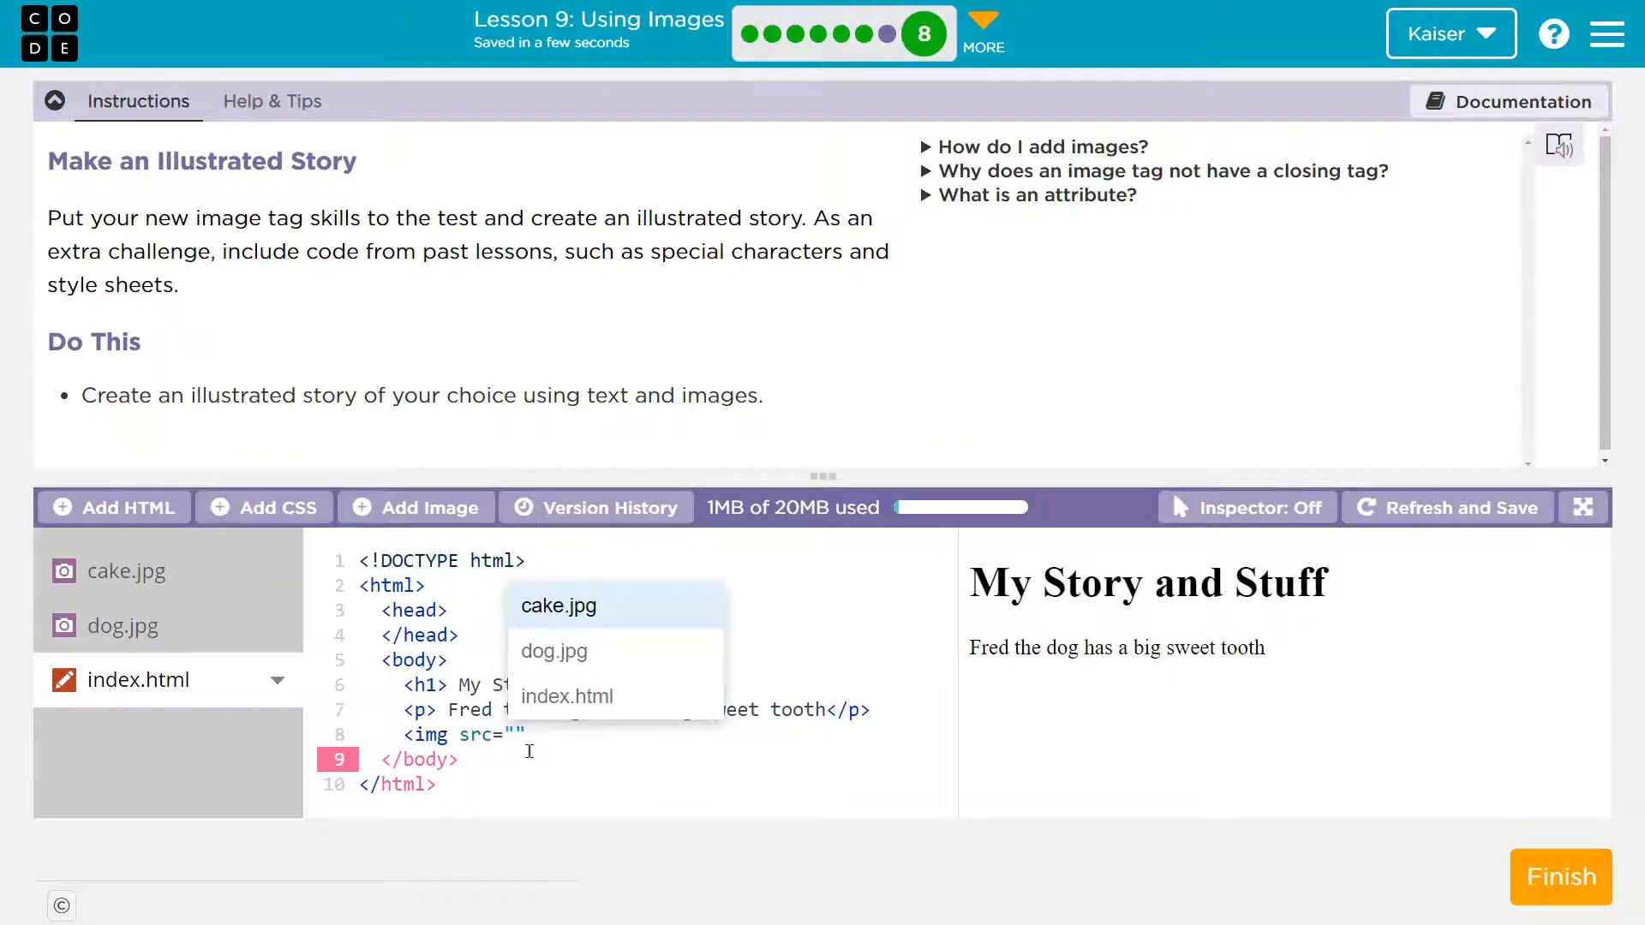
pyautogui.click(554, 651)
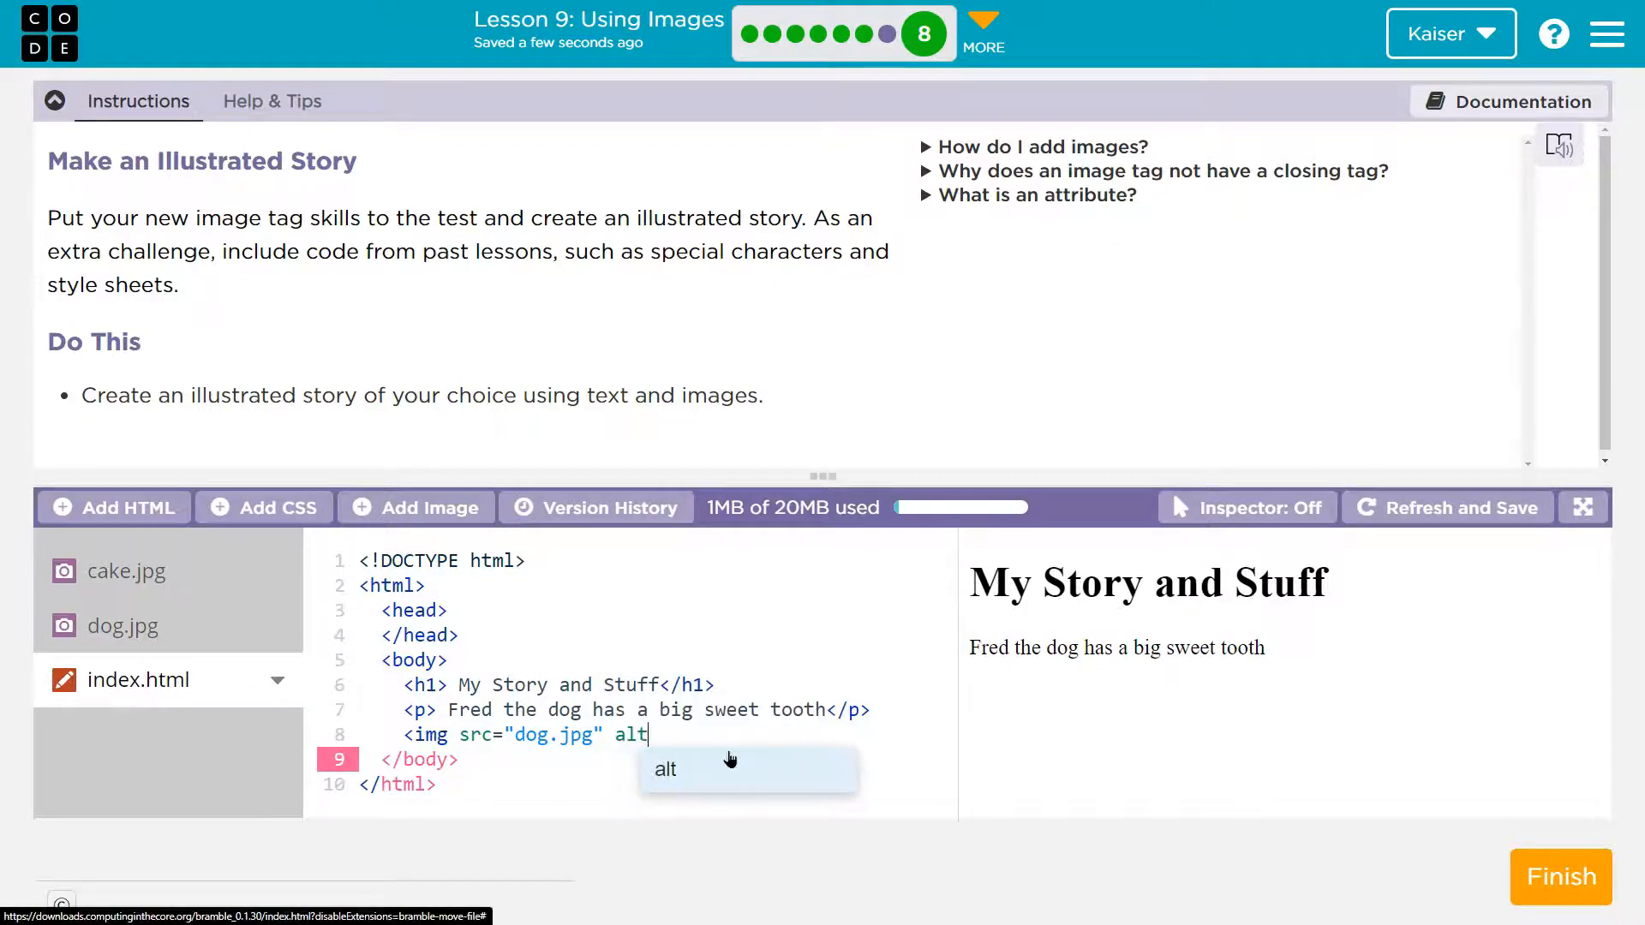
pyautogui.write('="')
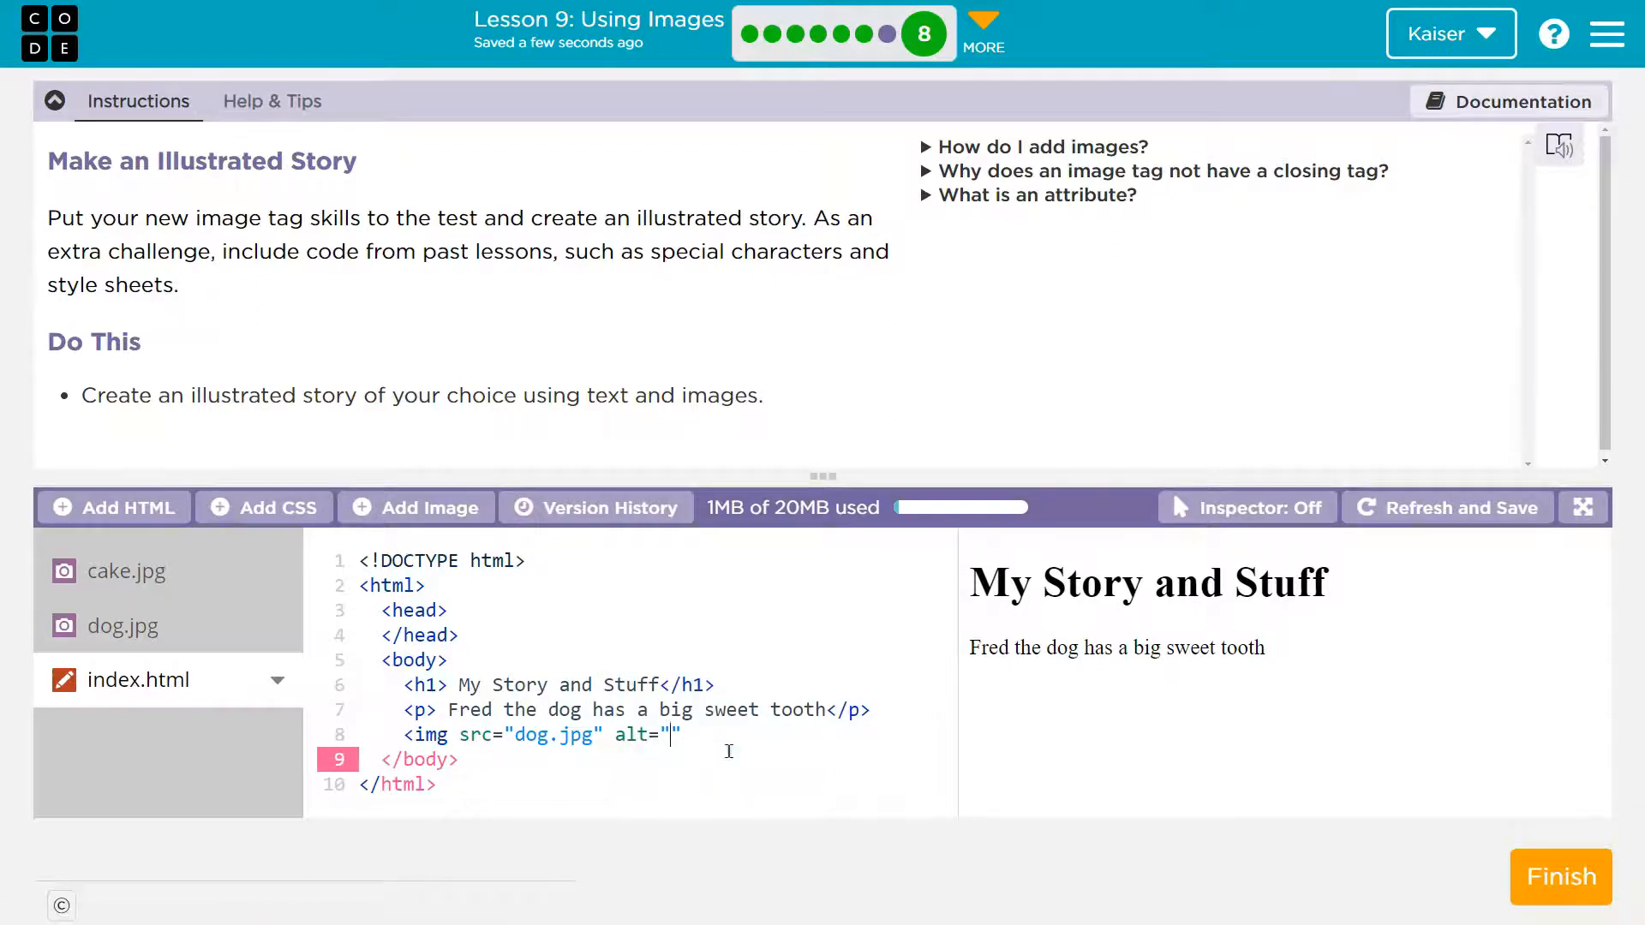
pyautogui.write('dog')
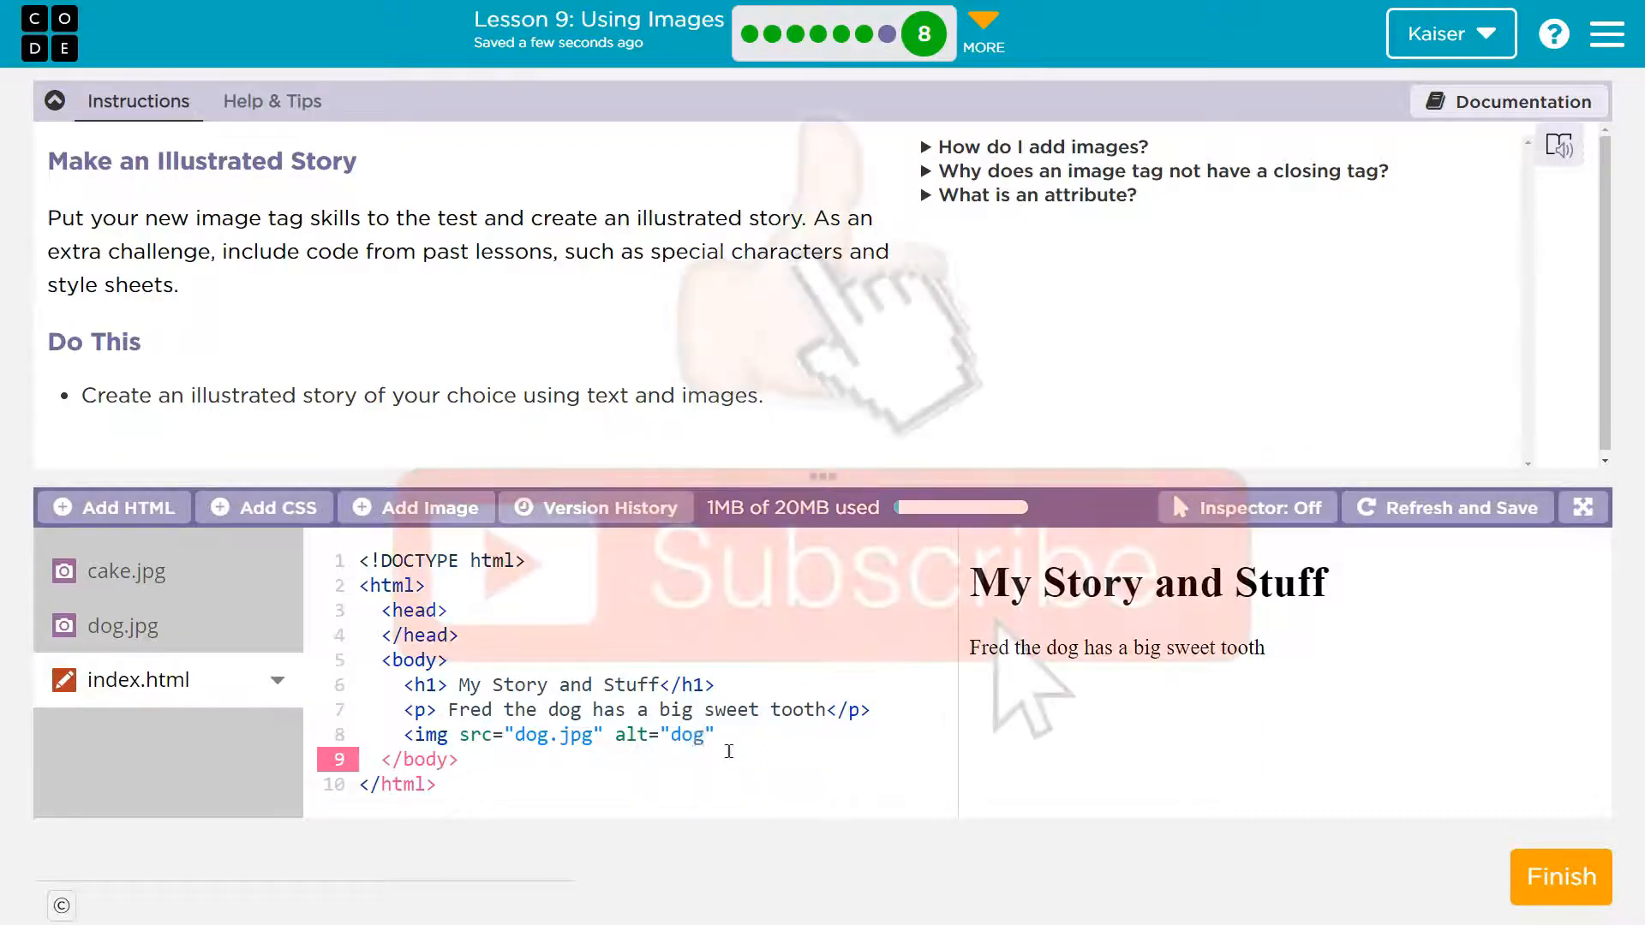
pyautogui.write('width:')
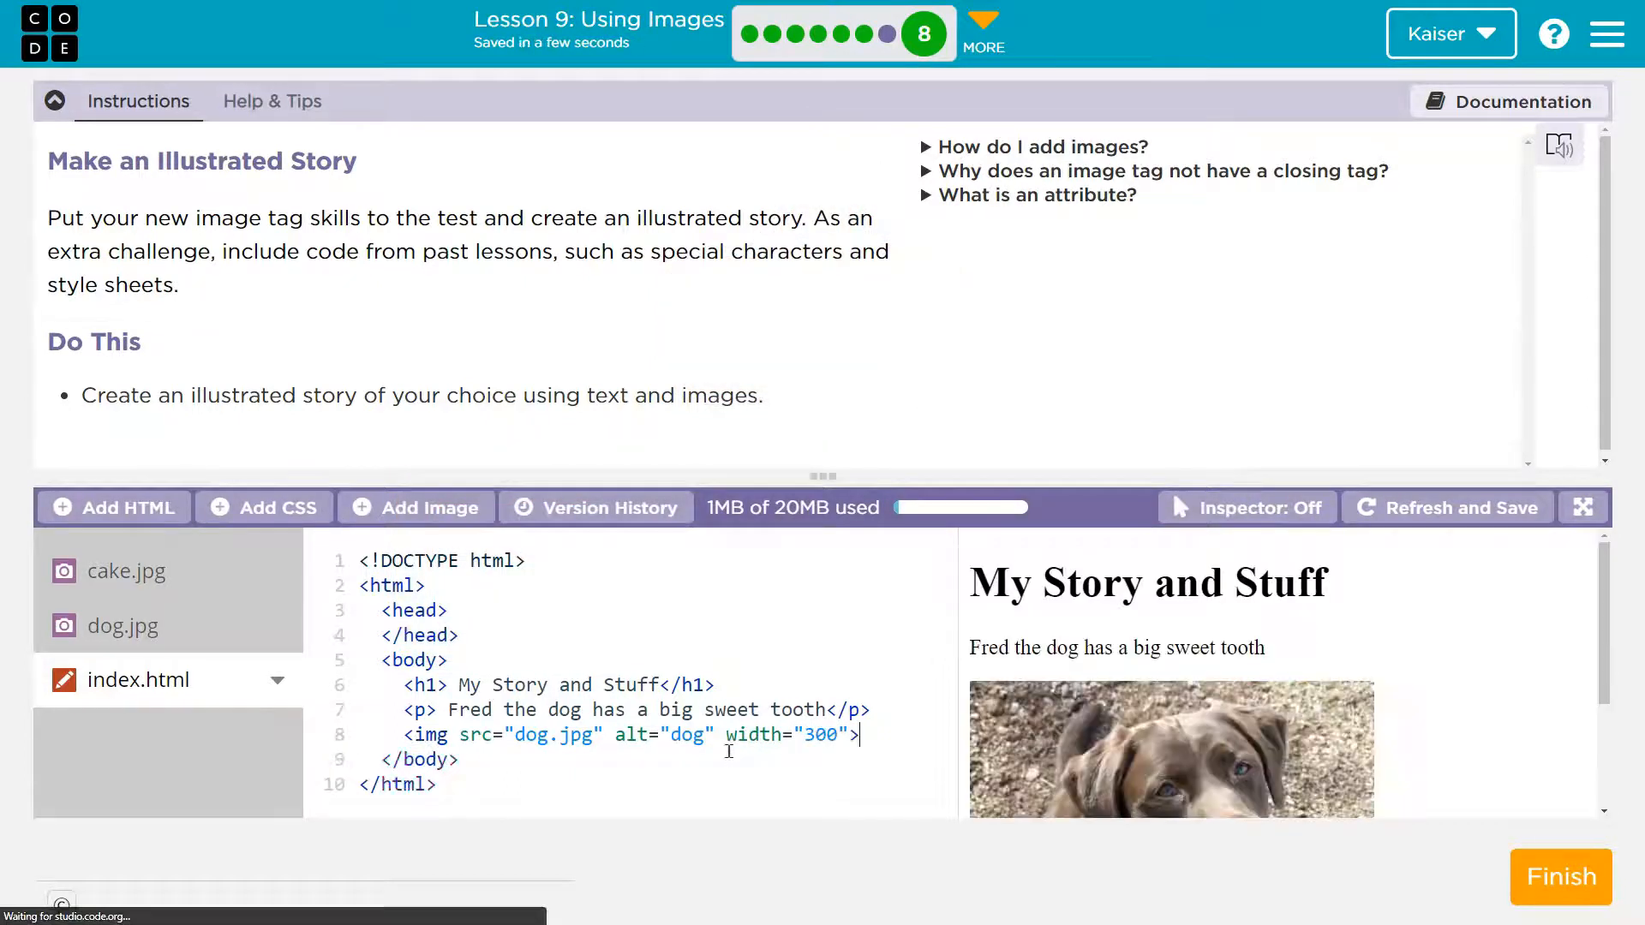
# Add 'He likes cake the best!' followed by a 300-wide cake.jpg image
pyautogui.scroll(-3)
pyautogui.write('<p></p>')
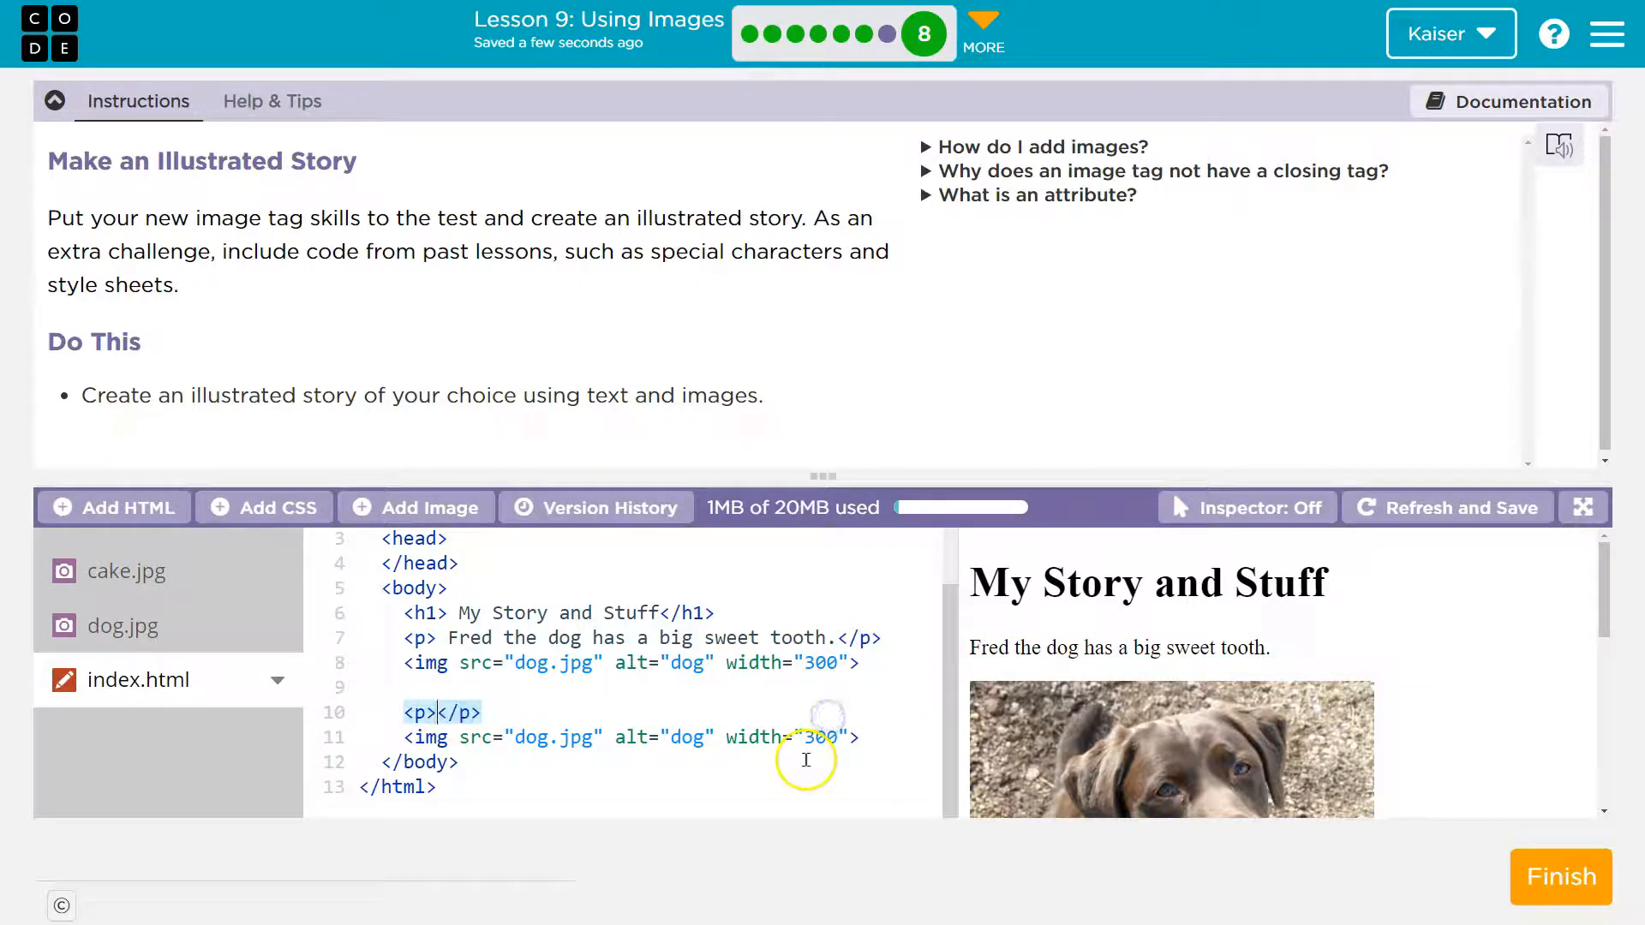
pyautogui.write('He likes cake the best!')
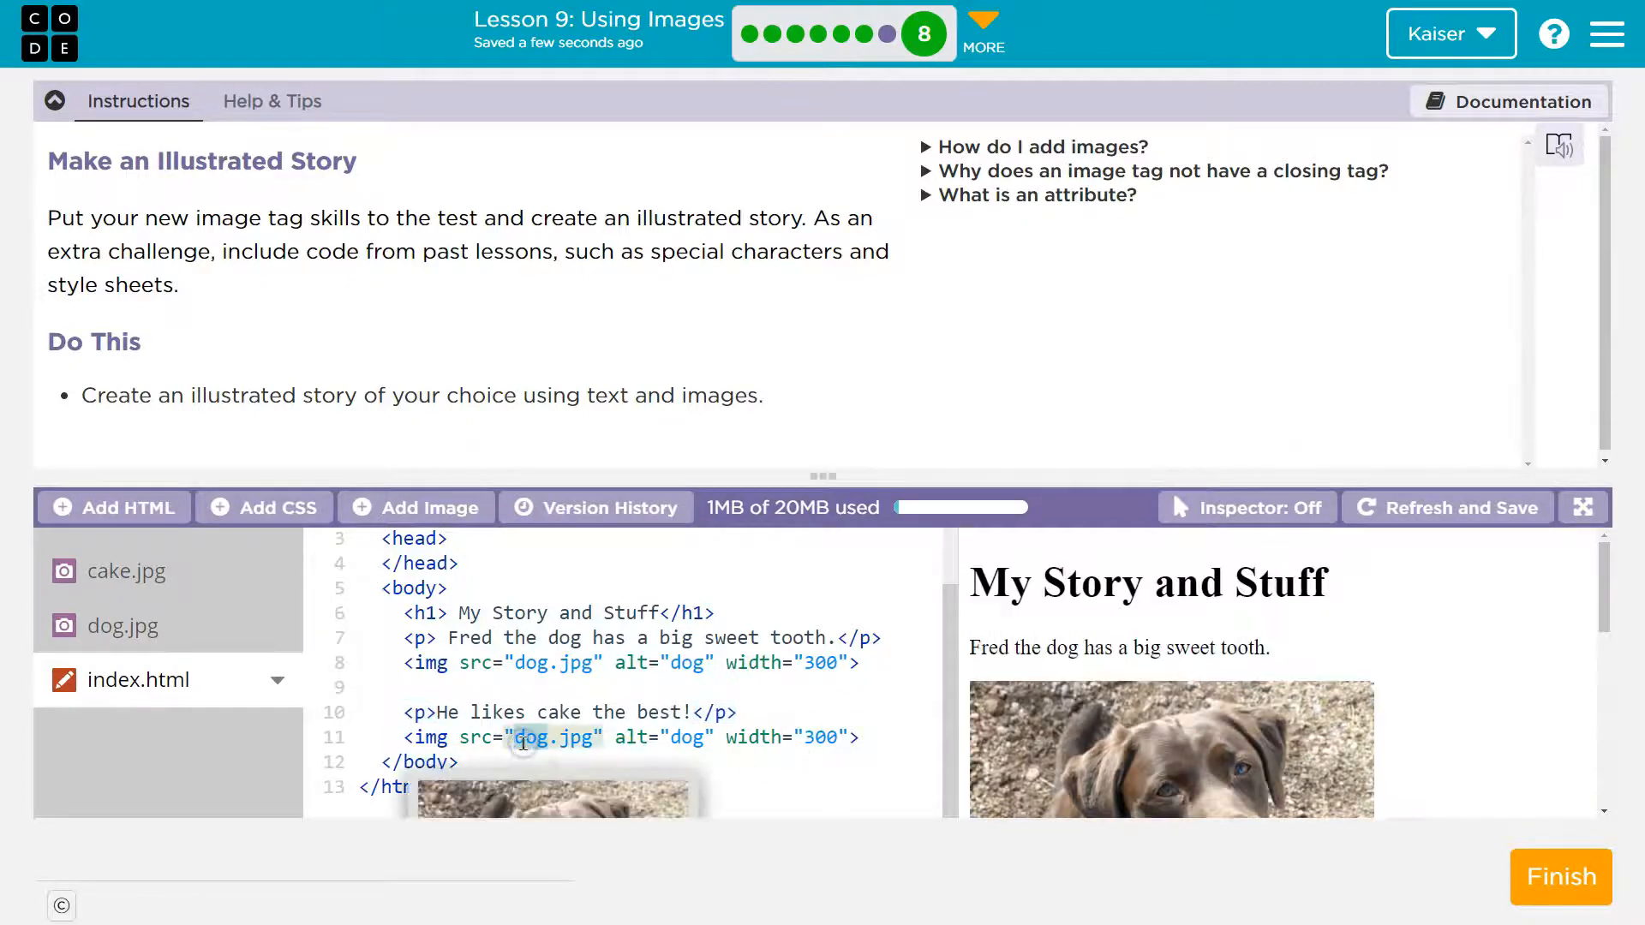
pyautogui.write('cake.jpg')
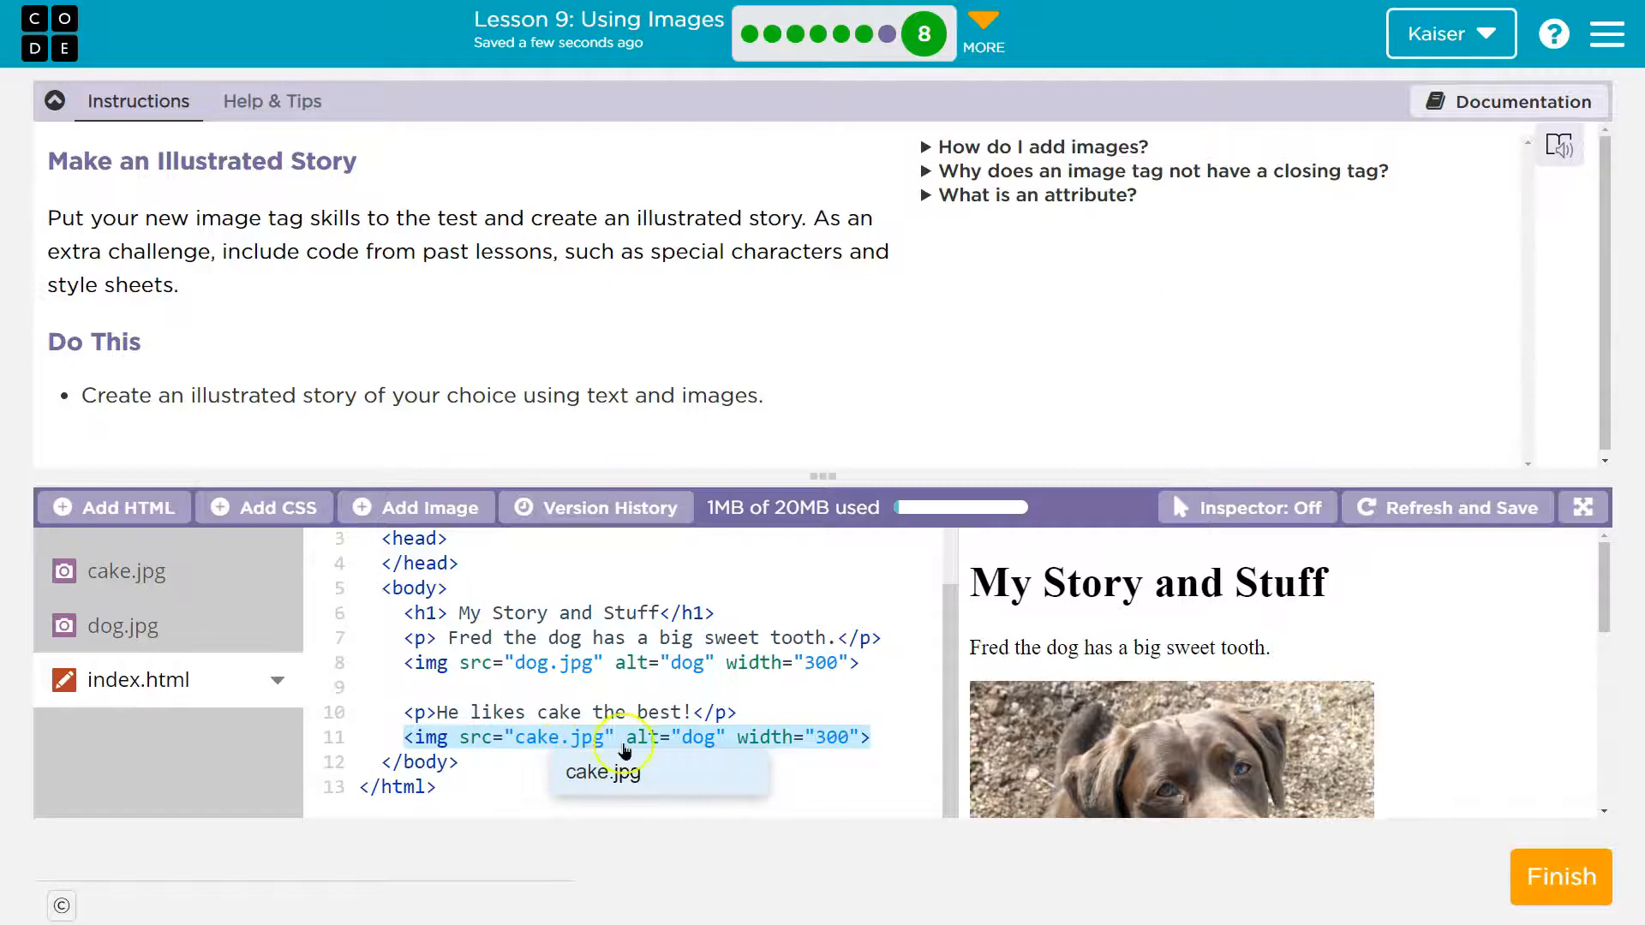
pyautogui.write('cake')
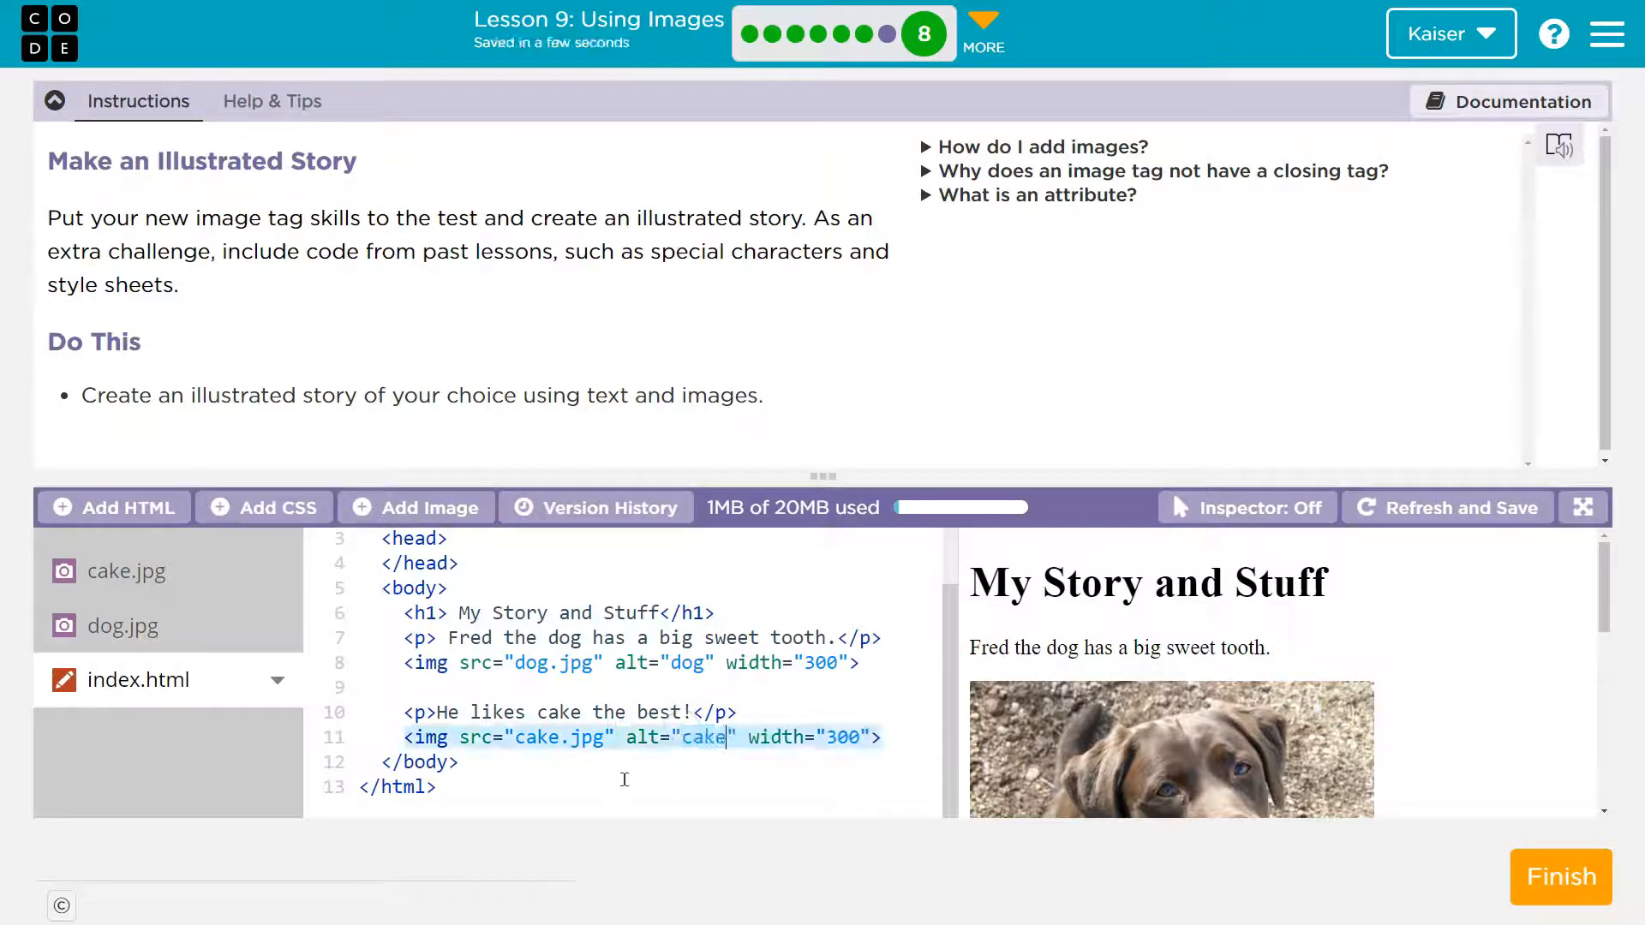
pyautogui.click(55, 101)
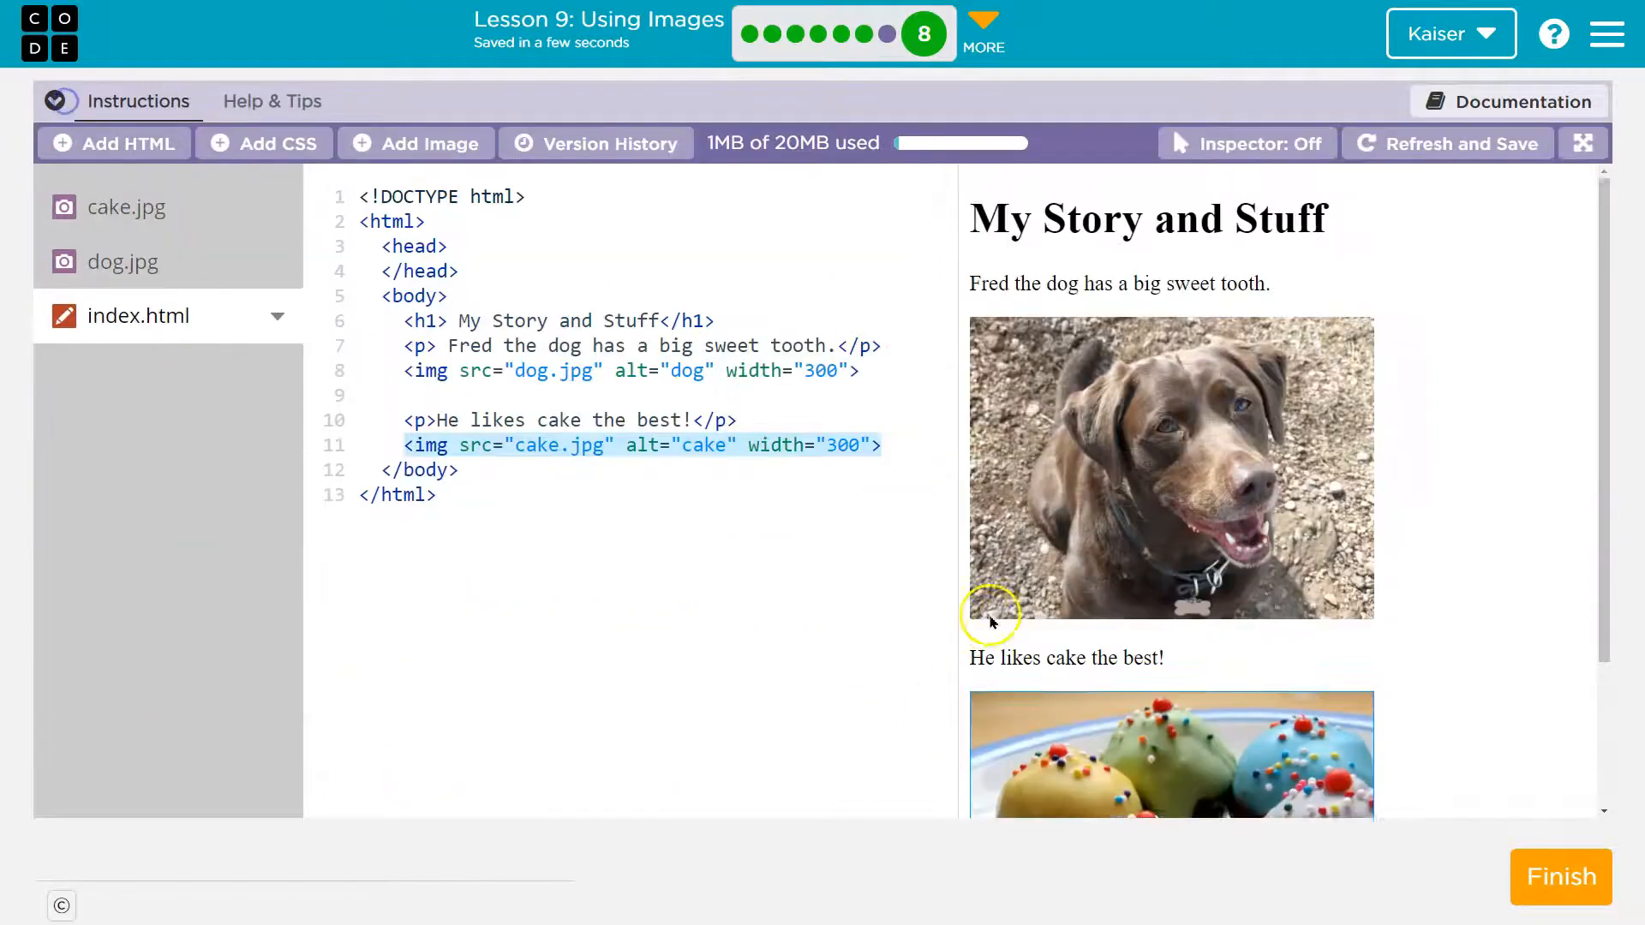
# Open the How-To Guide challenge and place the cursor in its empty body
pyautogui.scroll(-3)
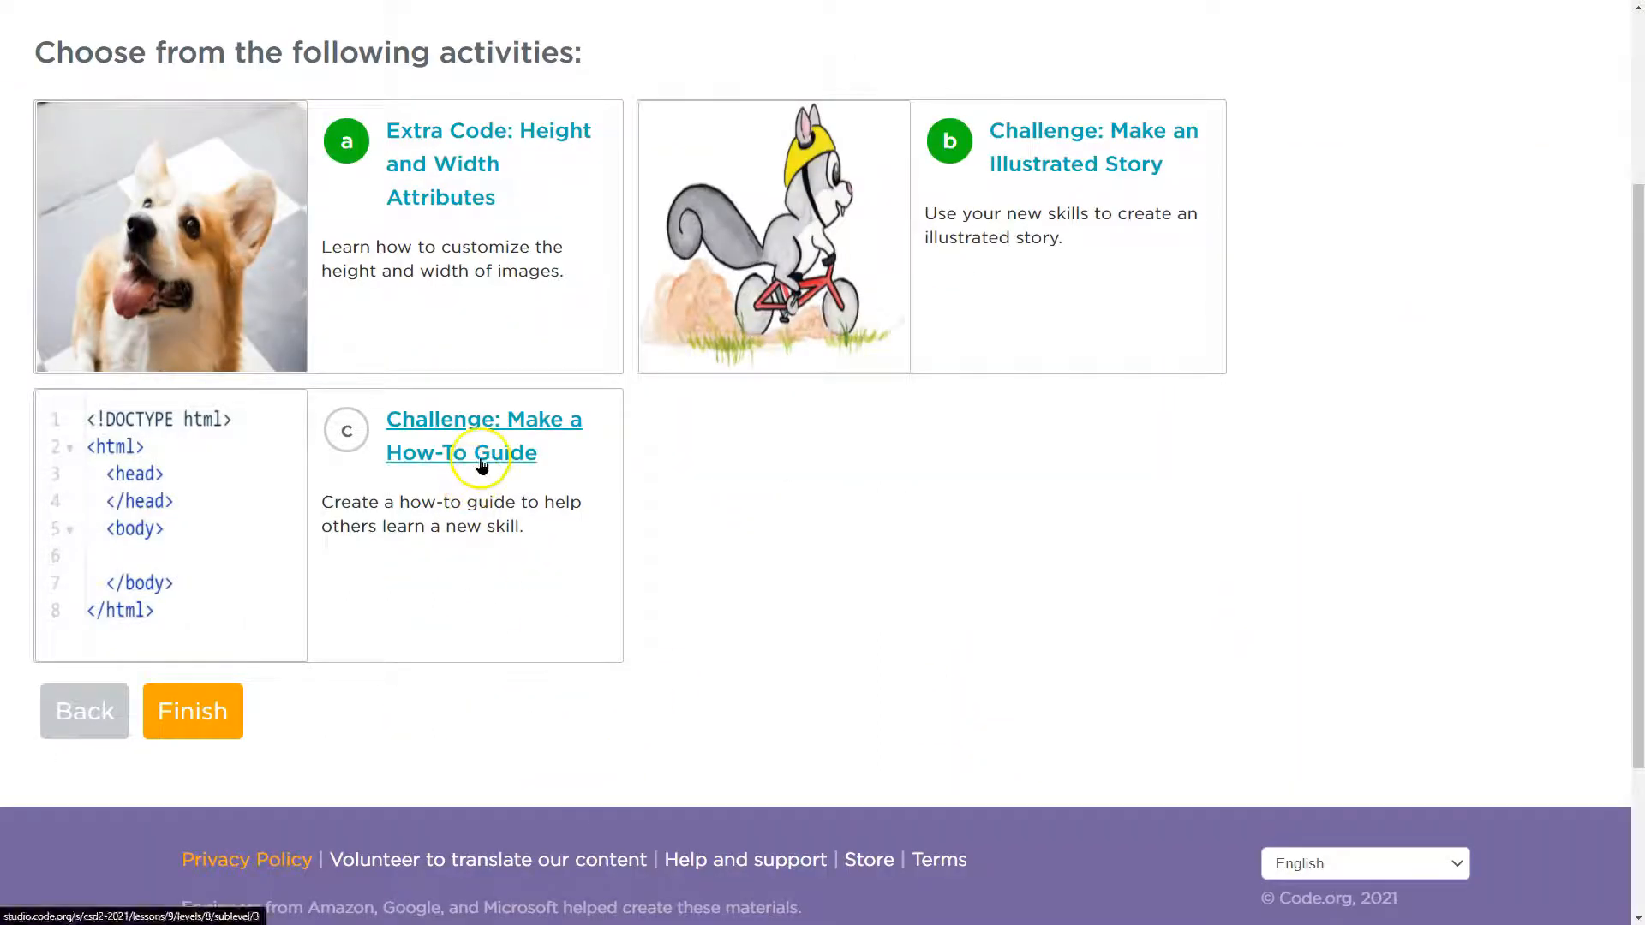
pyautogui.click(483, 435)
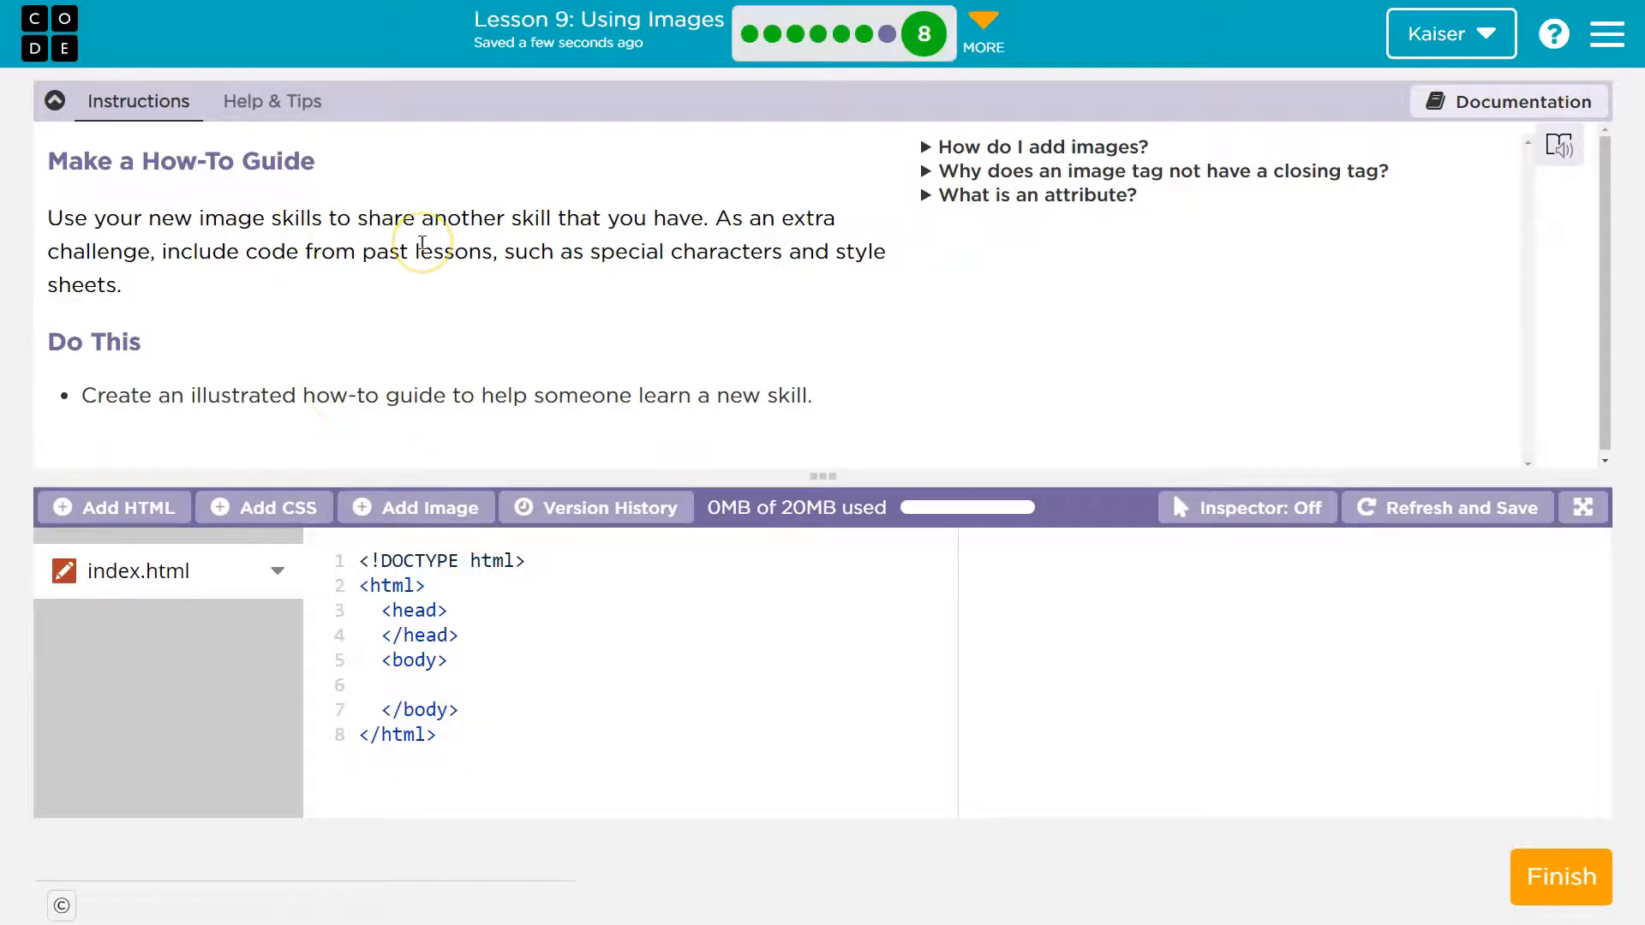
pyautogui.moveTo(380, 420)
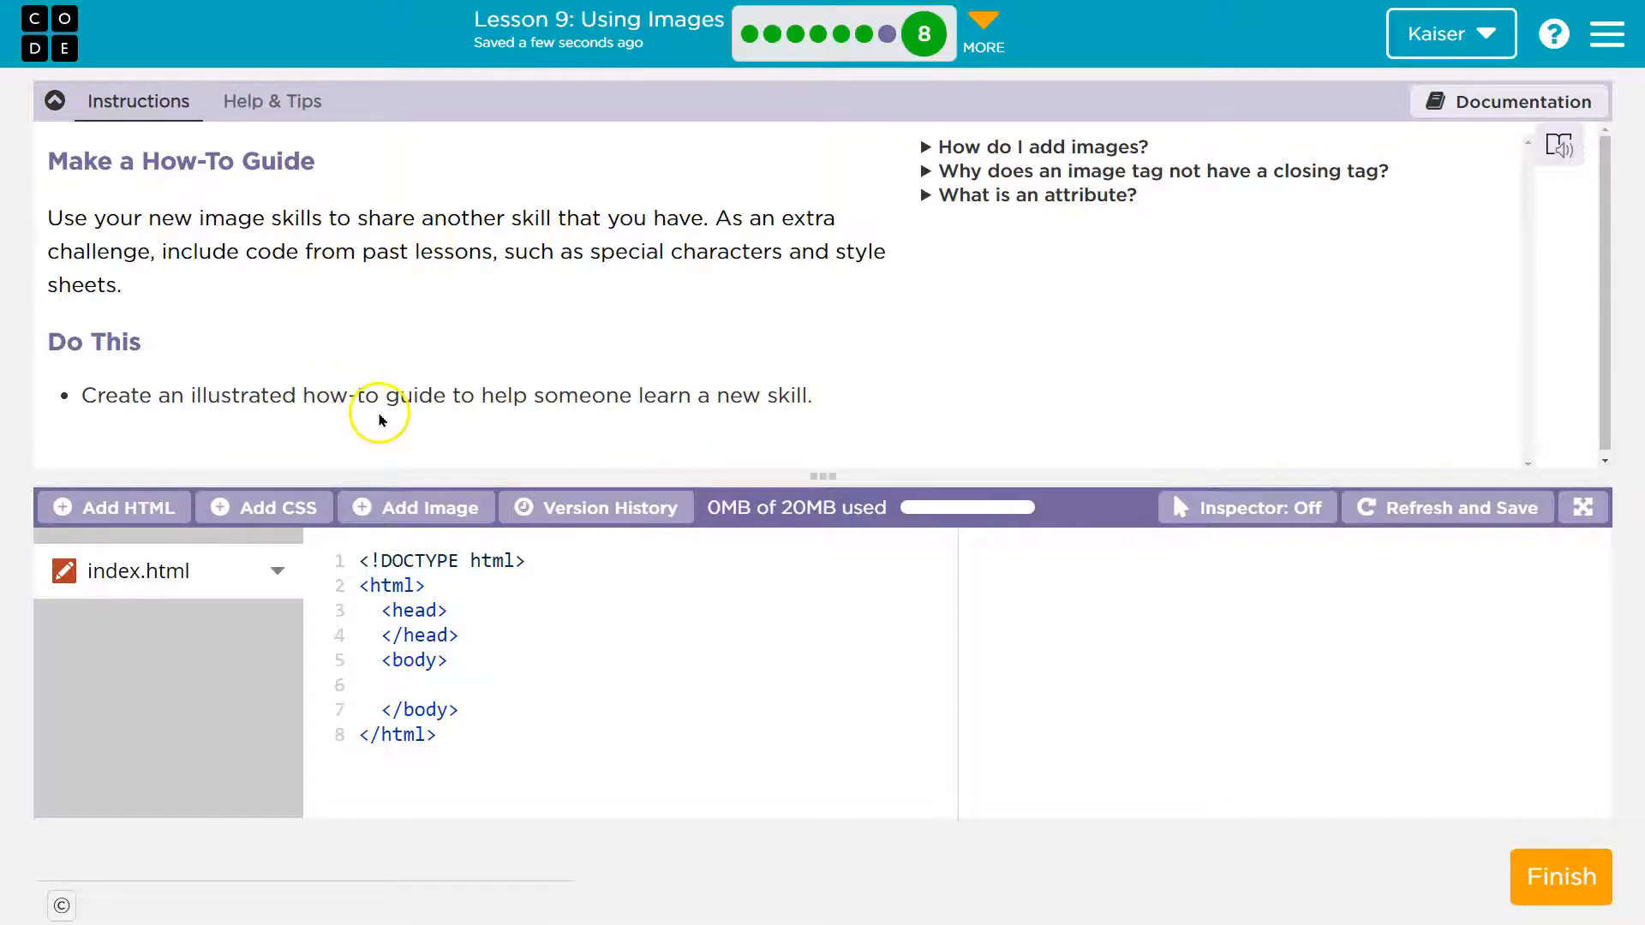
pyautogui.click(407, 685)
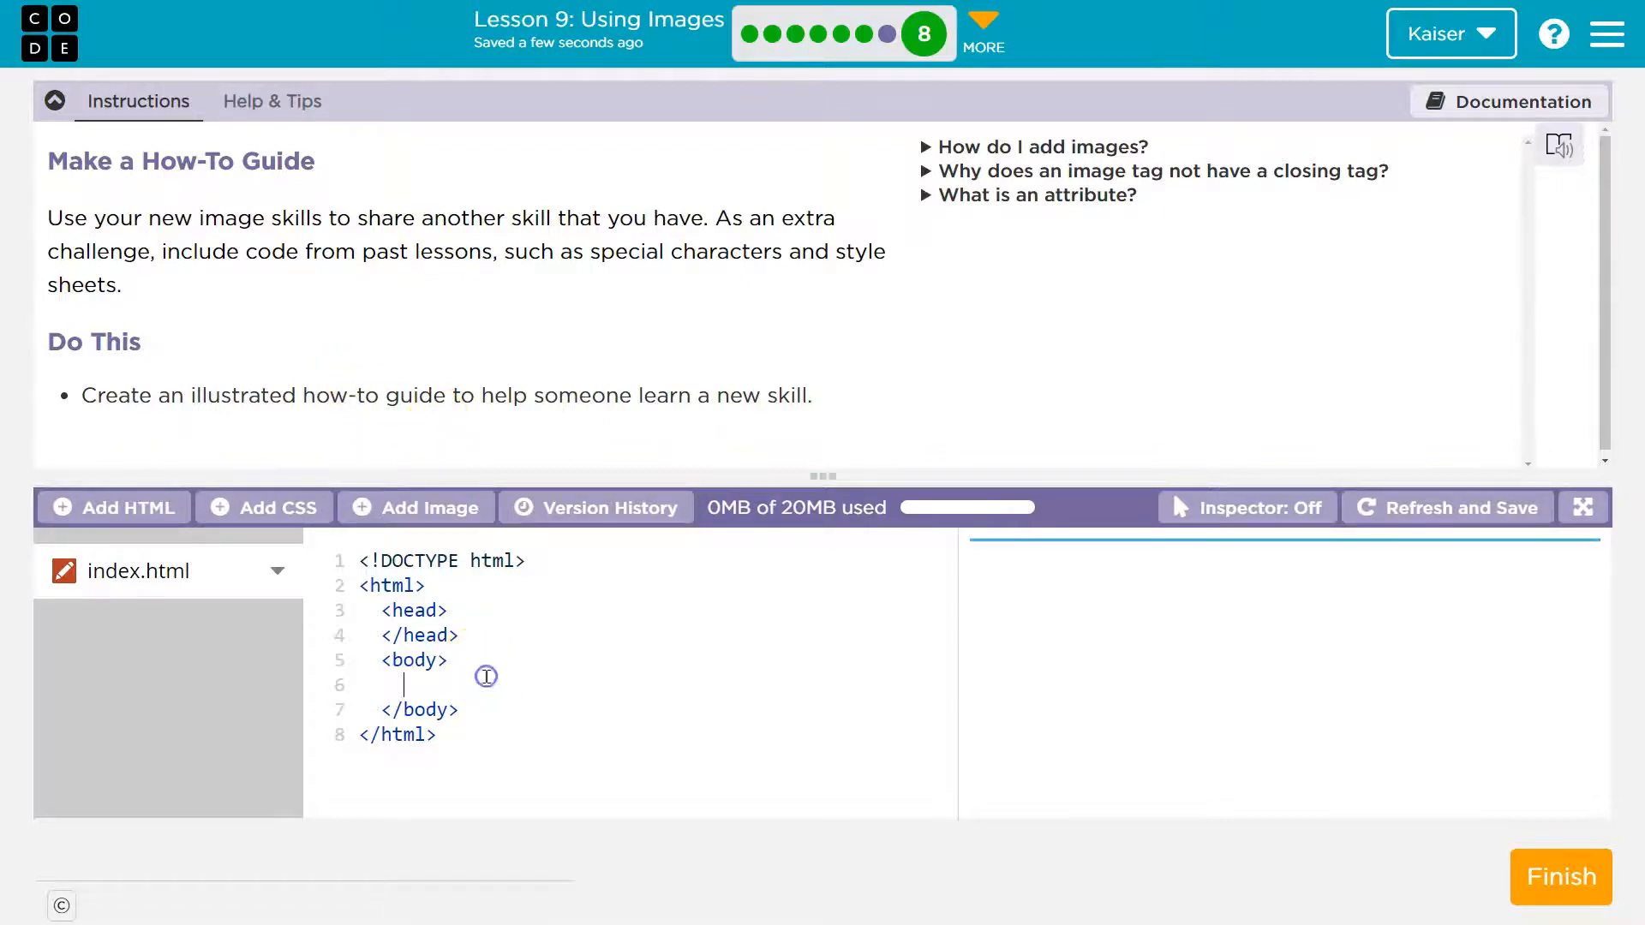
pyautogui.moveTo(1624, 803)
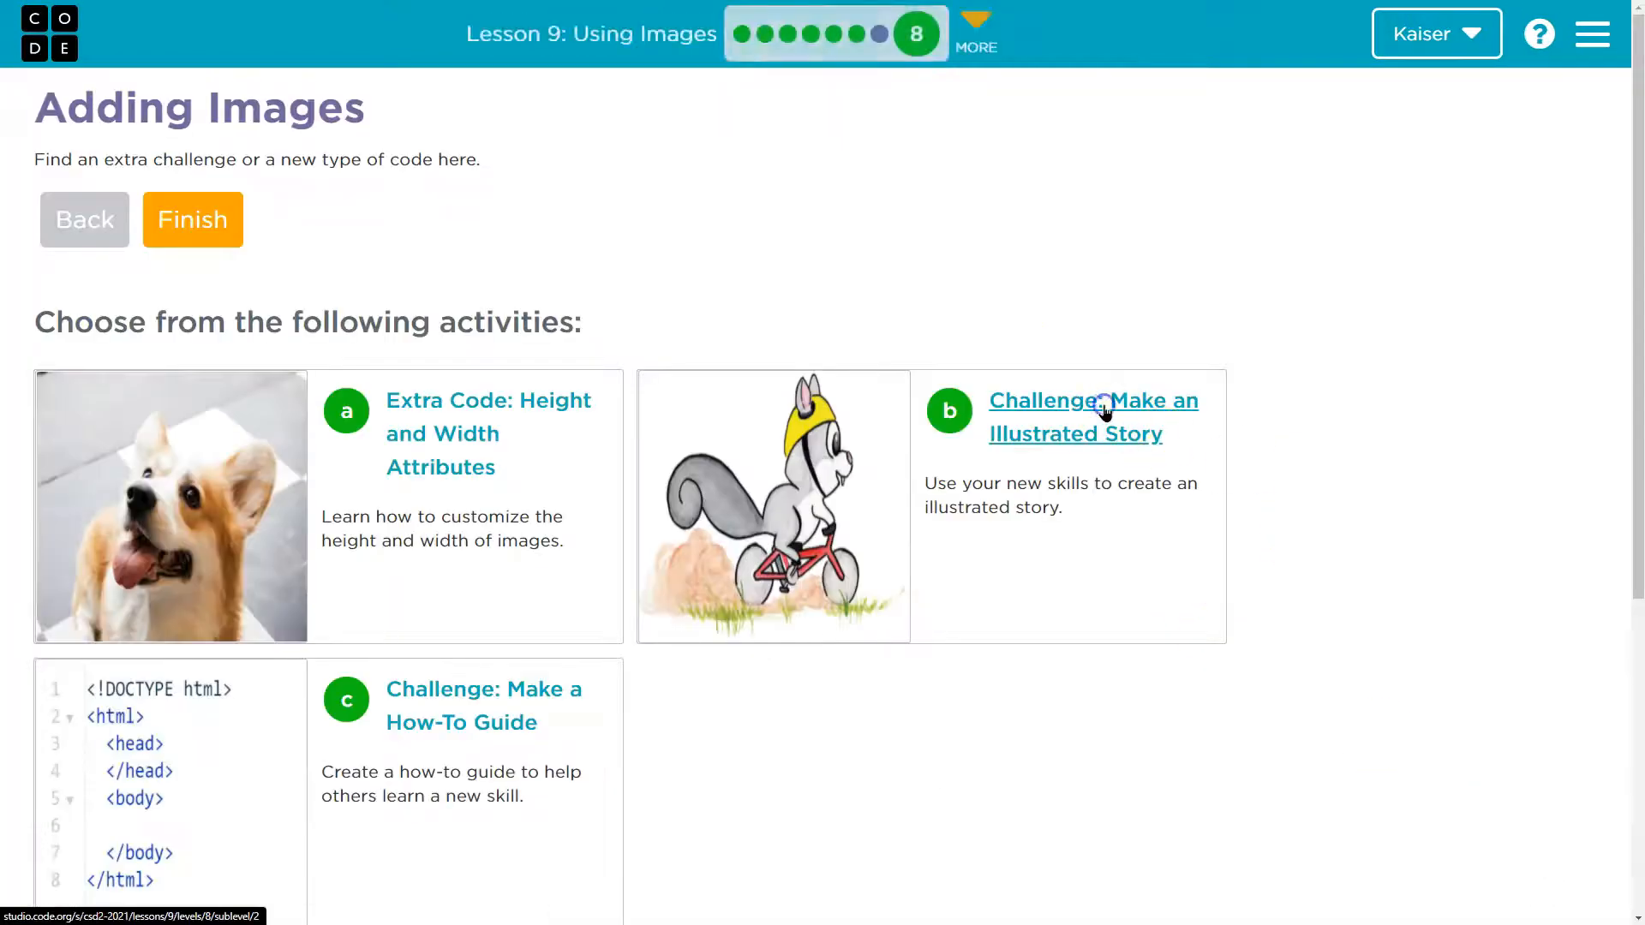
# Copy the illustrated story's HTML and paste it into the How-To Guide body
pyautogui.click(1093, 417)
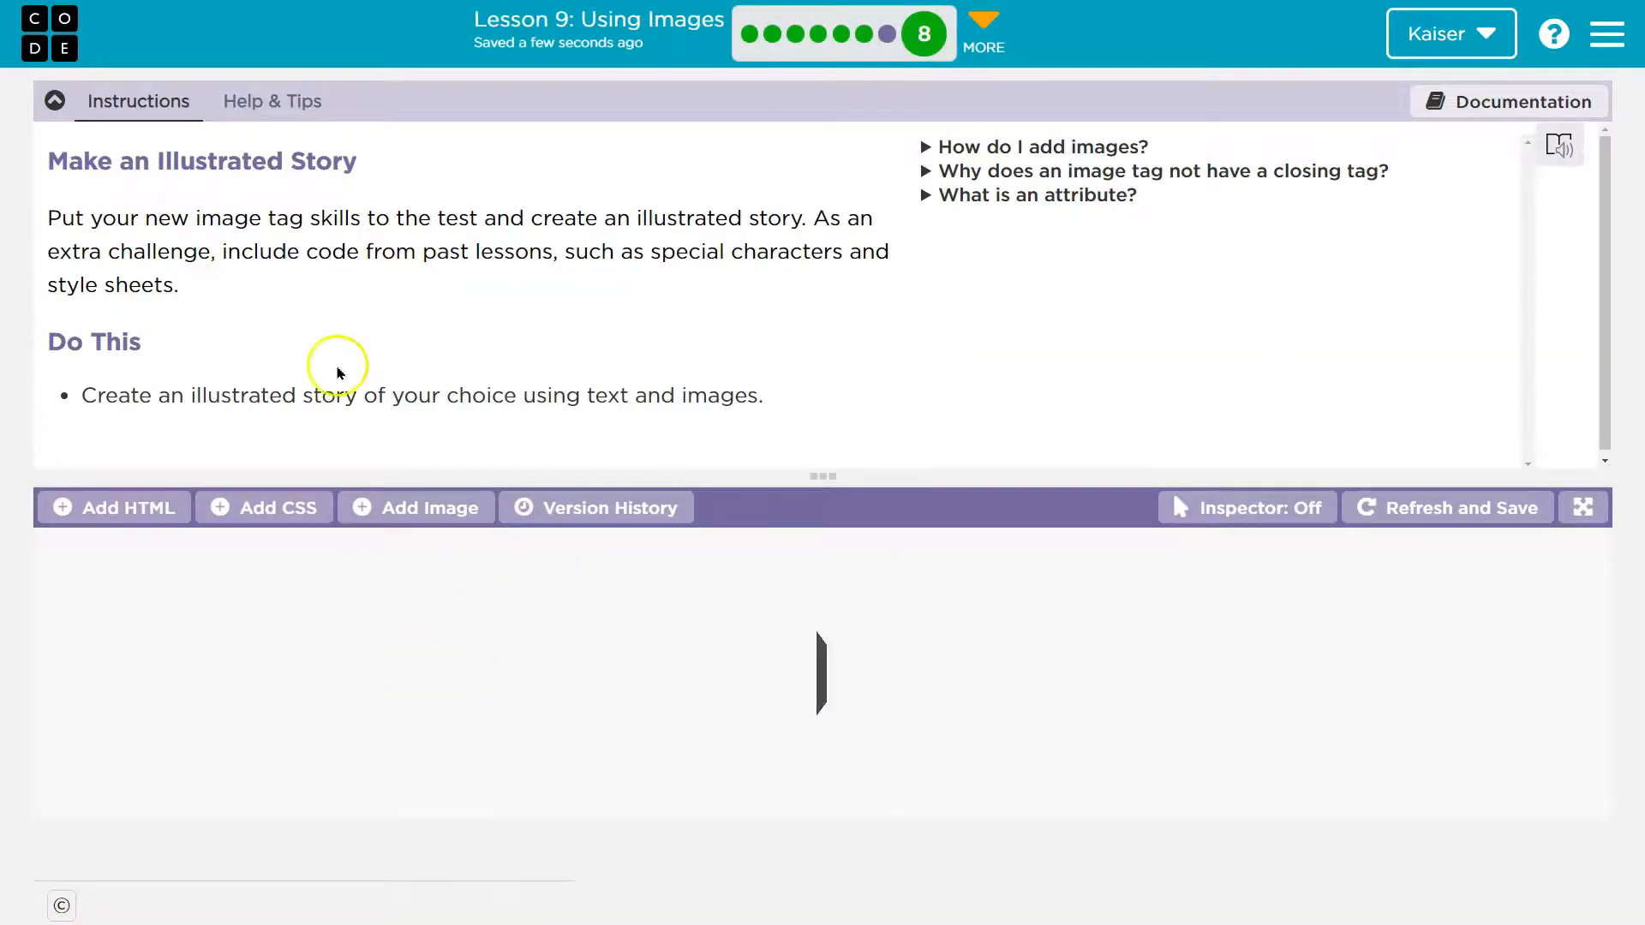
pyautogui.click(54, 101)
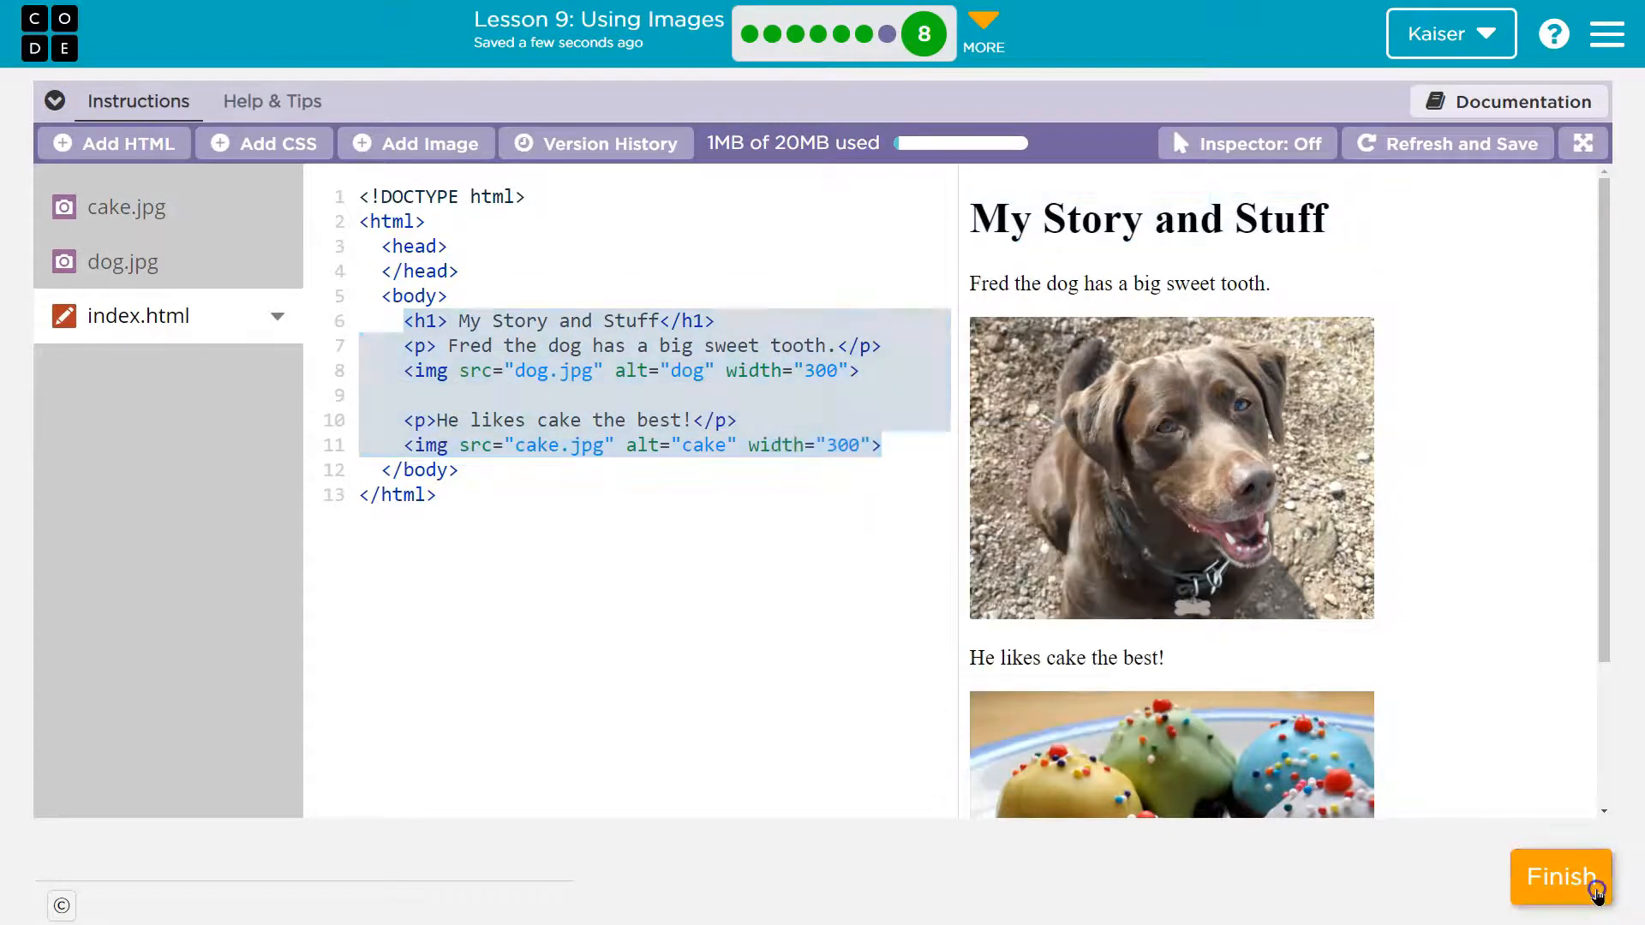
pyautogui.click(1561, 876)
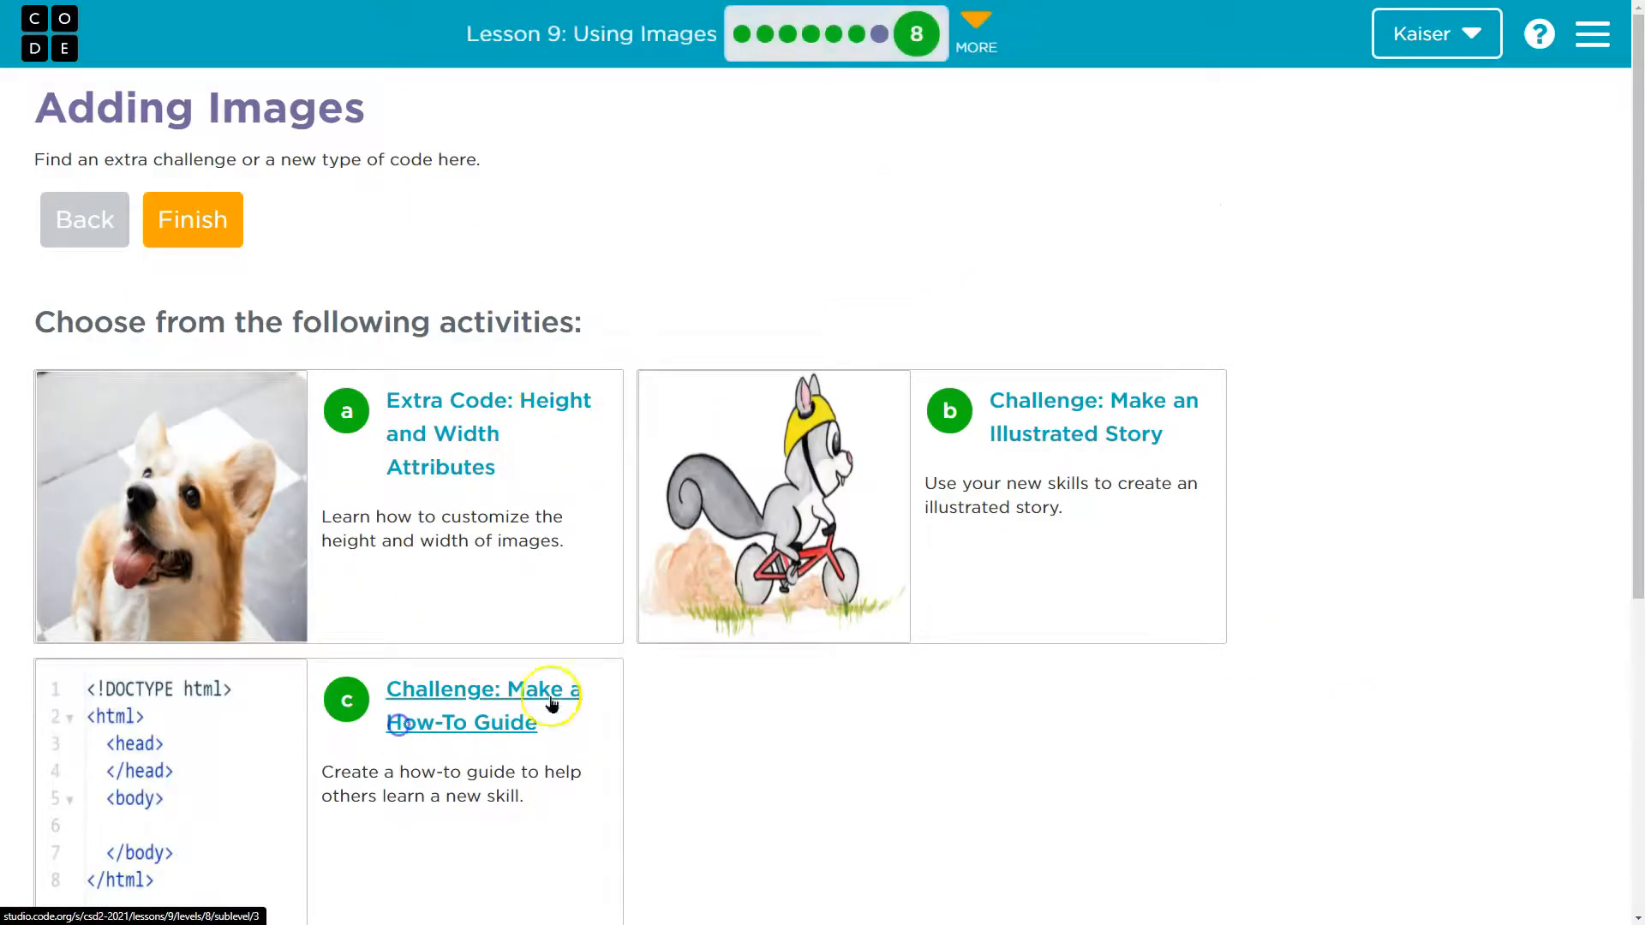
pyautogui.click(482, 705)
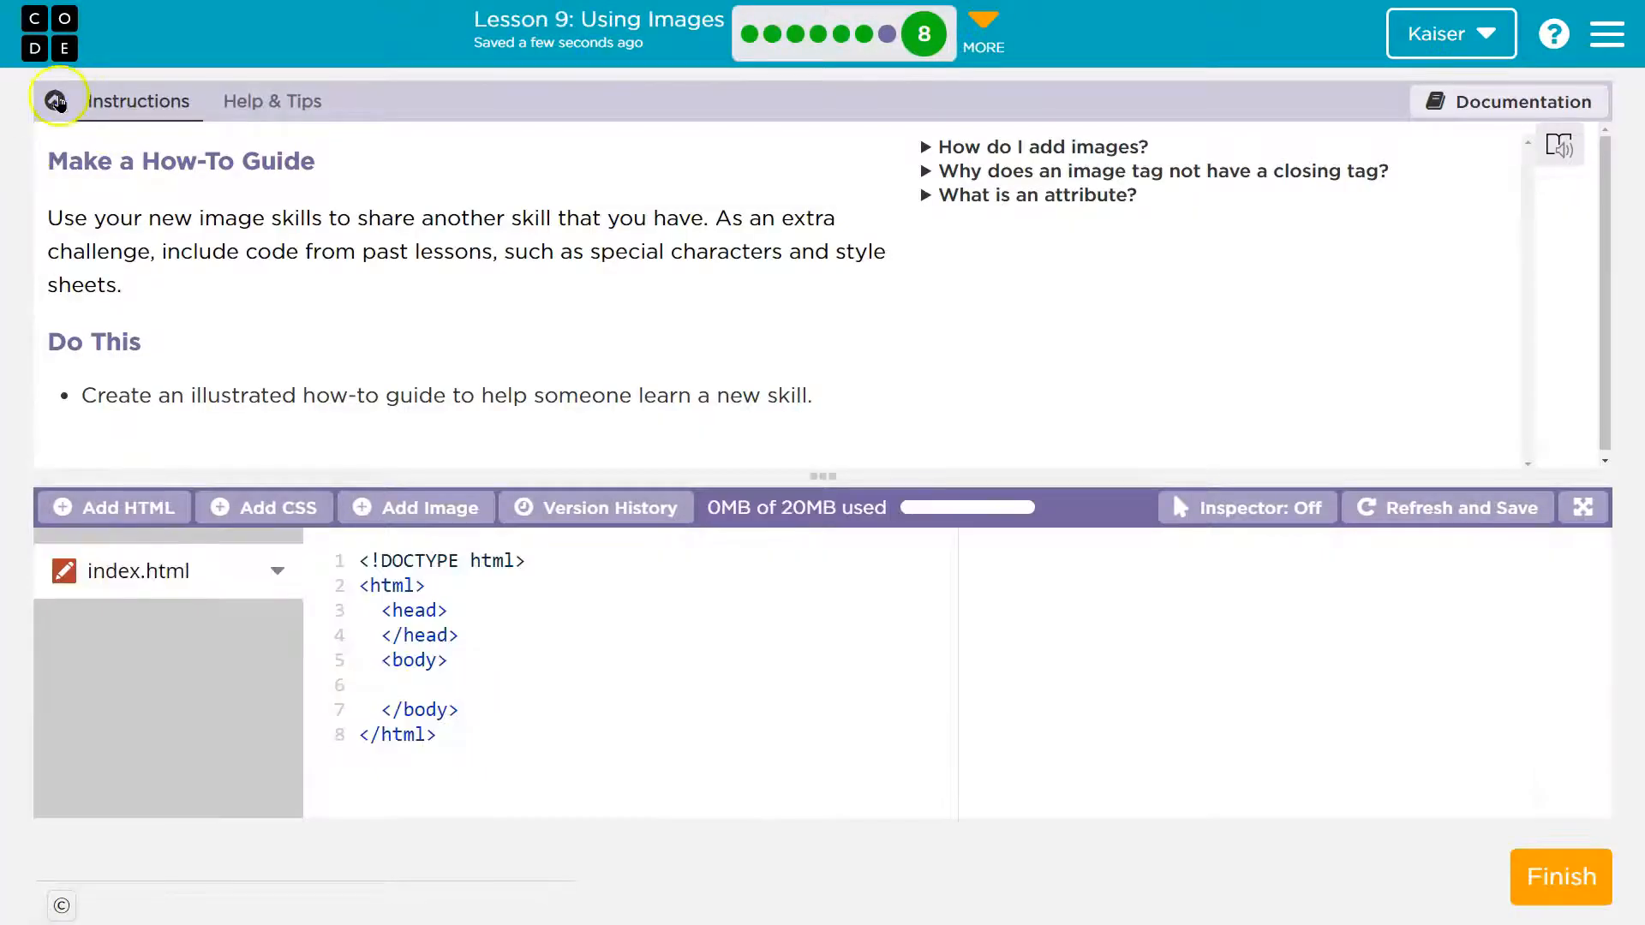
pyautogui.rightClick(486, 319)
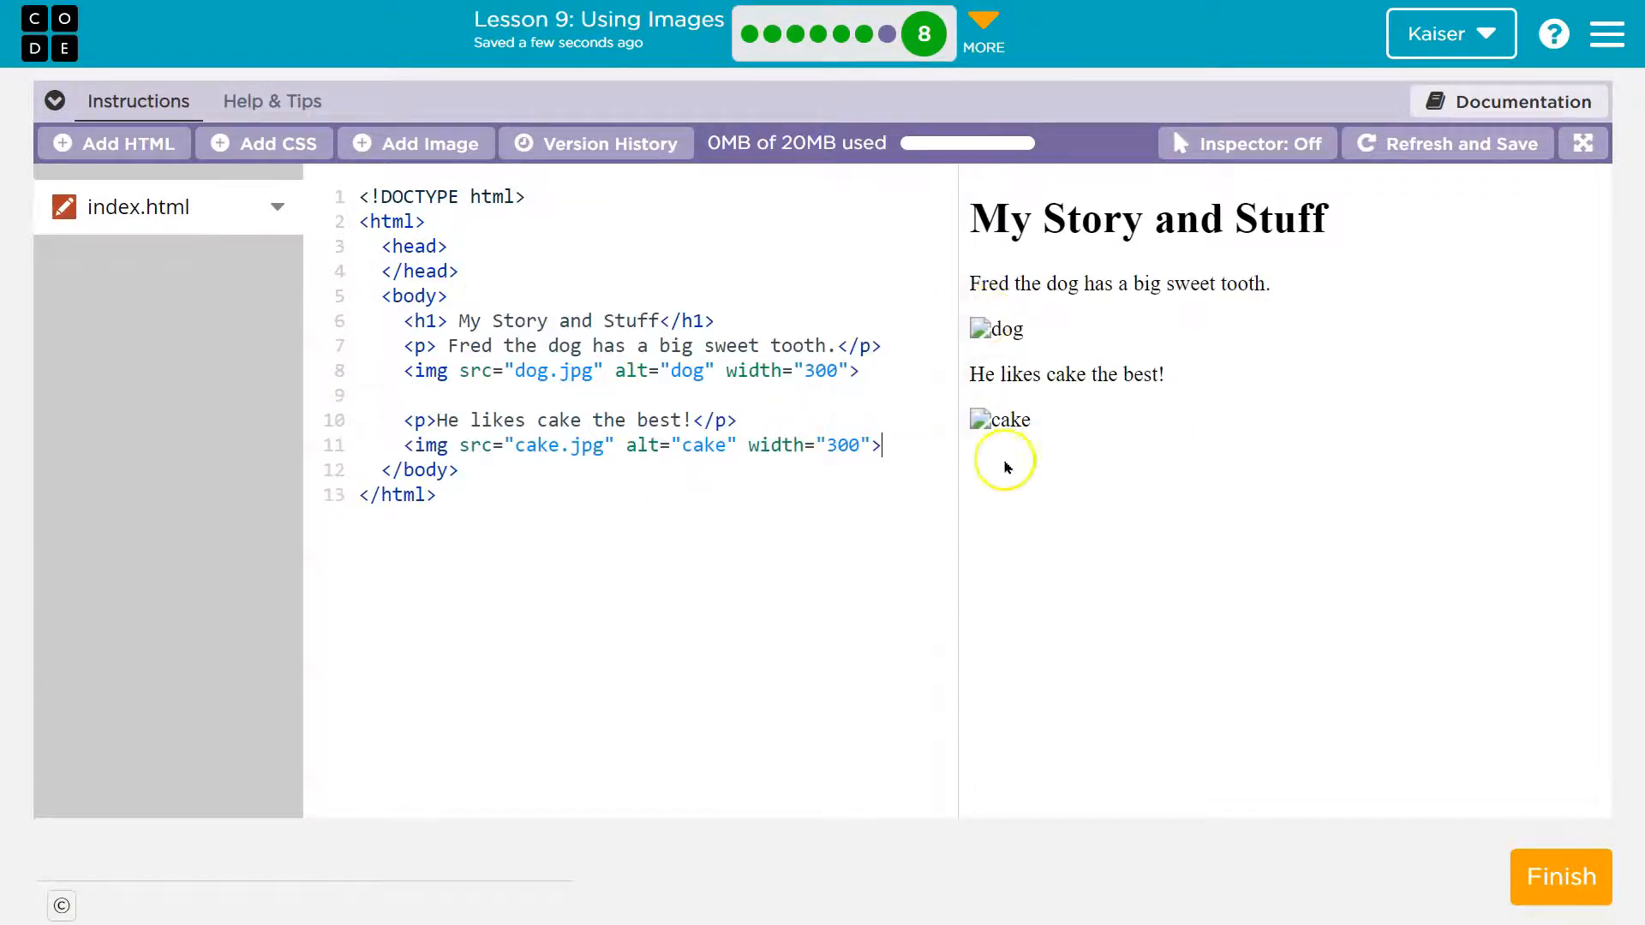
# Upload the dog and cupcake photos and rename them dog.jpg and cake.jpg
pyautogui.click(415, 144)
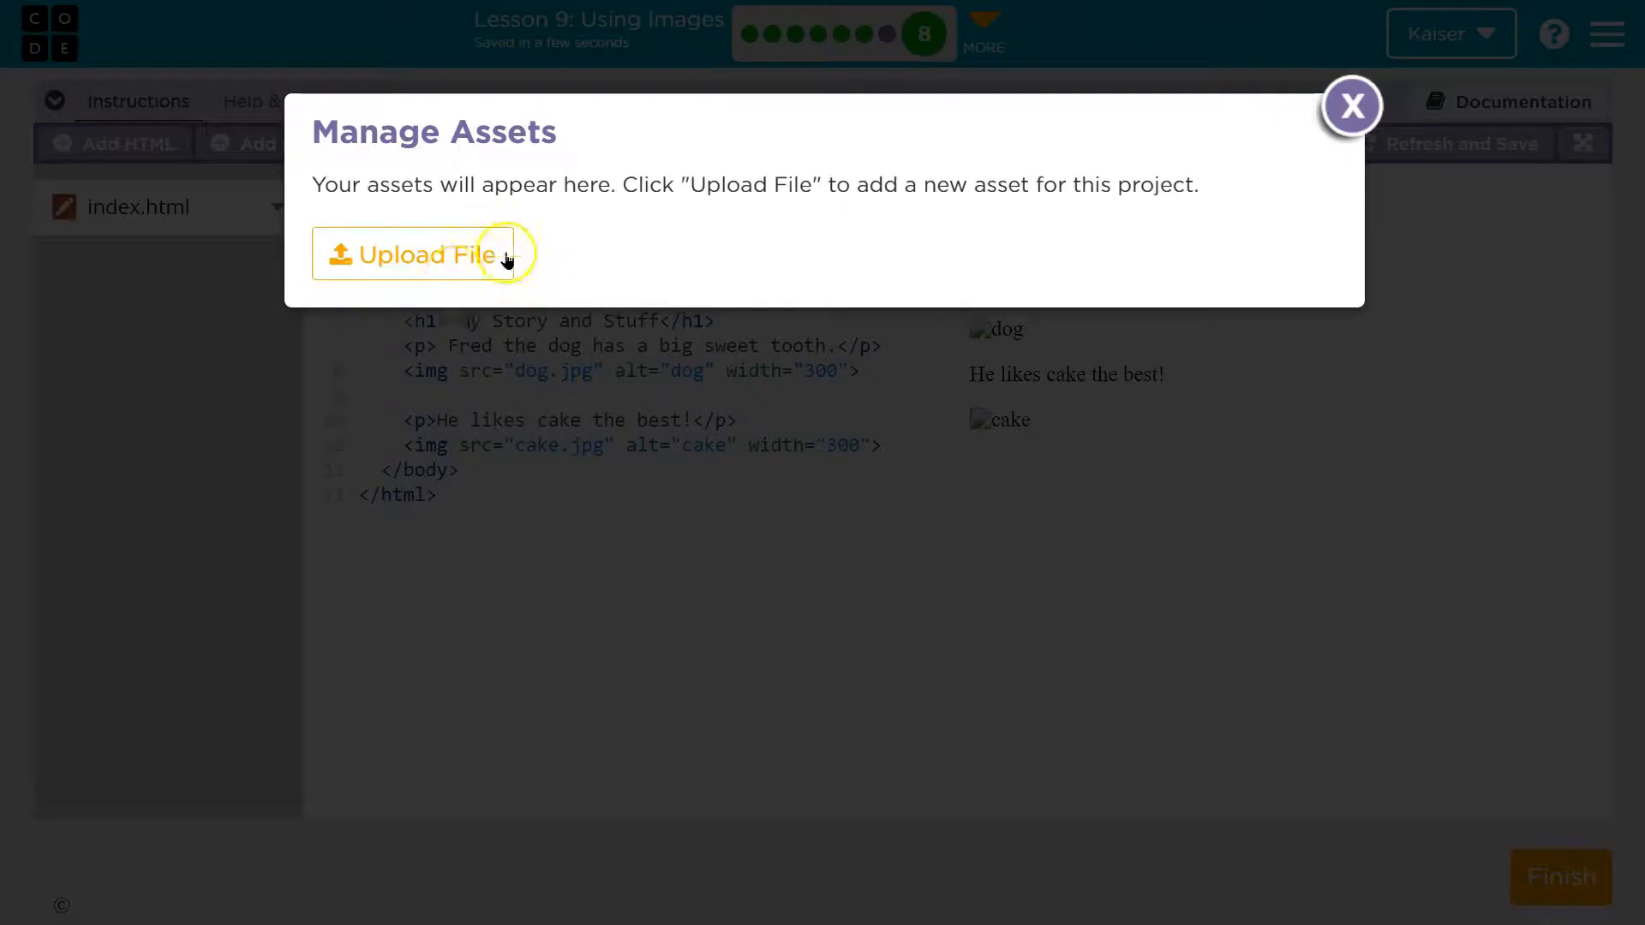
pyautogui.click(421, 254)
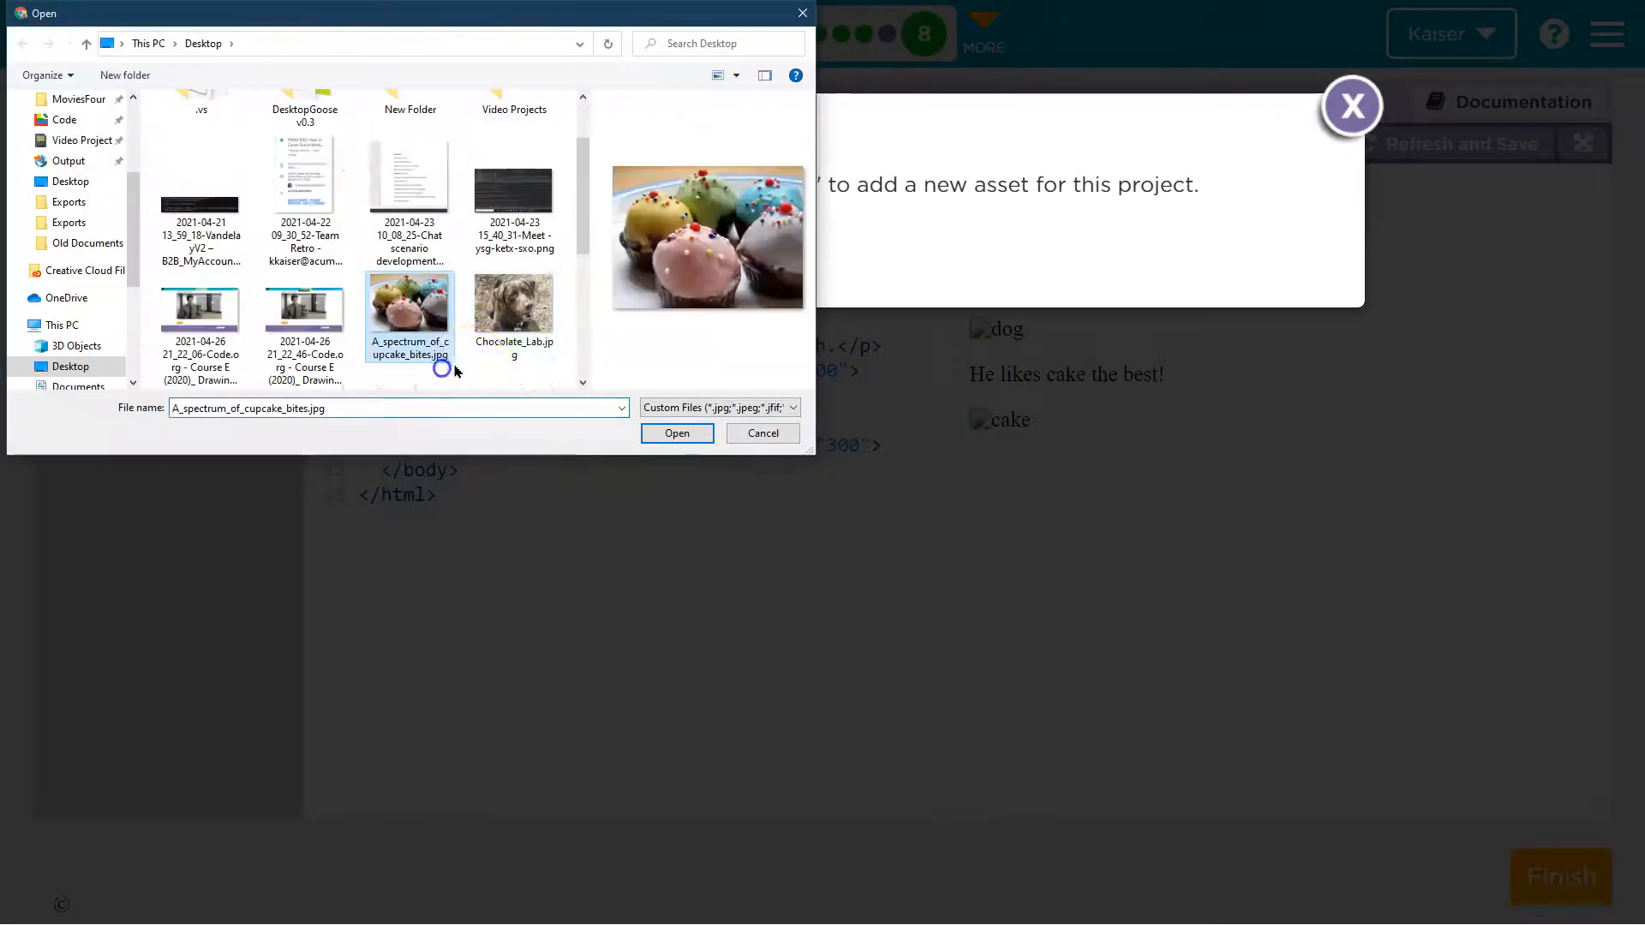
pyautogui.click(514, 305)
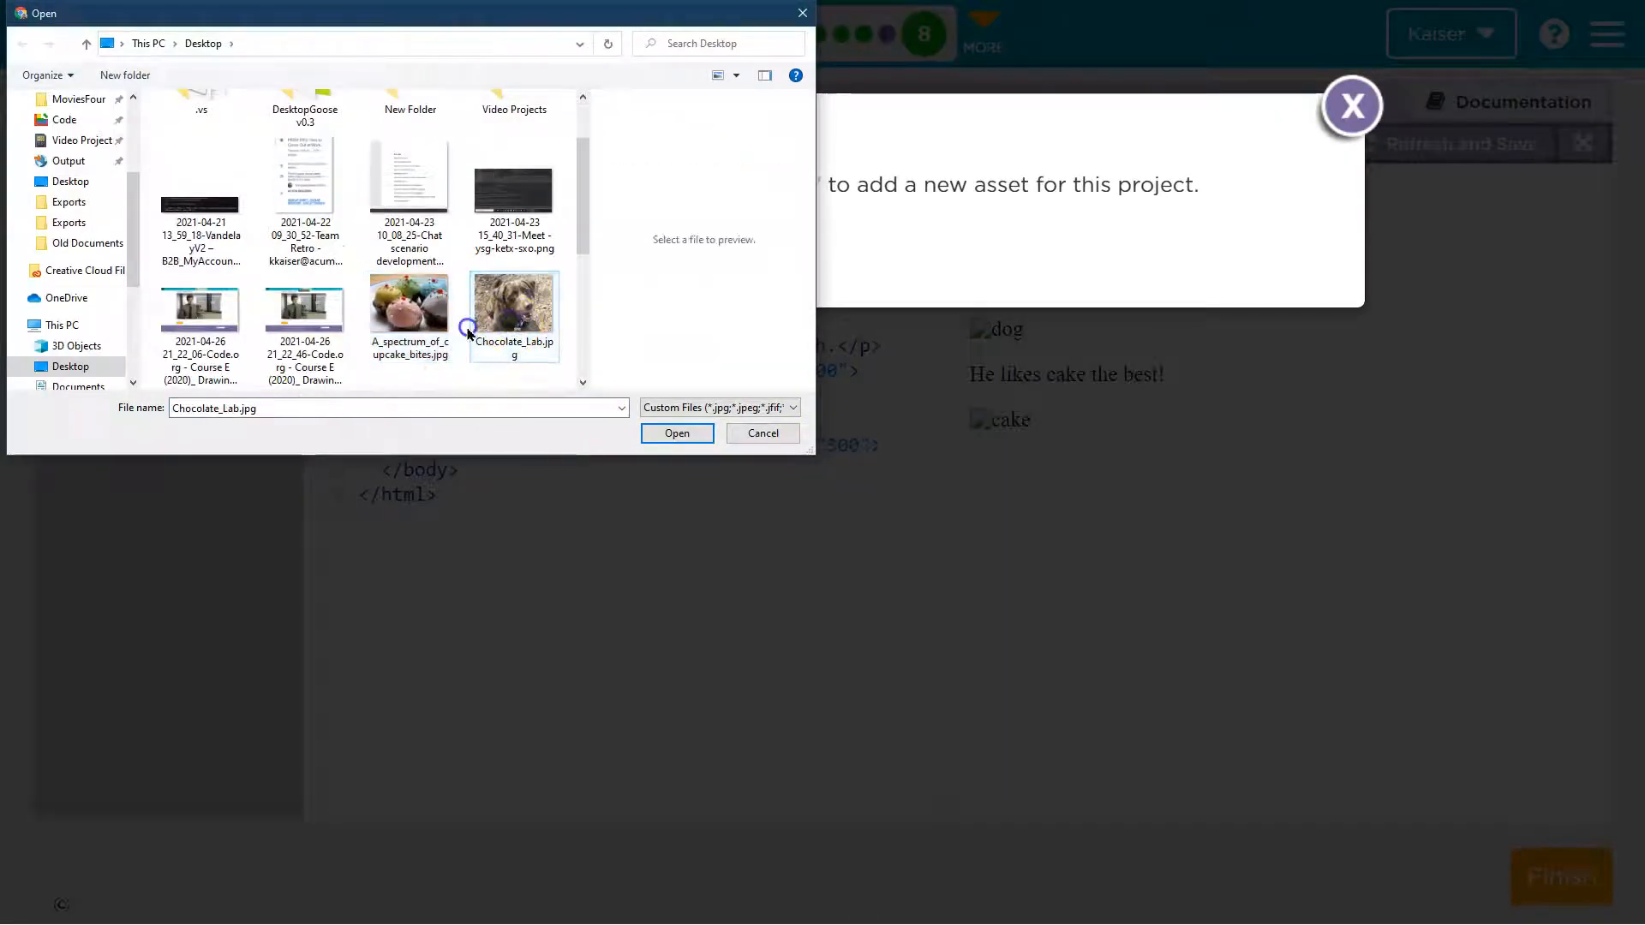
pyautogui.click(677, 434)
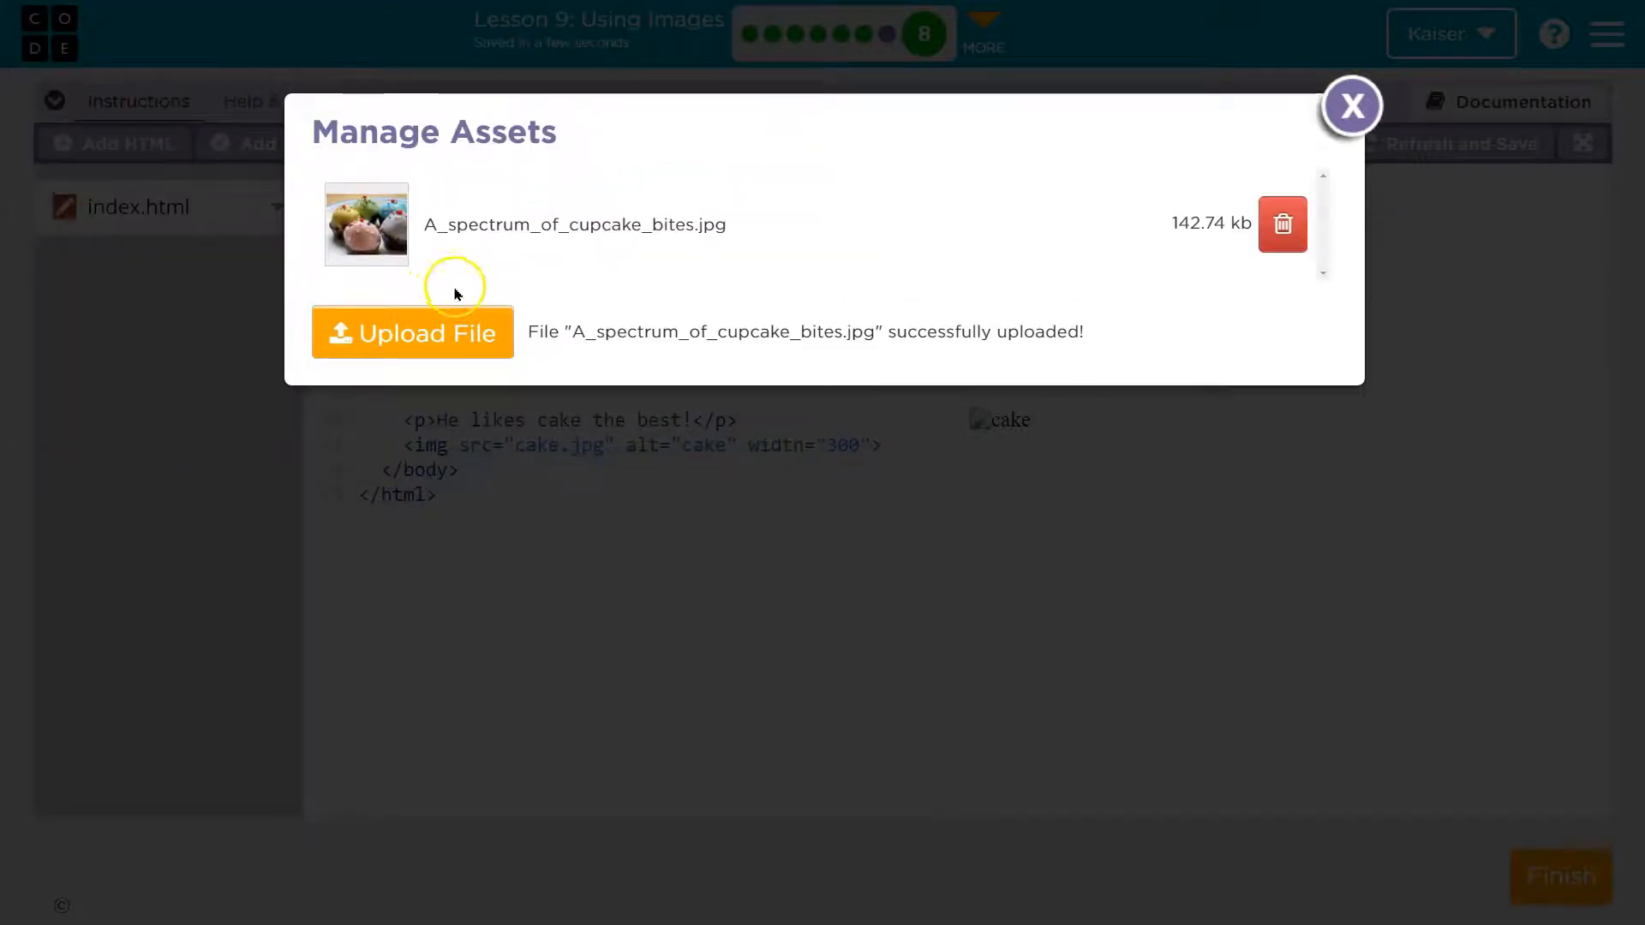
pyautogui.click(412, 332)
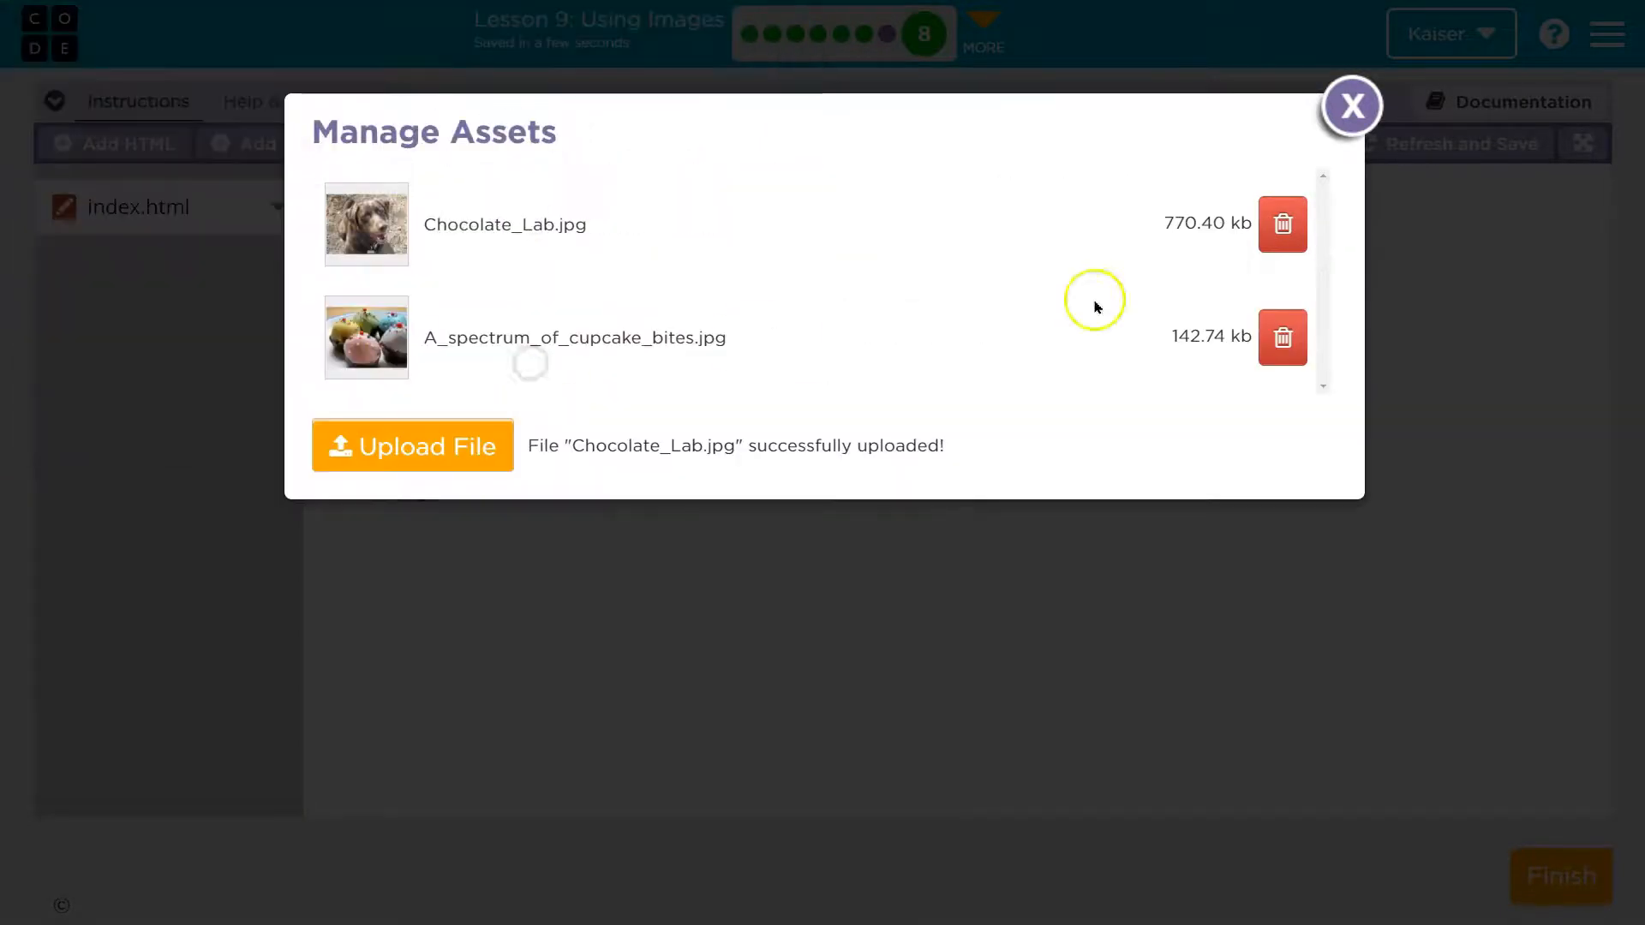
pyautogui.click(1352, 106)
pyautogui.write('dog.jpg')
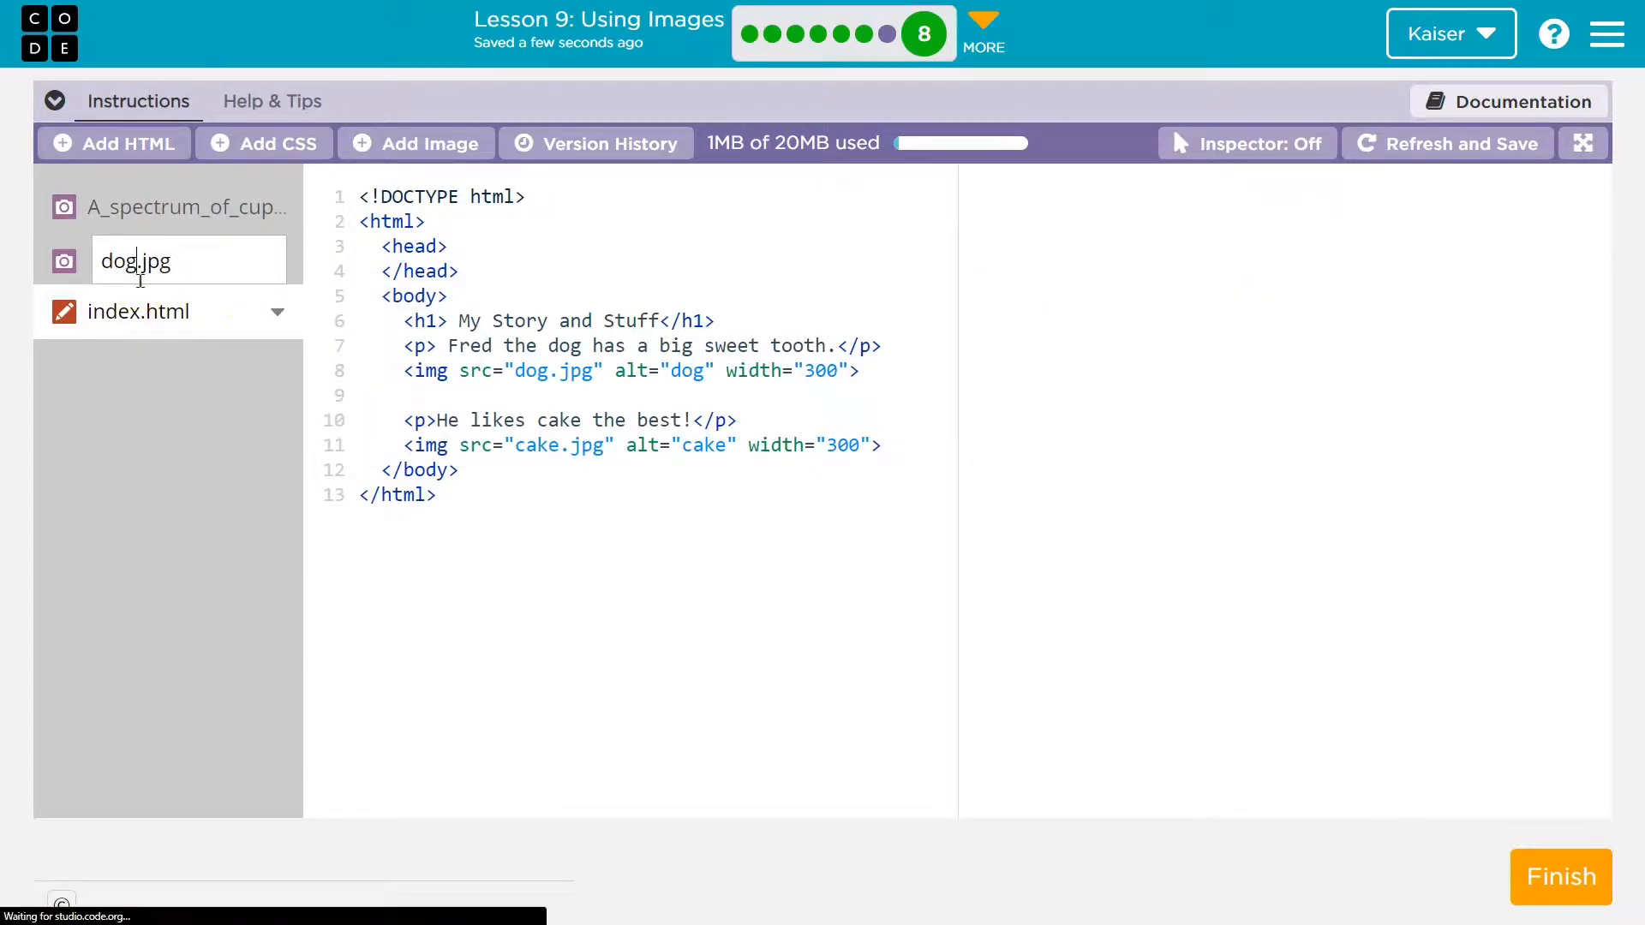
pyautogui.click(188, 207)
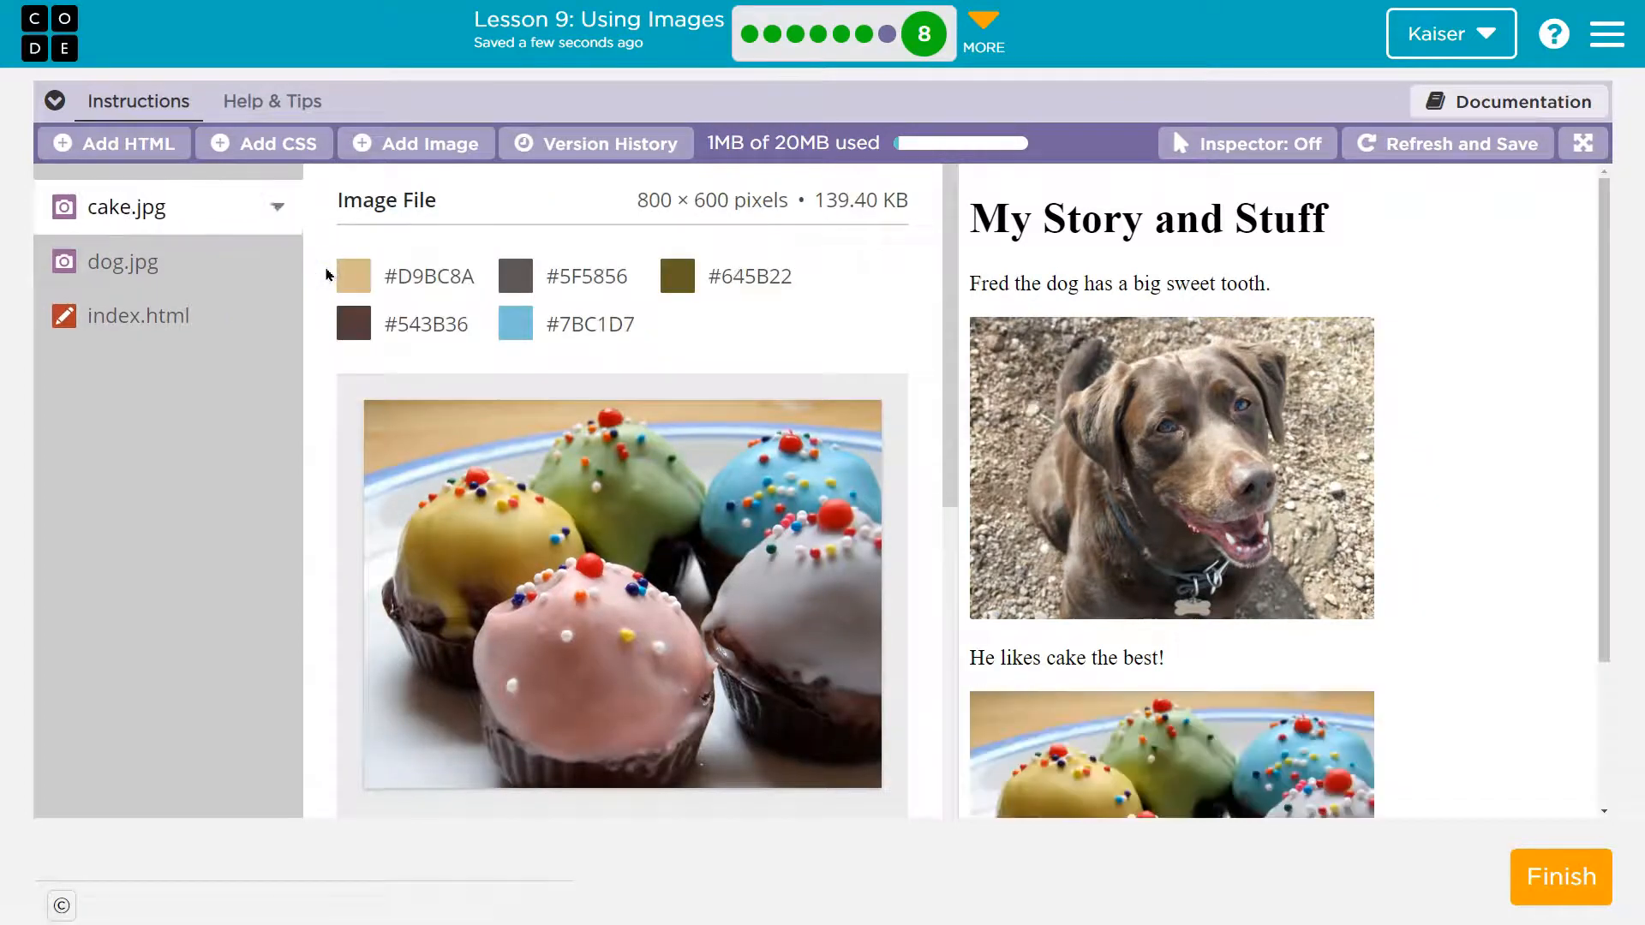
pyautogui.click(138, 316)
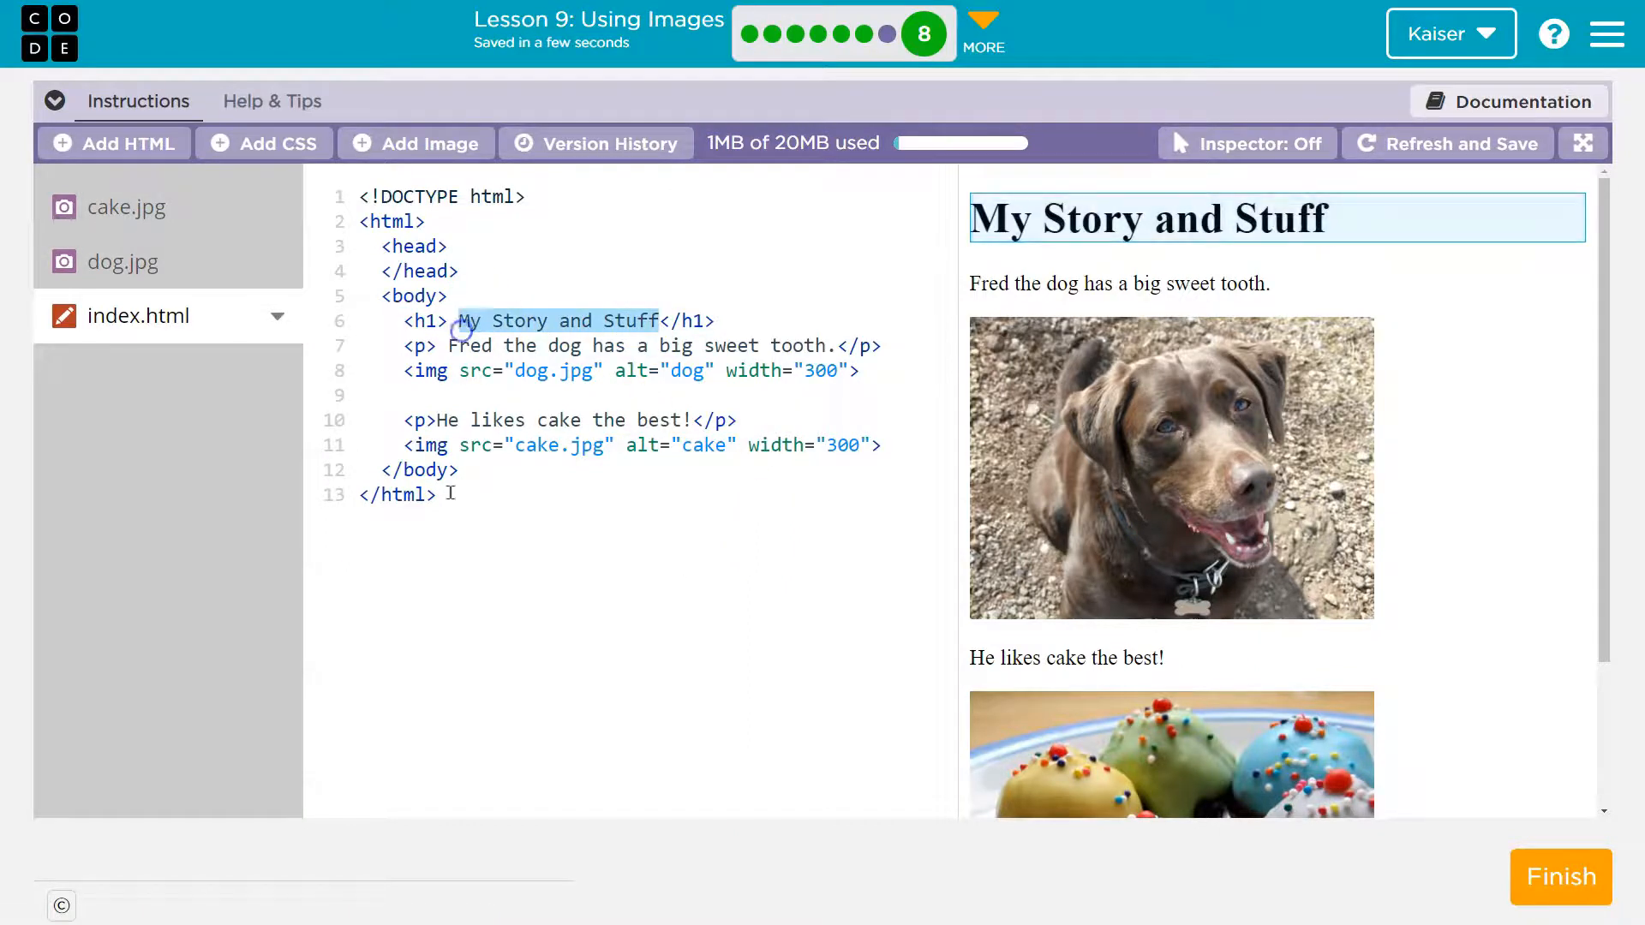
# Retitle the heading 'How to Make a Cake' and add an ol with one li
pyautogui.write('How to make')
pyautogui.write('<')
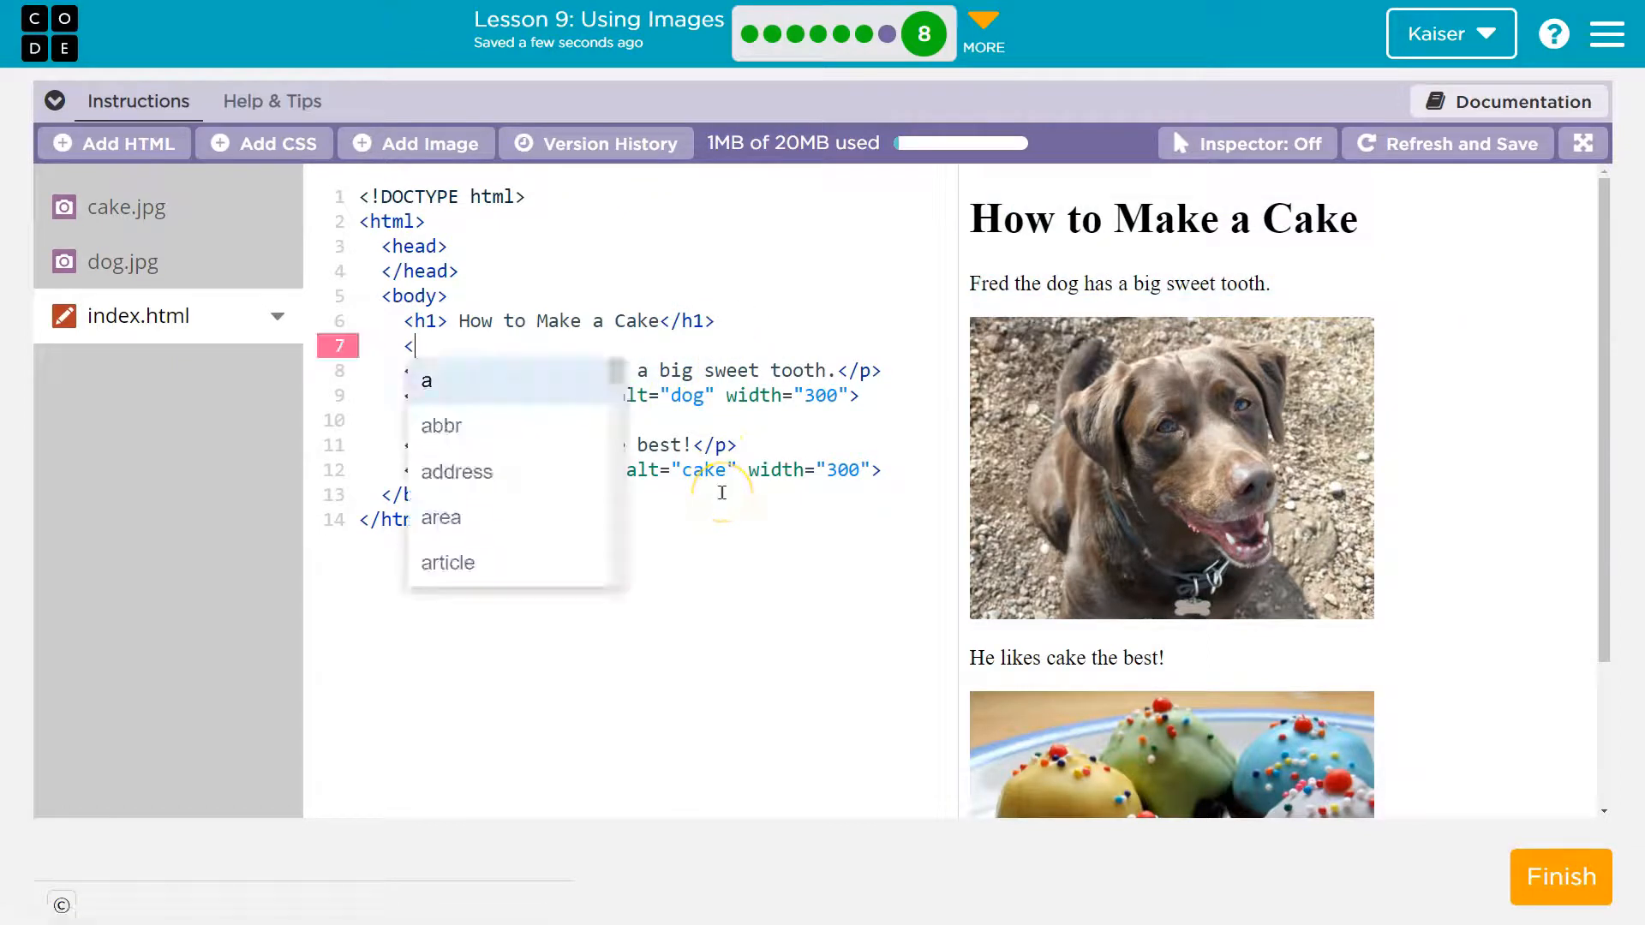
pyautogui.write('ol>')
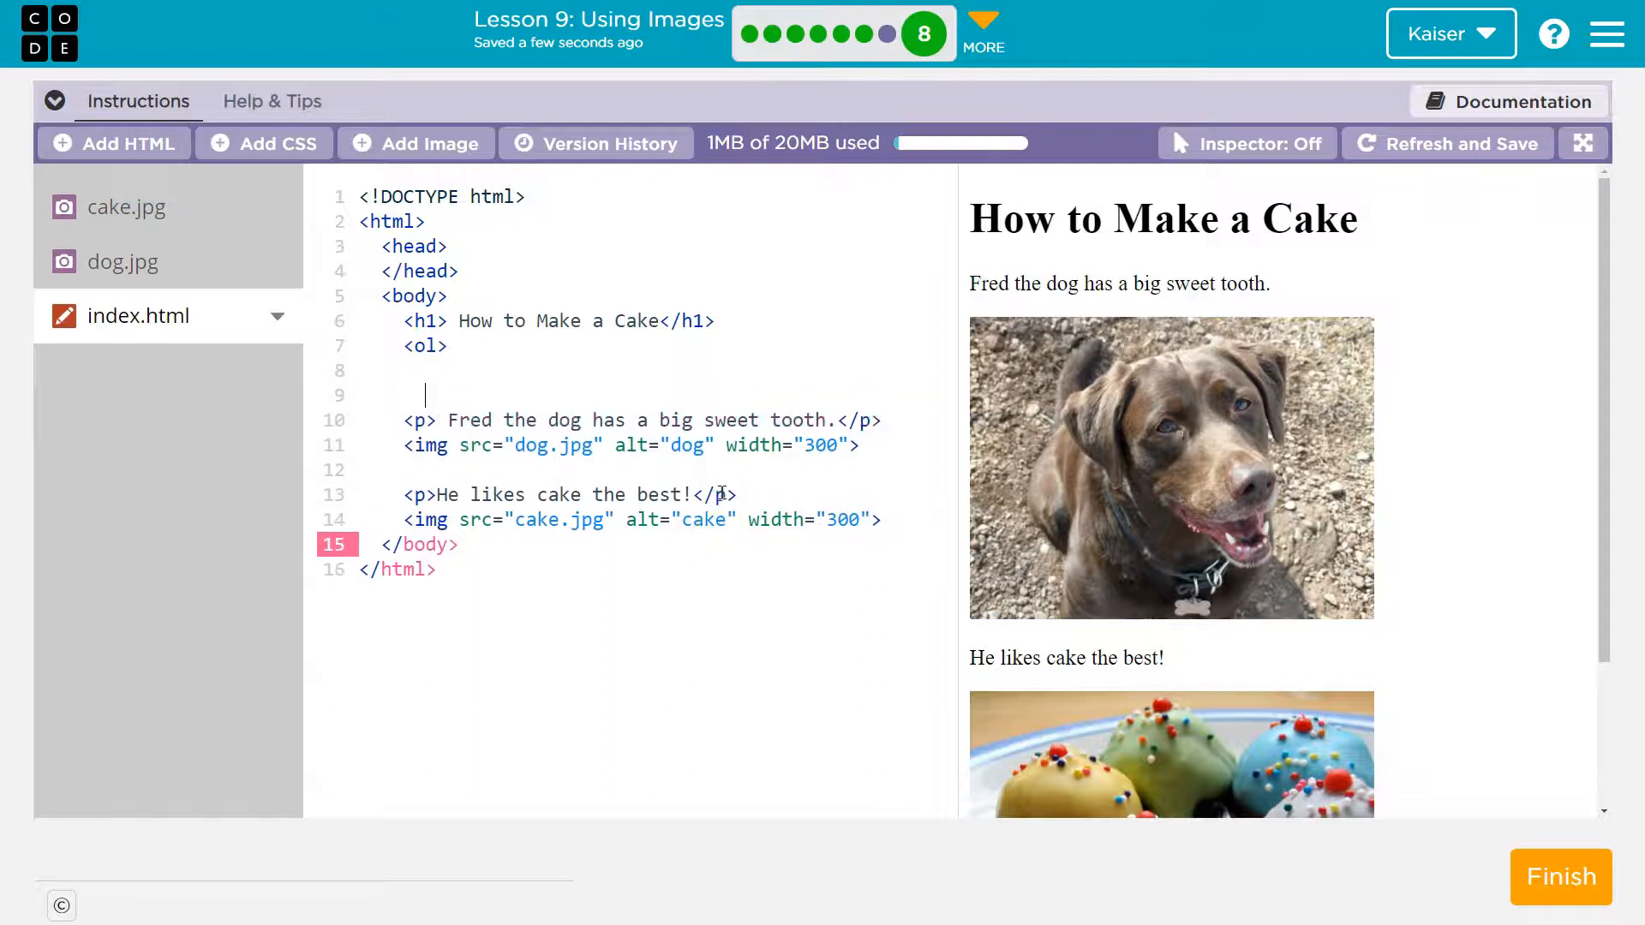
pyautogui.write('</ol>')
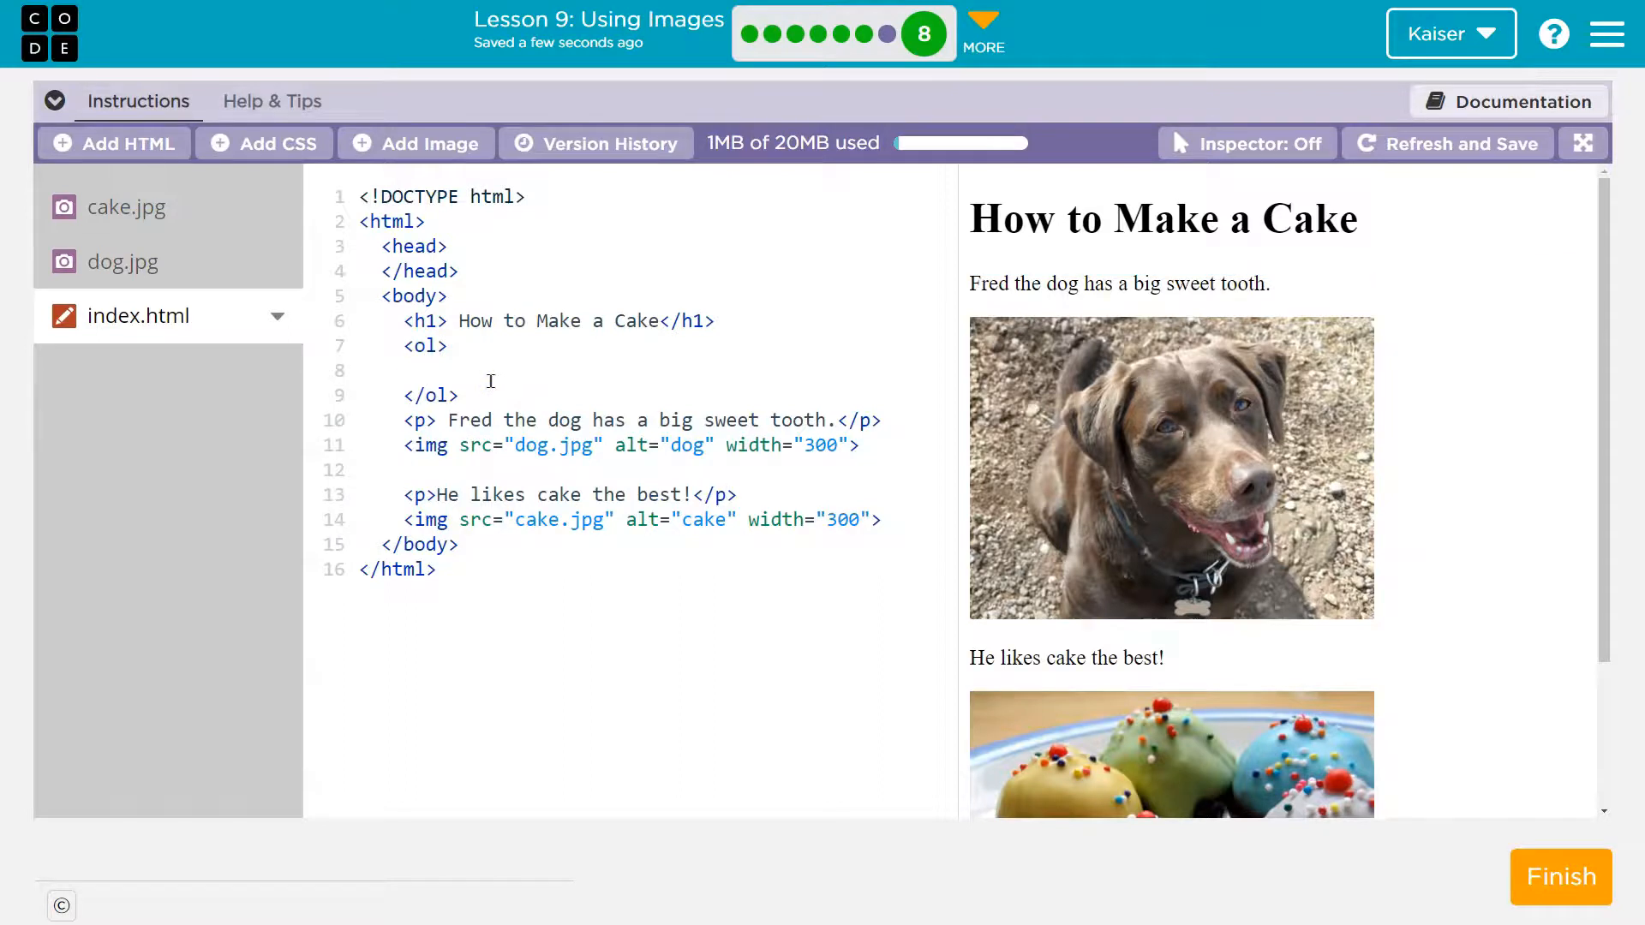
pyautogui.write('<li>')
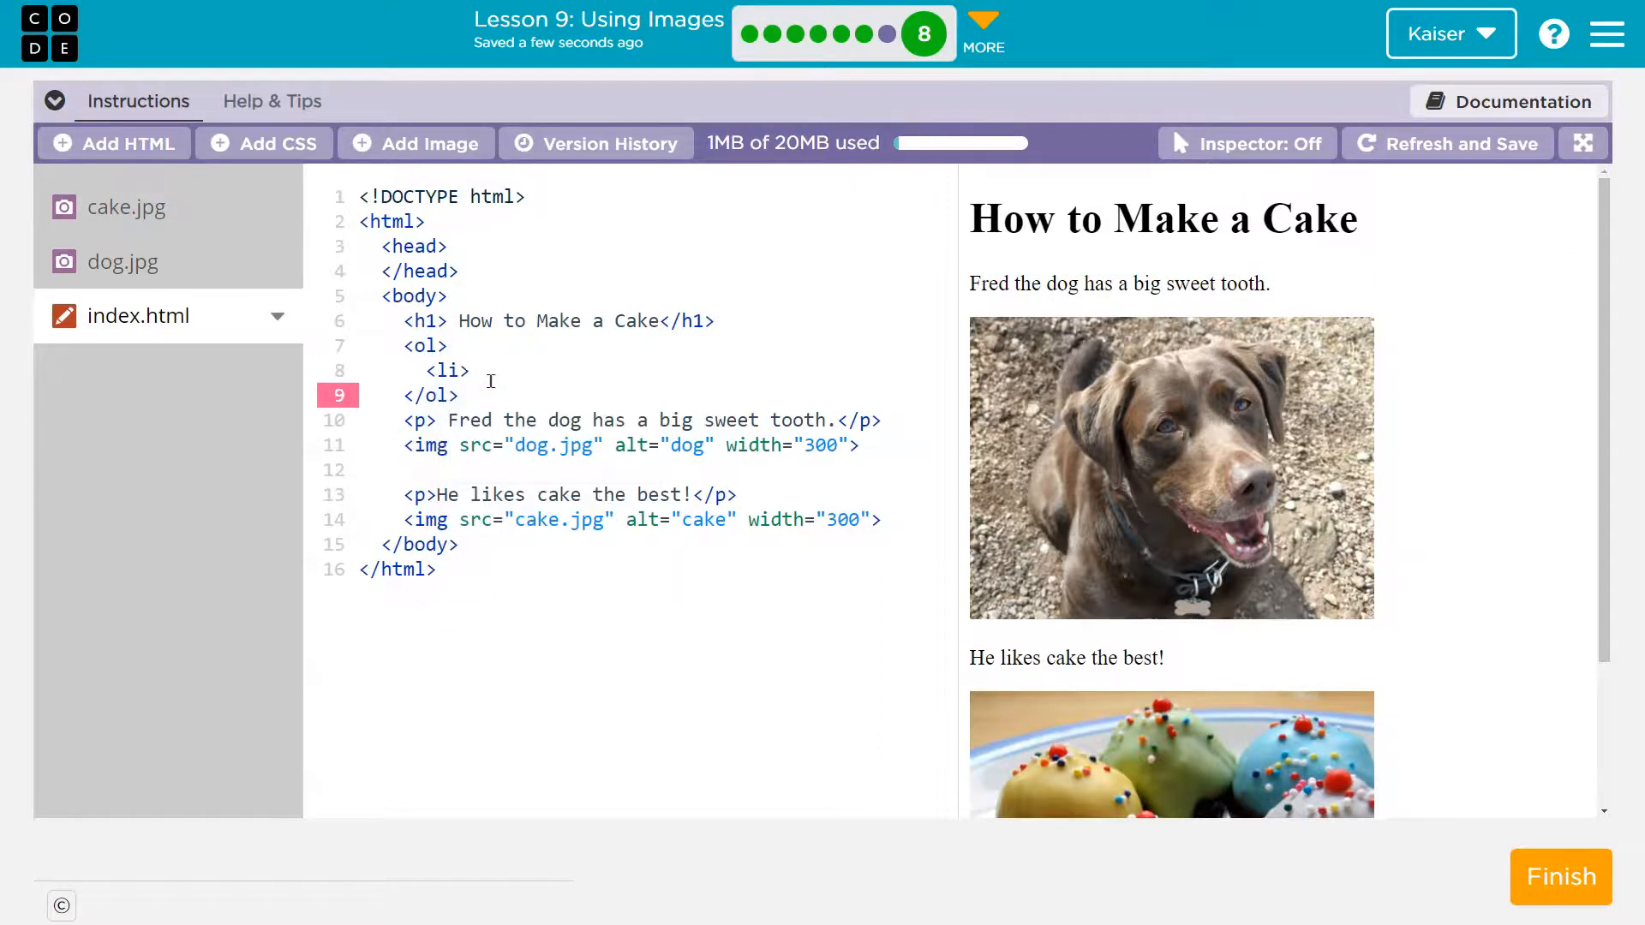
pyautogui.write('</li>')
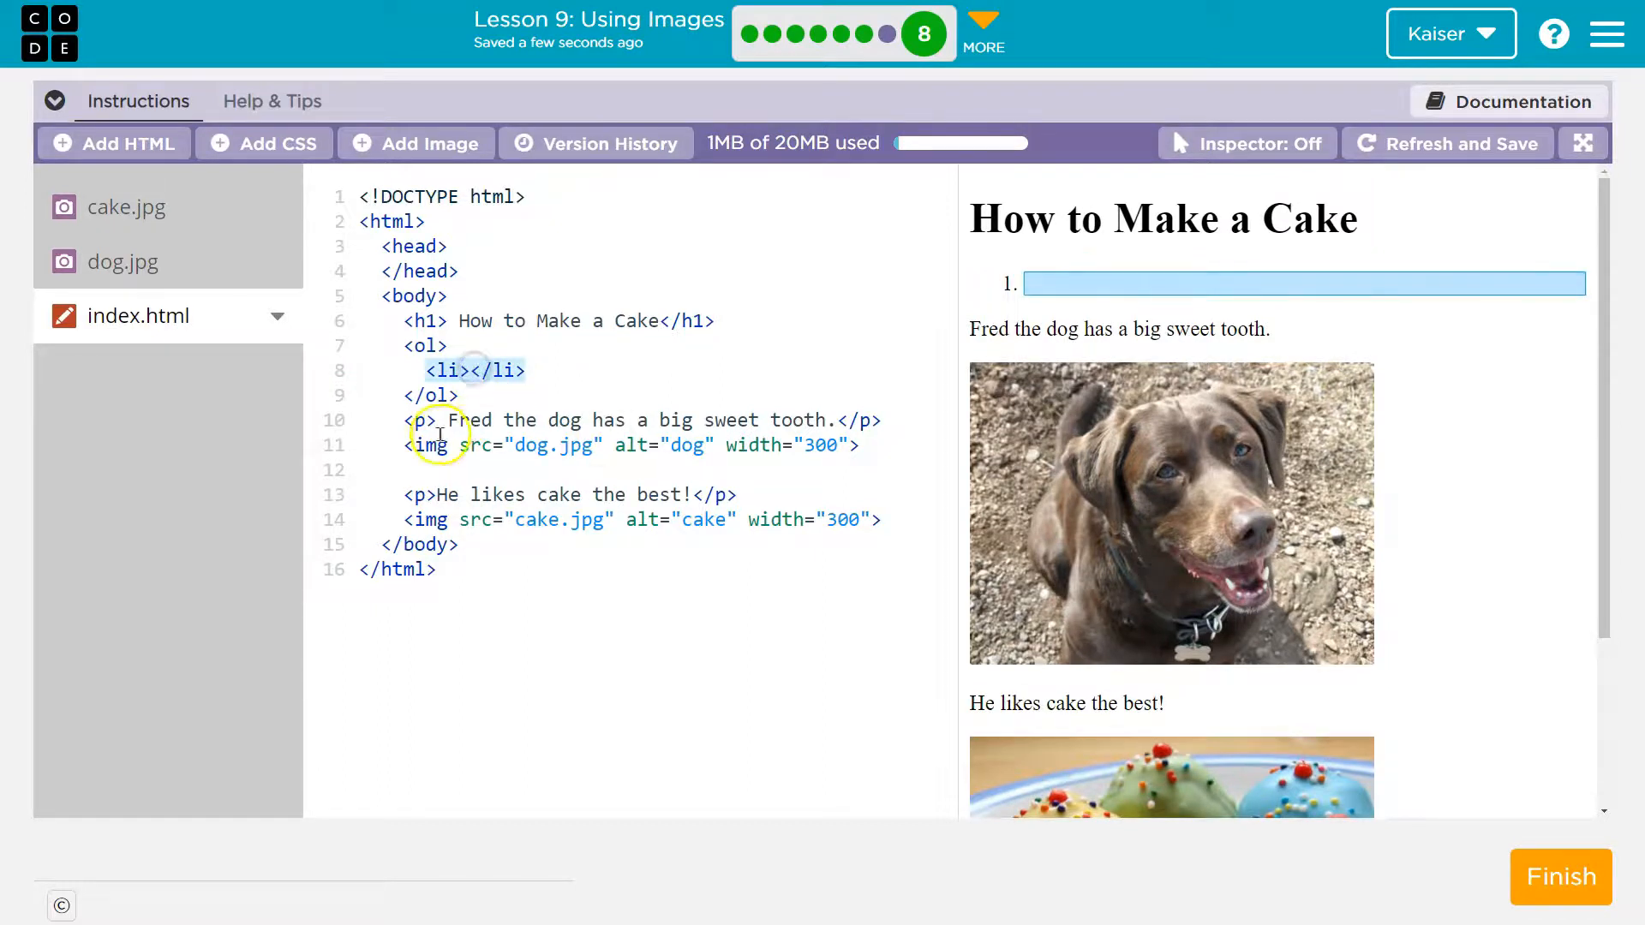
# Write 'First get the dog' in the first list item
pyautogui.moveTo(446, 420); pyautogui.dragTo(824, 421)
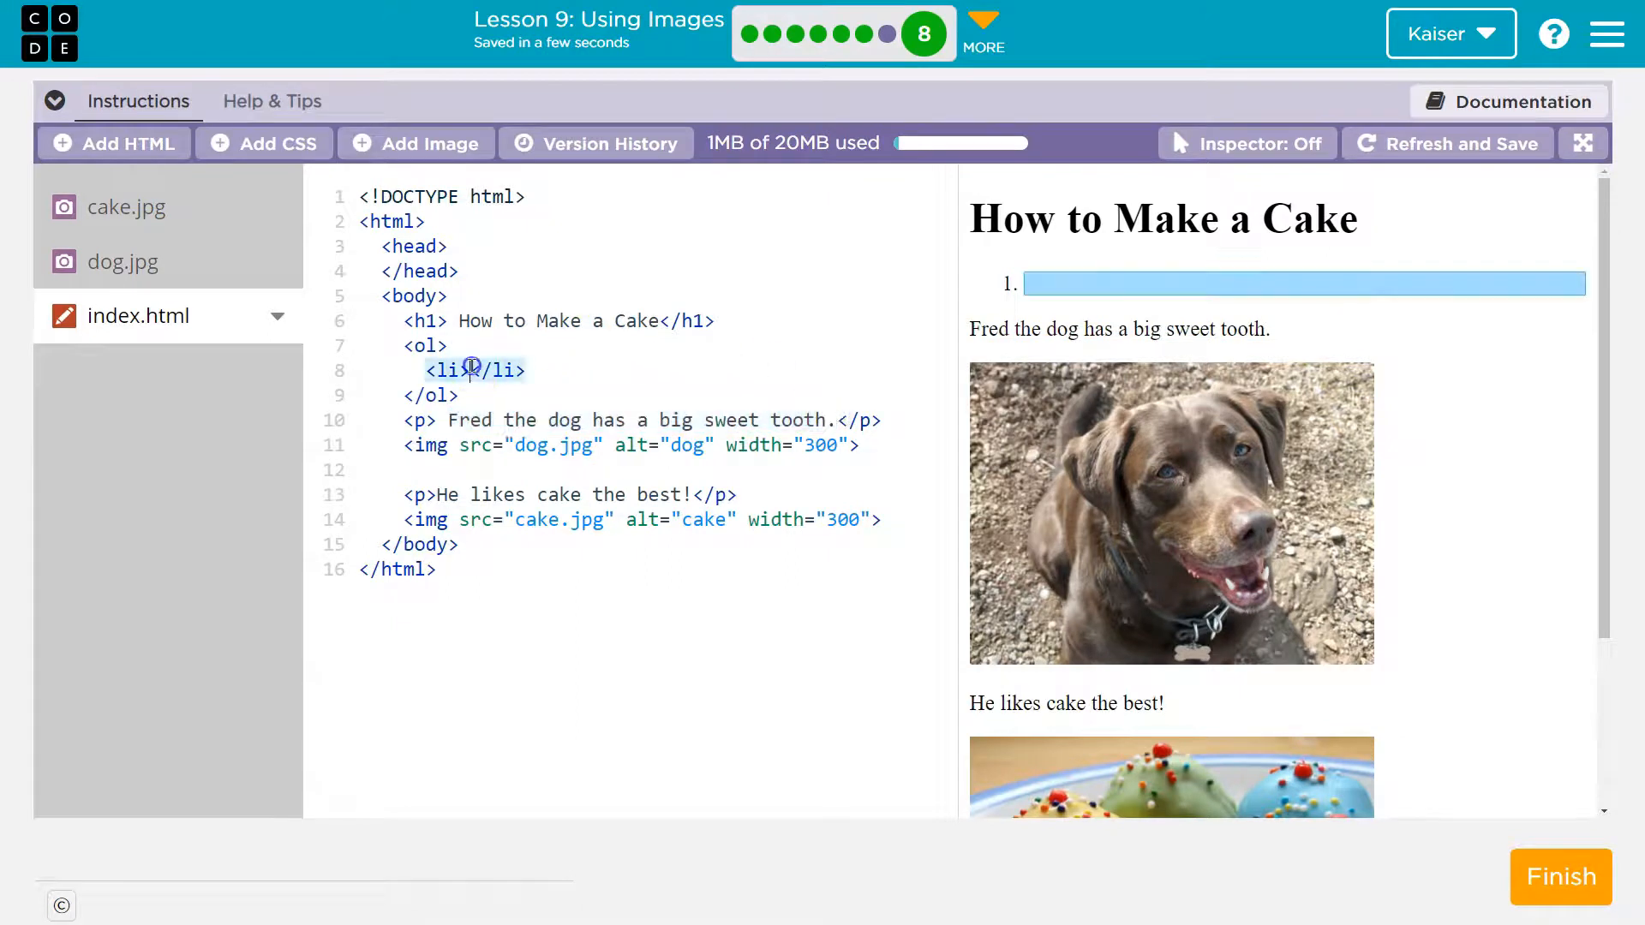
pyautogui.write('F')
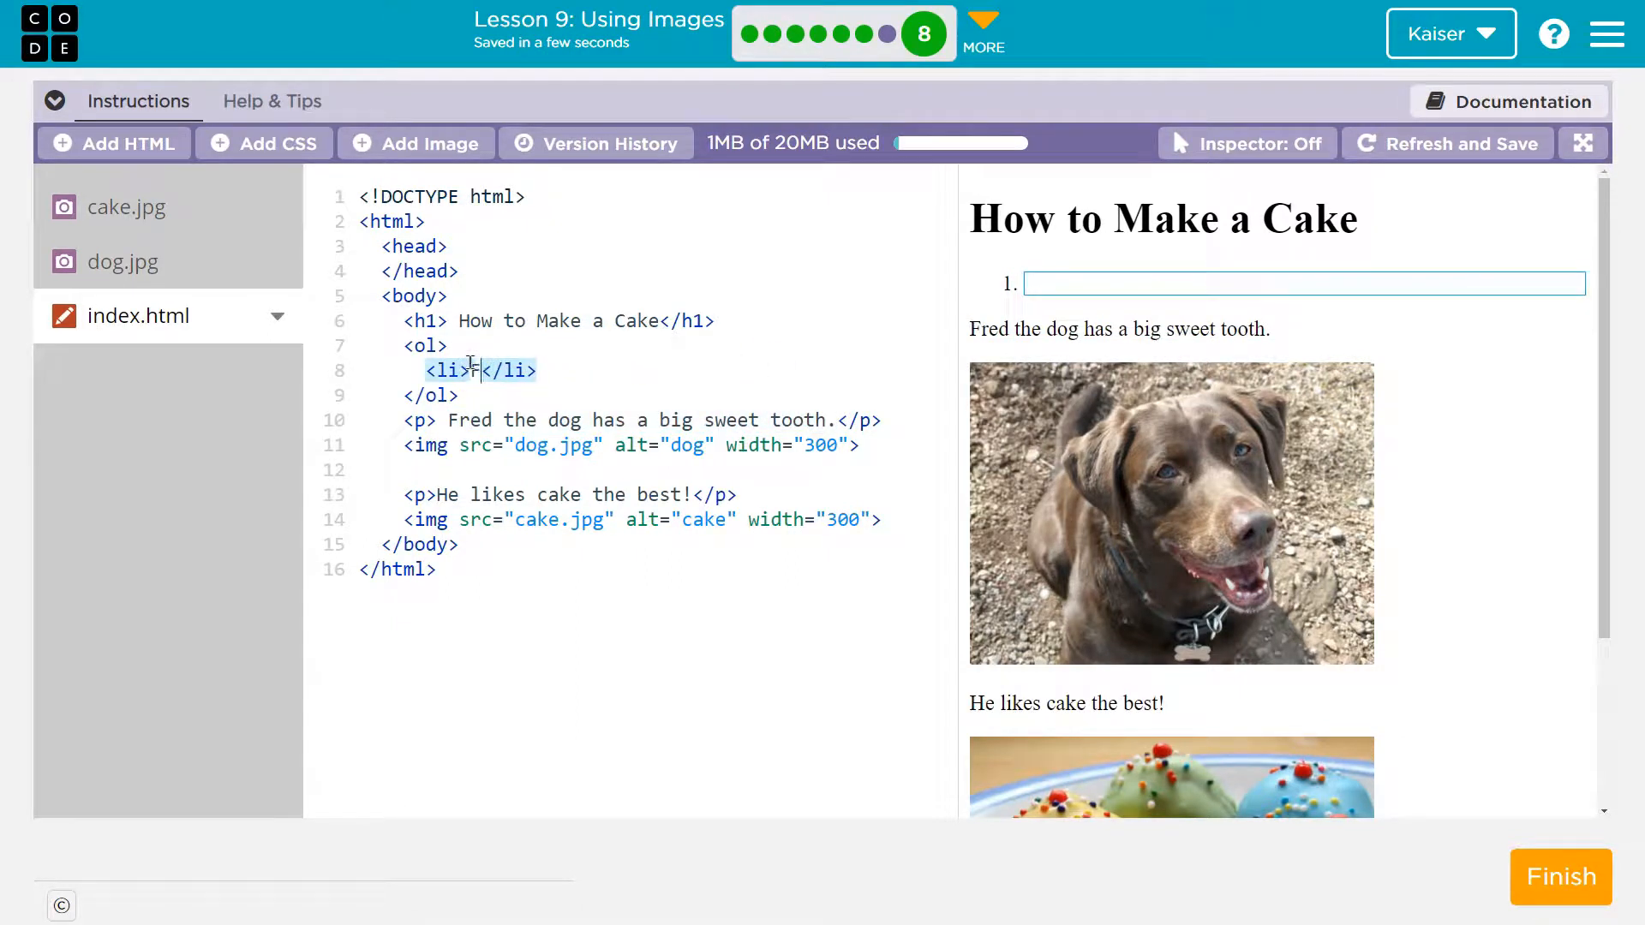
pyautogui.write('First get')
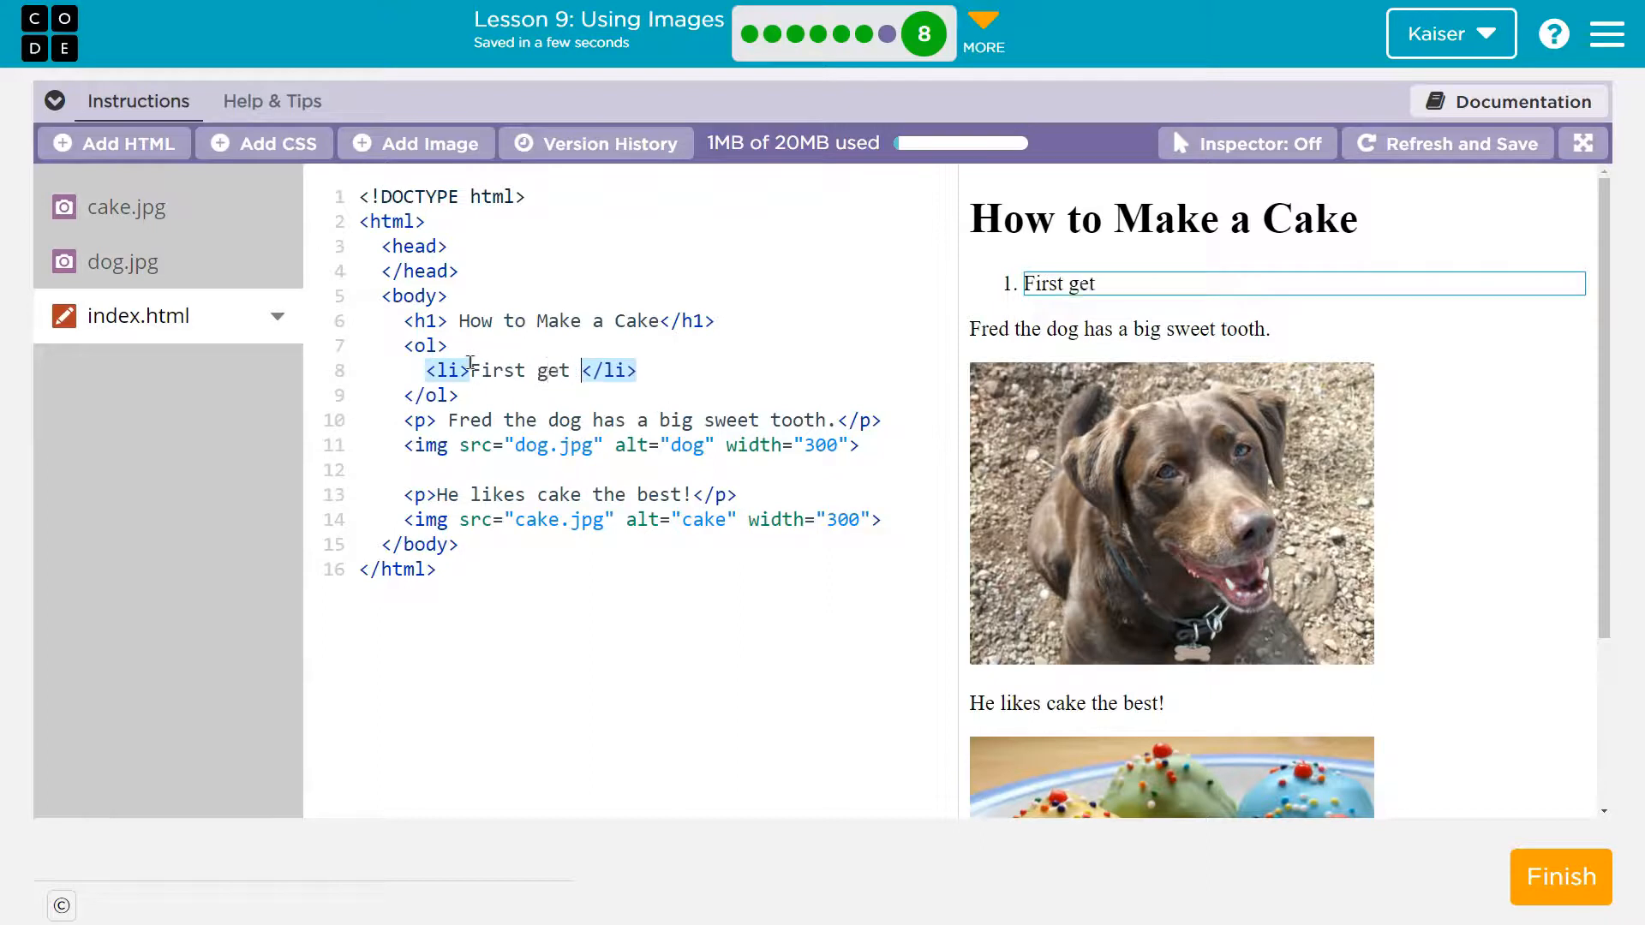
pyautogui.write('the dog')
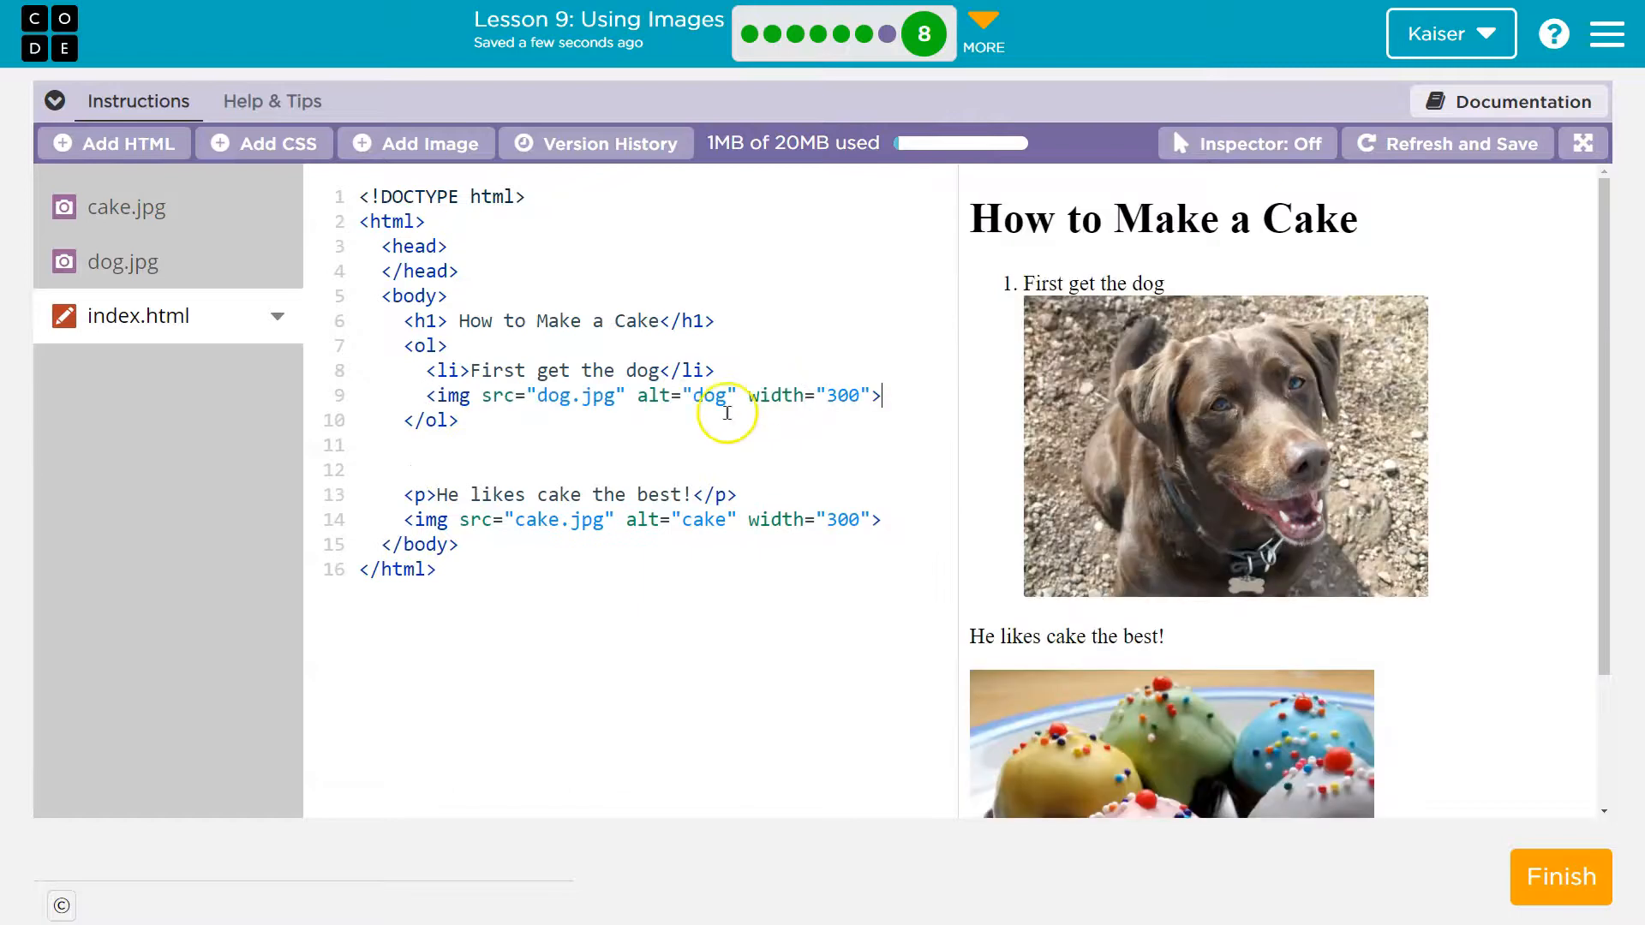
pyautogui.moveTo(784, 501)
pyautogui.write('<li>First get the dog</li>')
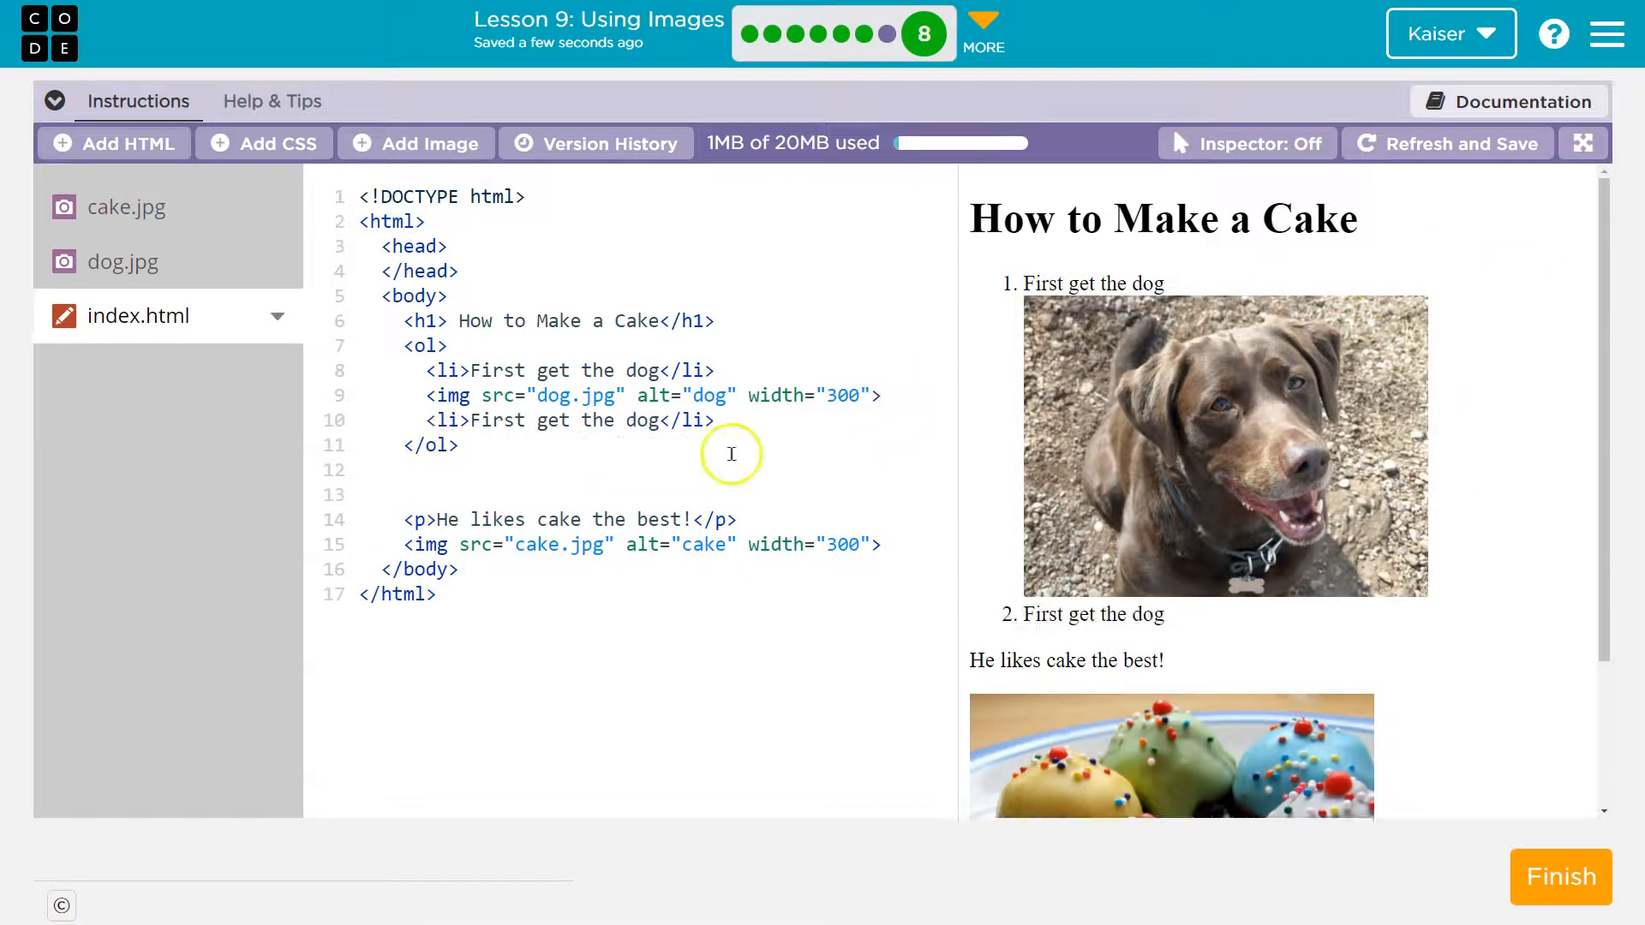
# Turn the copied step into 'Second get the cake' and move the cake image into it
pyautogui.doubleClick(497, 421)
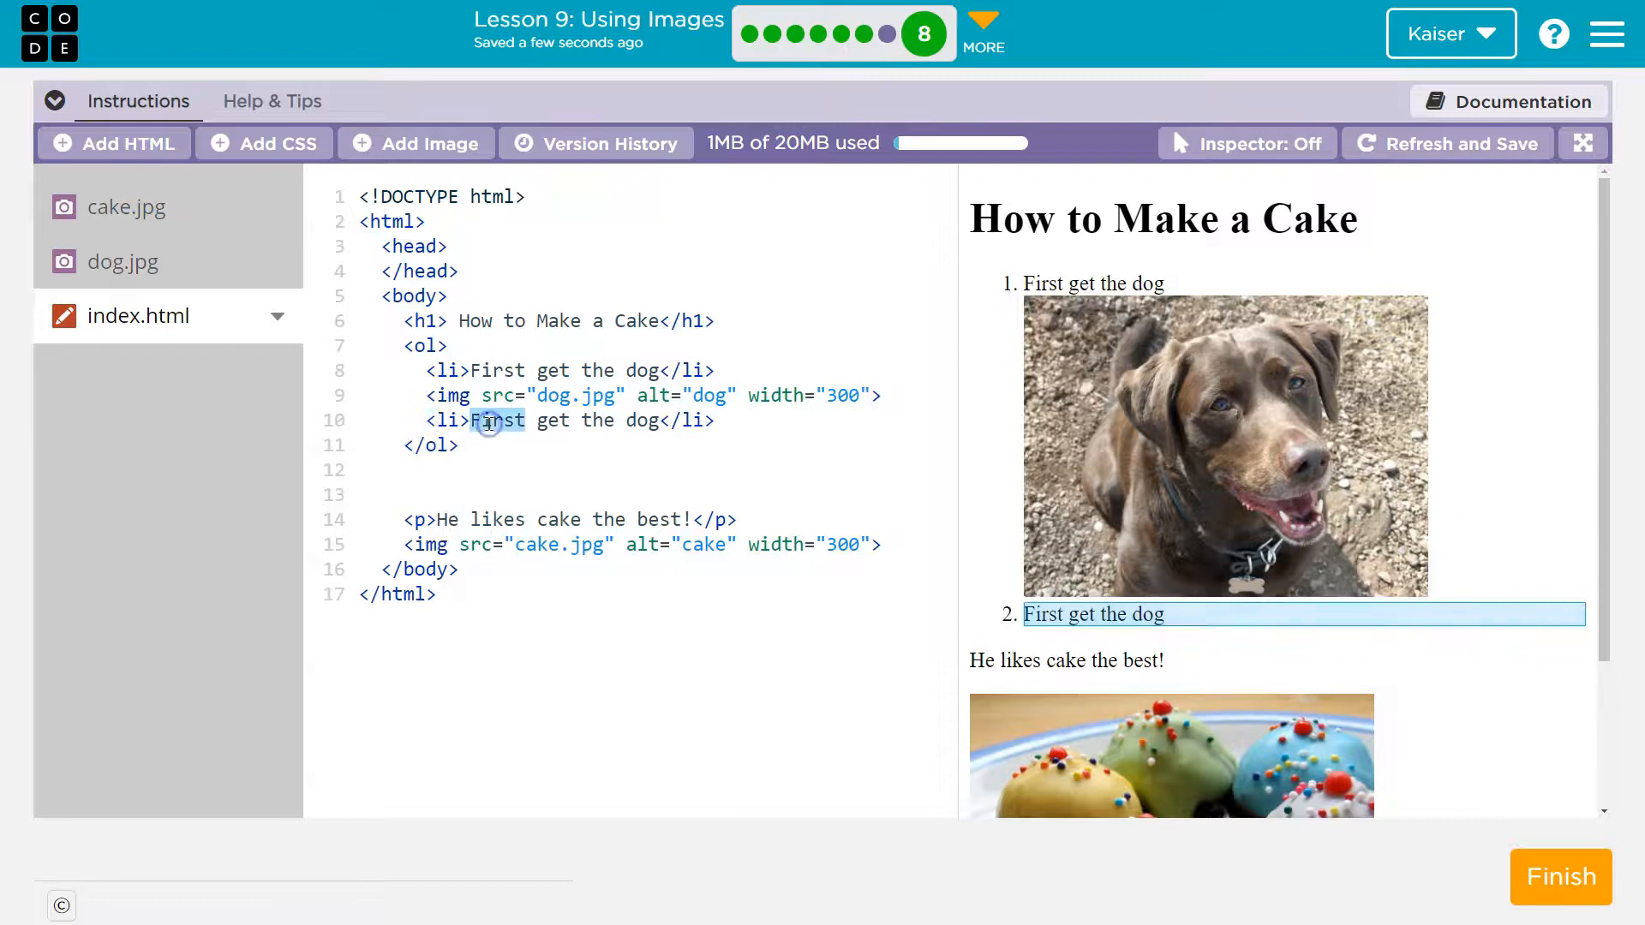
pyautogui.write('Second')
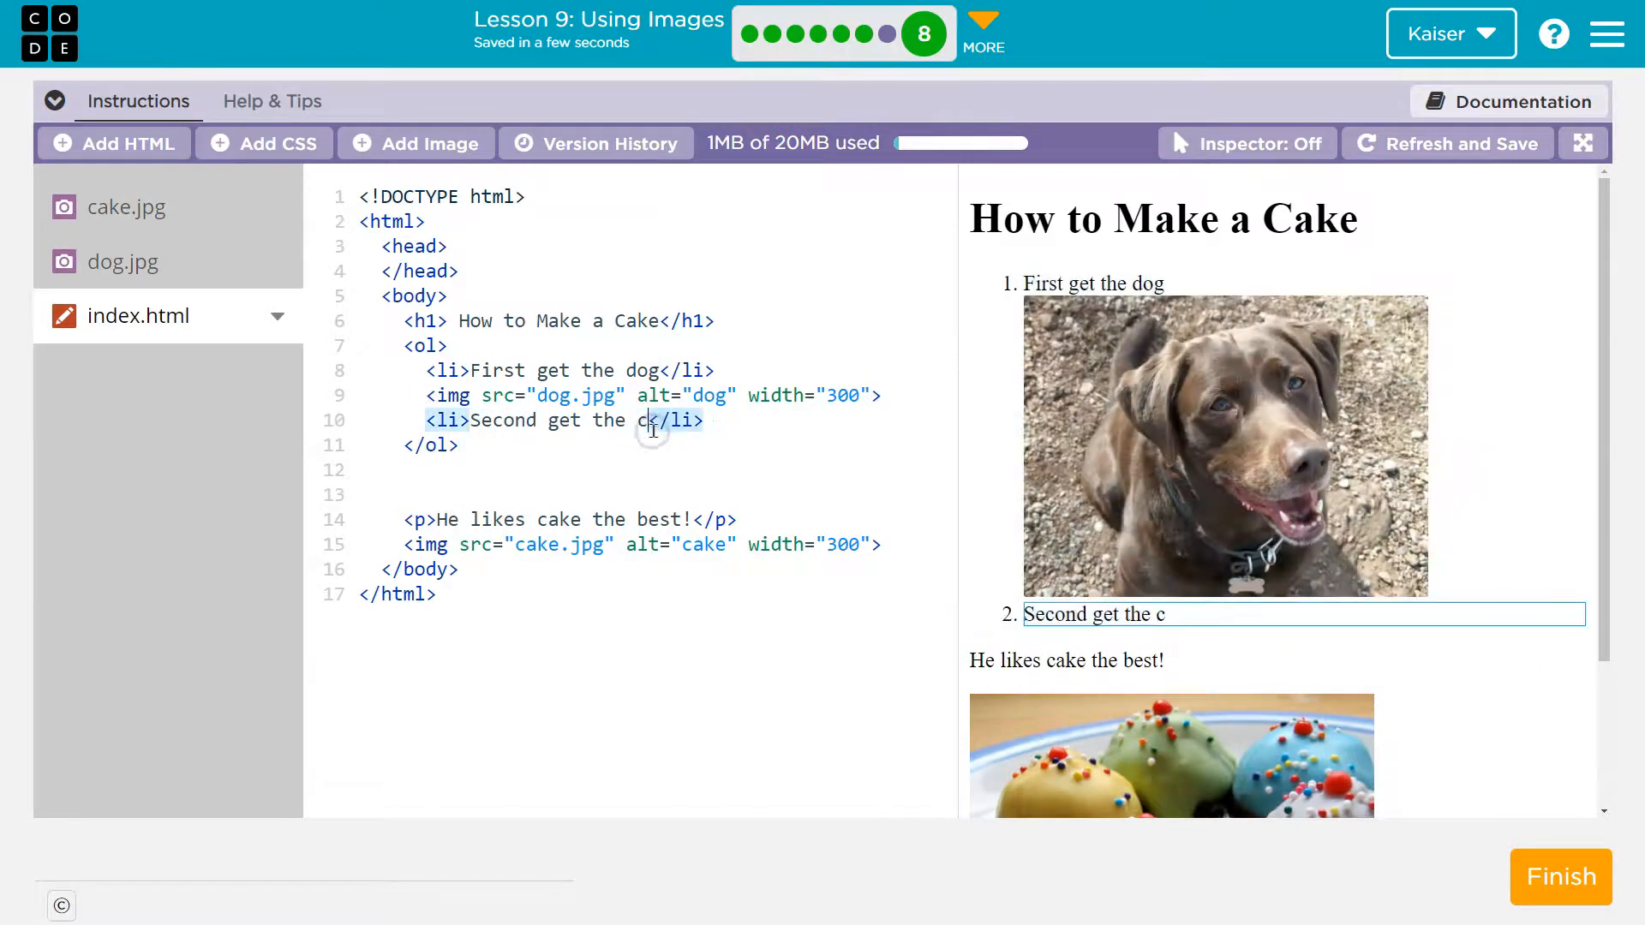
pyautogui.write('ake')
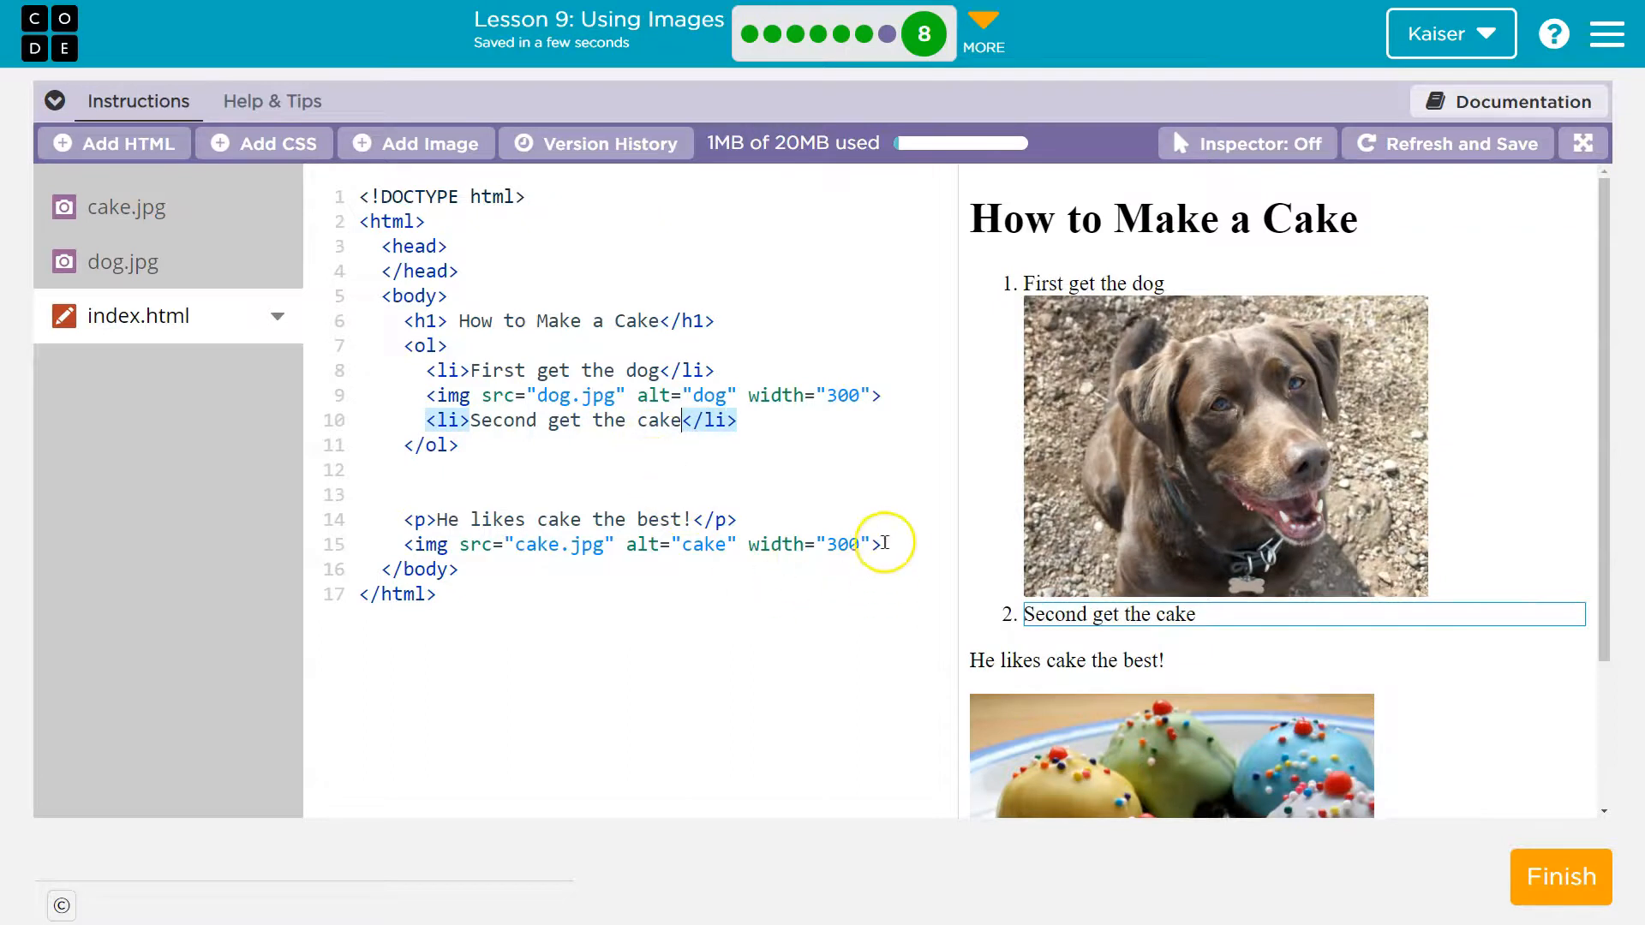
pyautogui.press('Backspace')
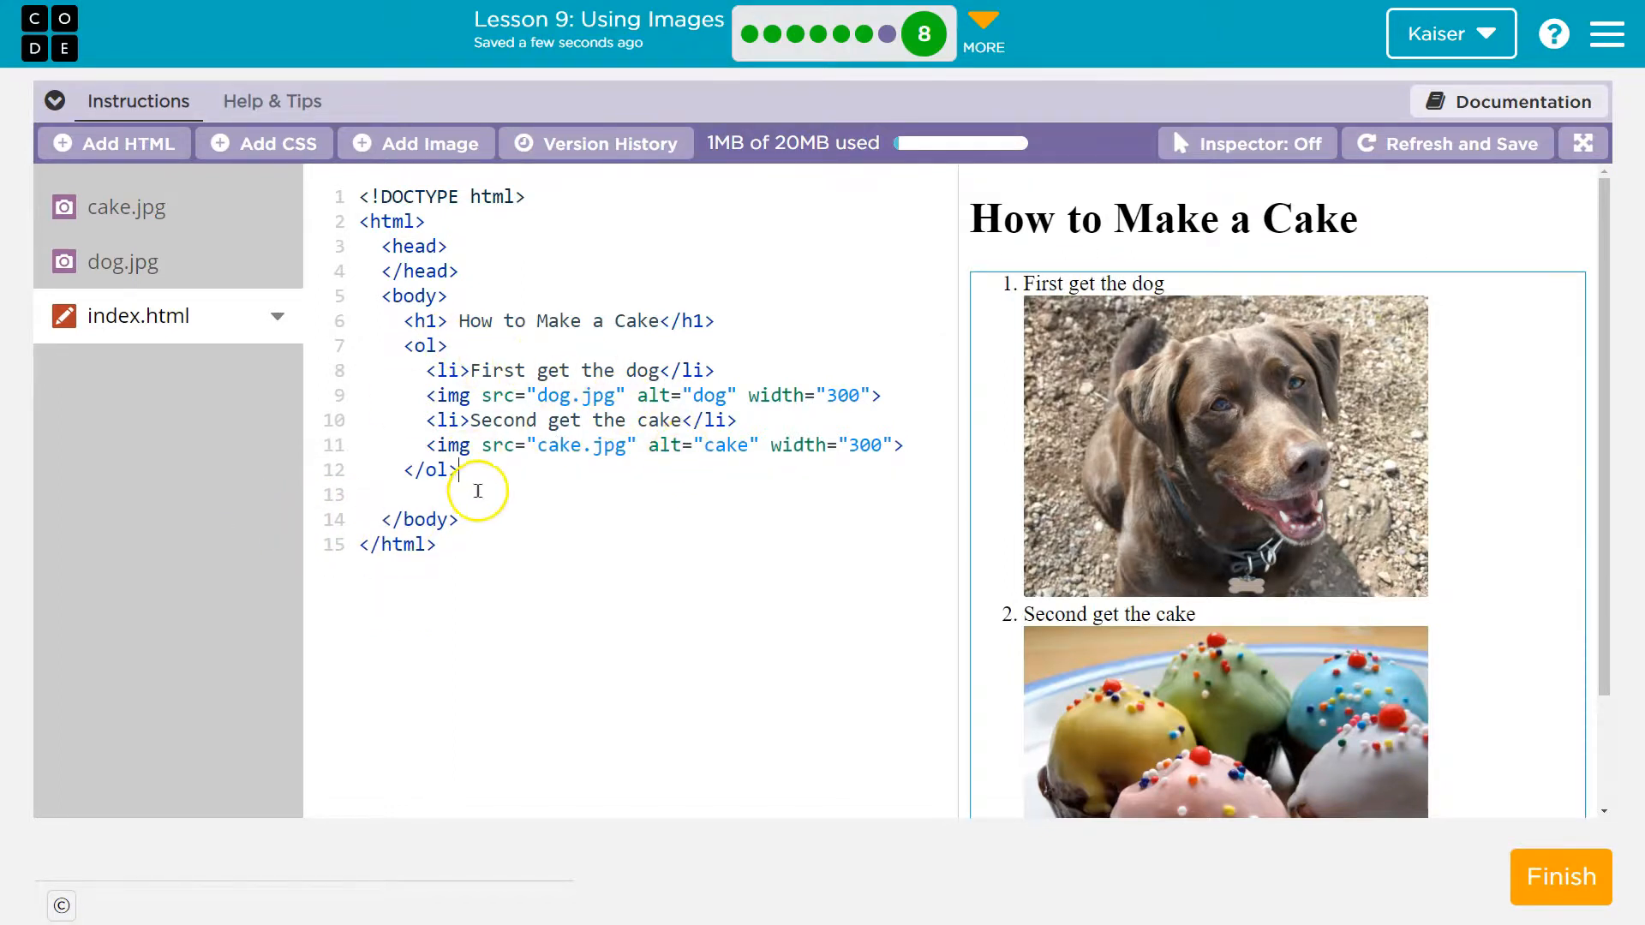
pyautogui.write('<h')
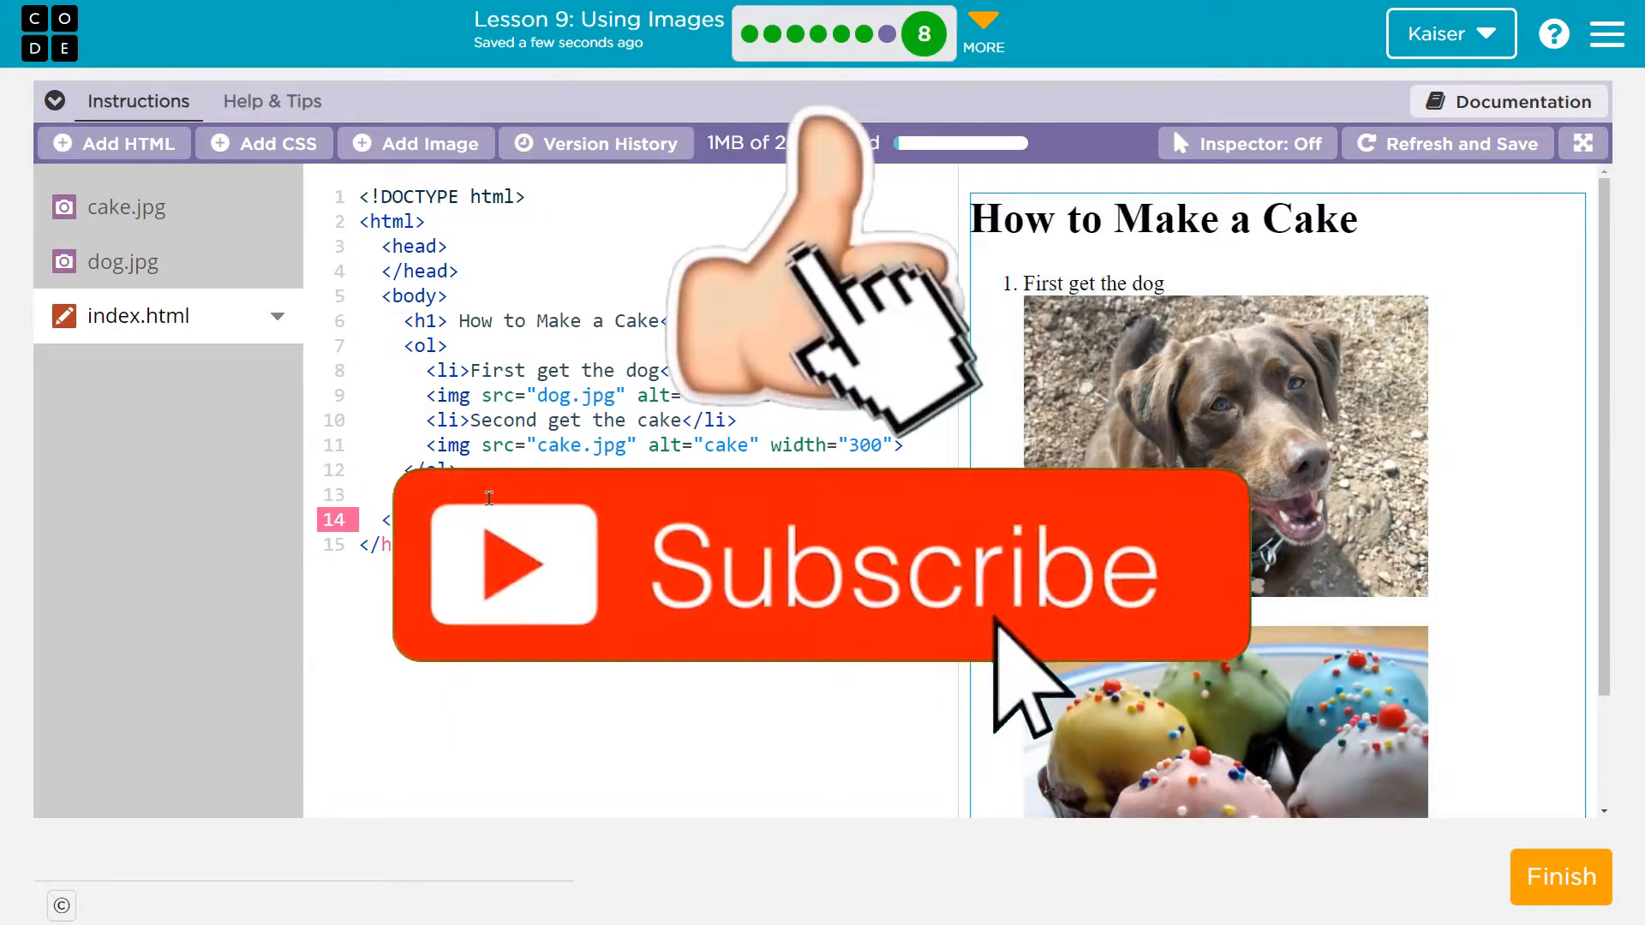
# Add the byline 'By Mr. Kaise' as an h4 after the steps and finish the level
pyautogui.write('<h4>By Mr. Kaiser</h4>')
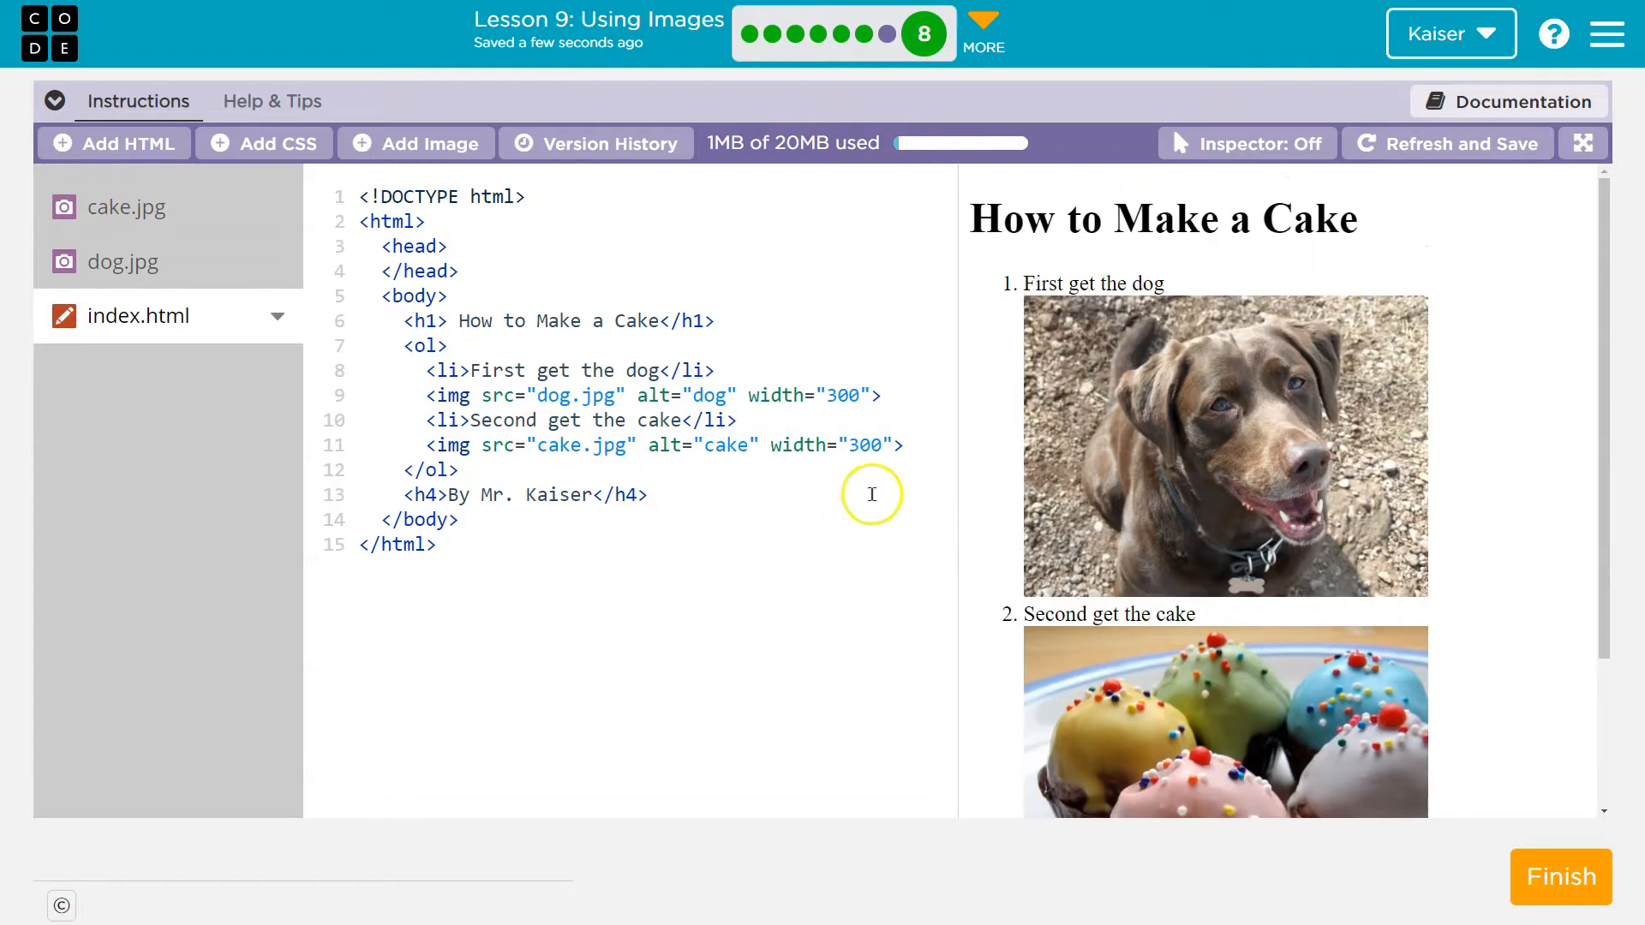
pyautogui.scroll(-3)
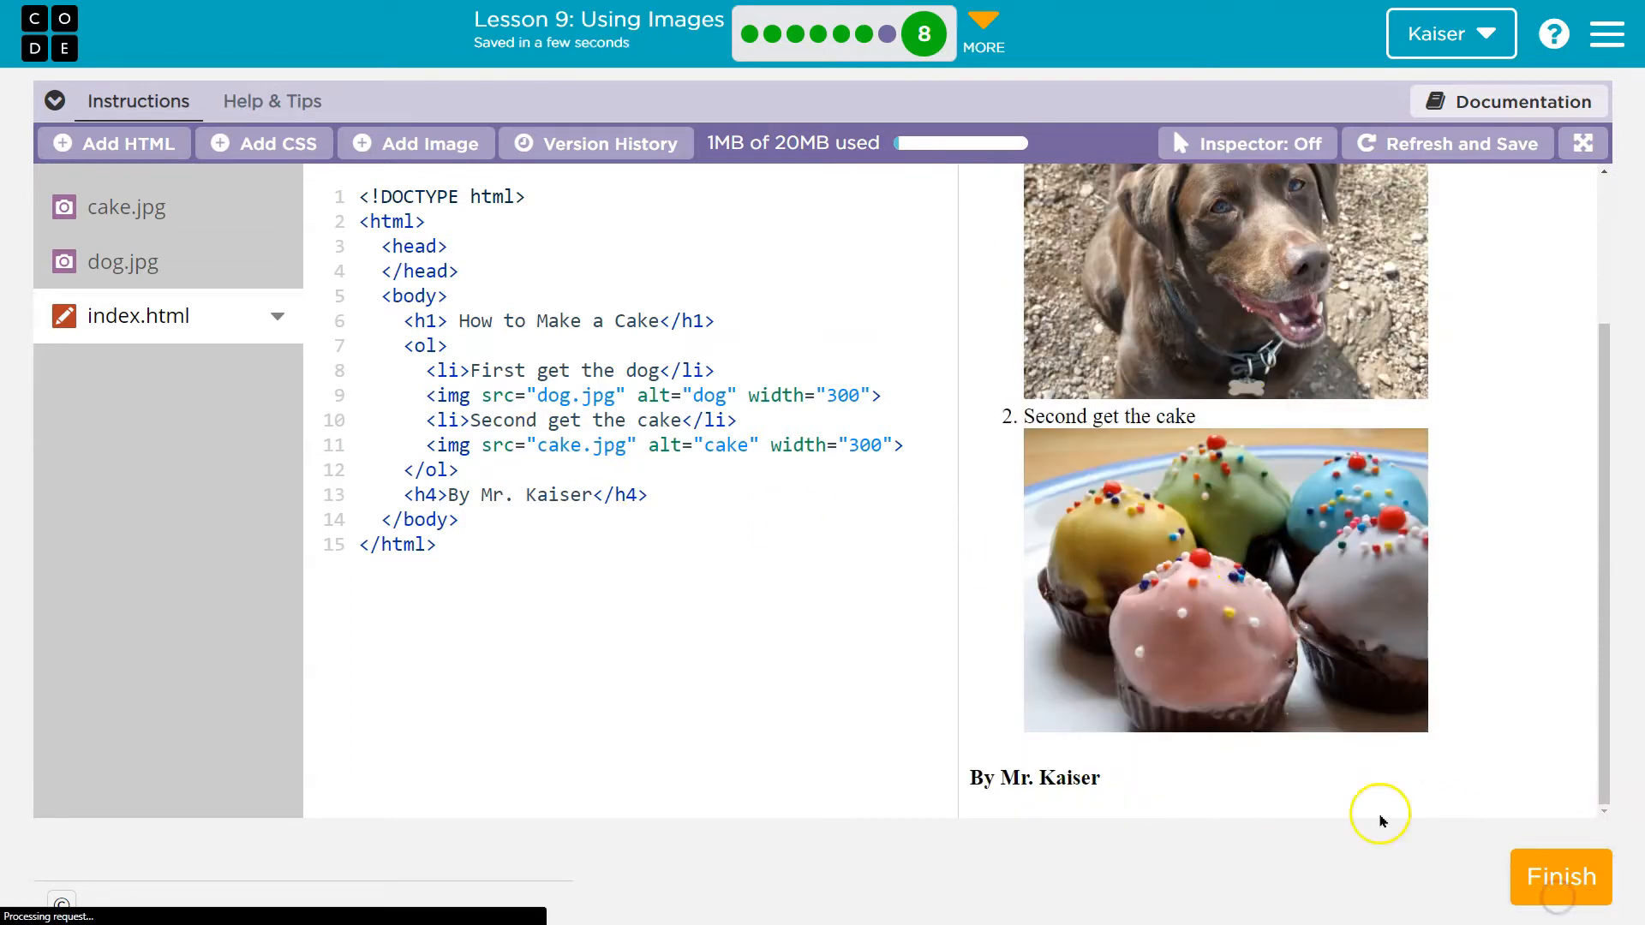
pyautogui.click(1560, 877)
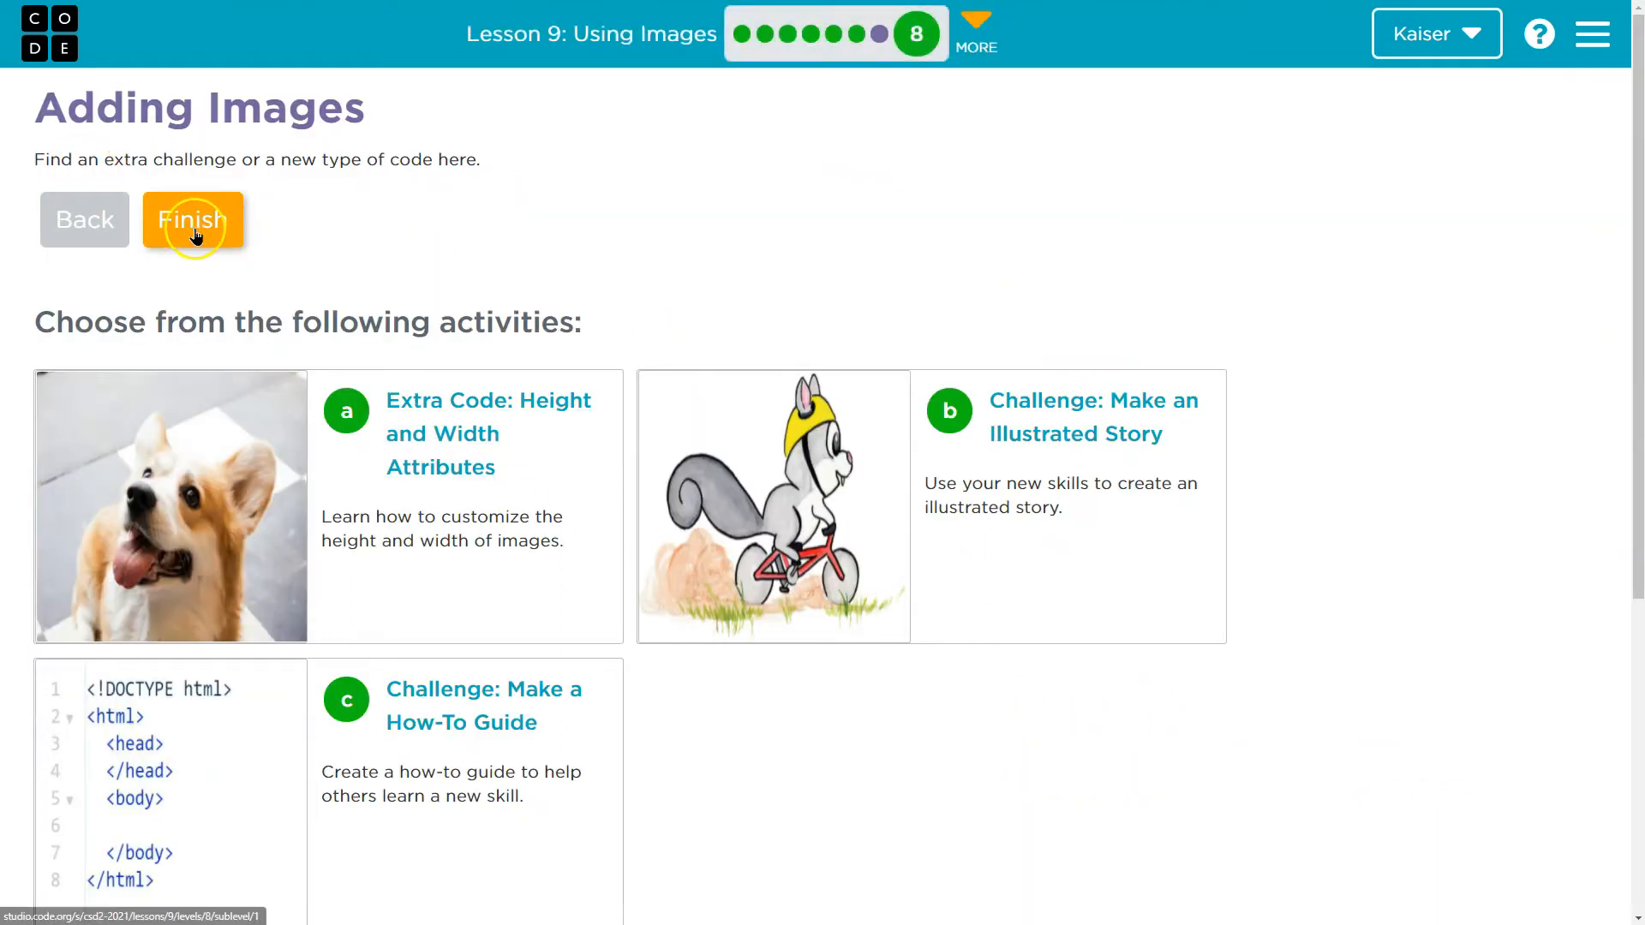